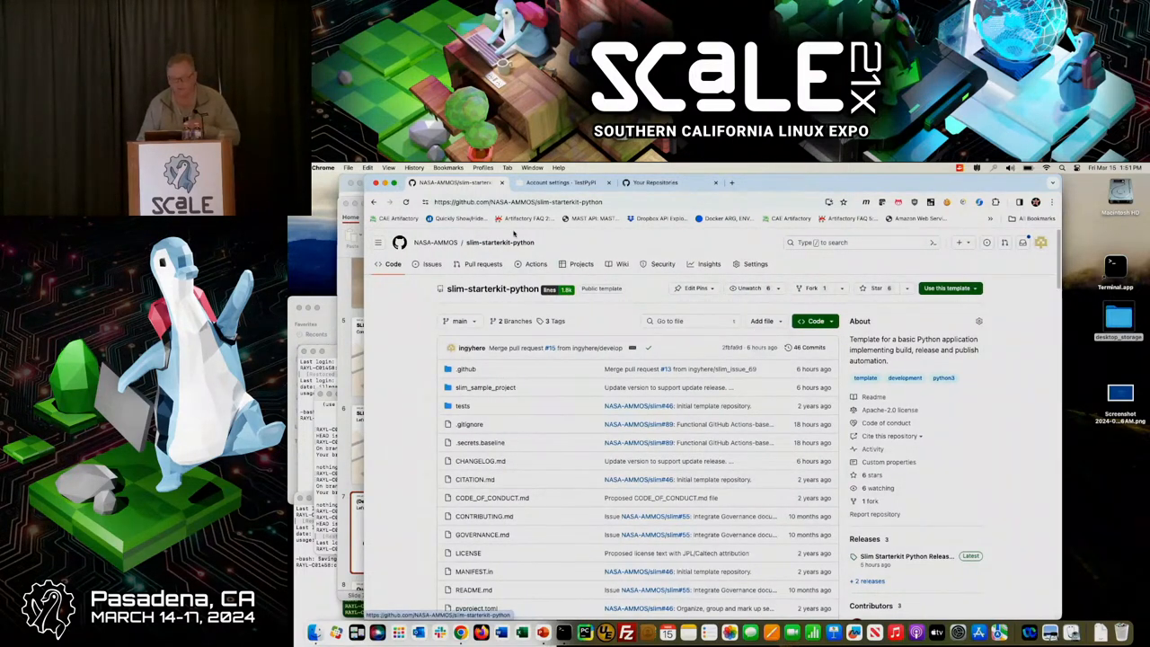
mouse_move(726, 277)
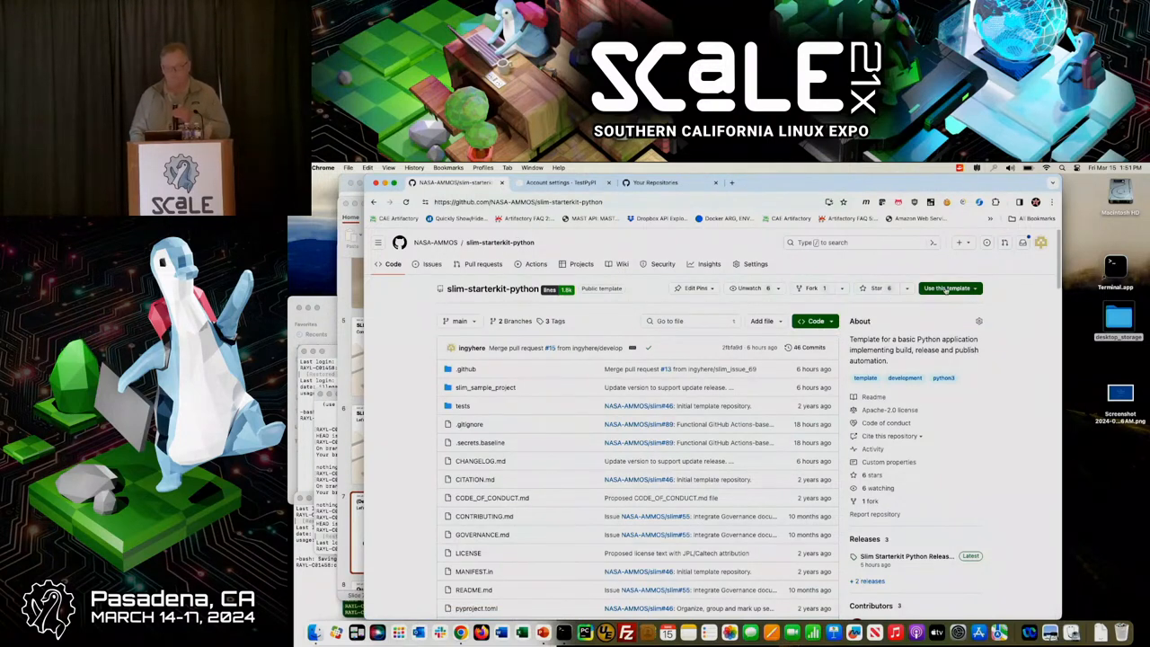
Show the 'Use this template' options for slim-starterkit-python
left_click(947, 287)
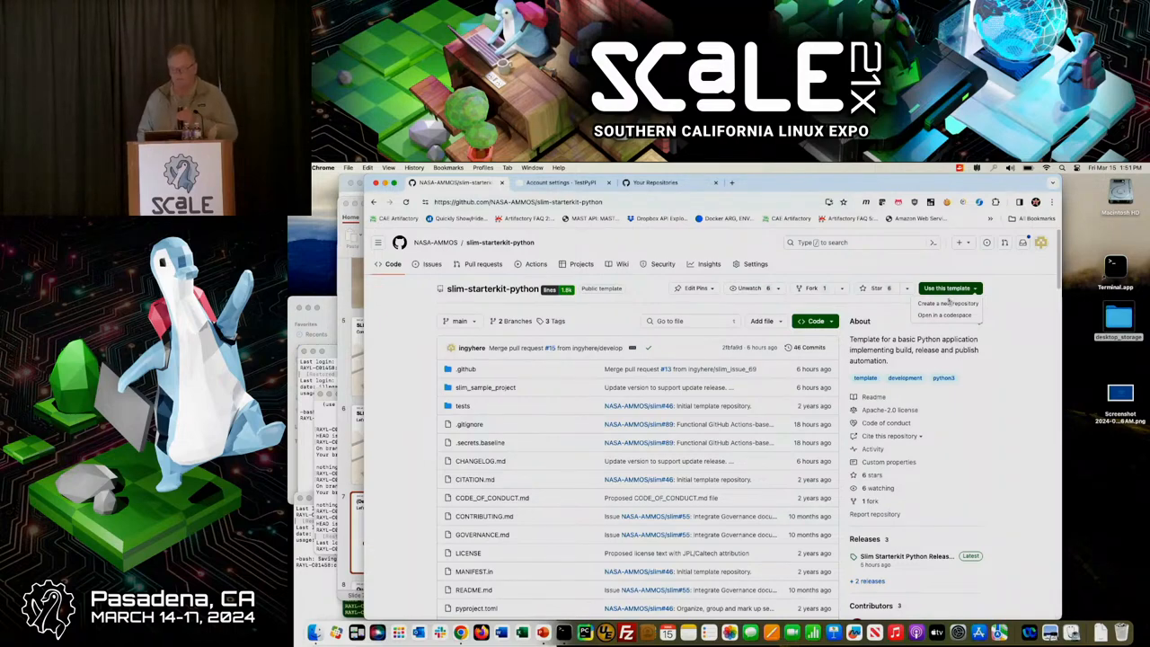
Create a new repository named psk-scale21x from the template
left_click(947, 302)
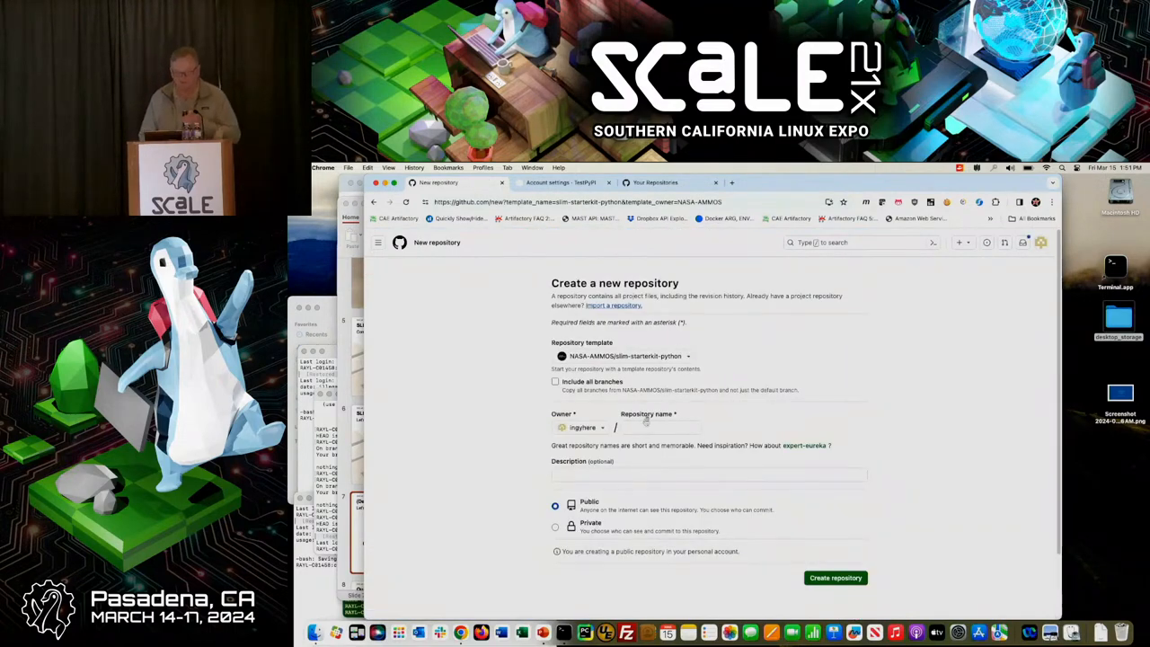
left_click(661, 428)
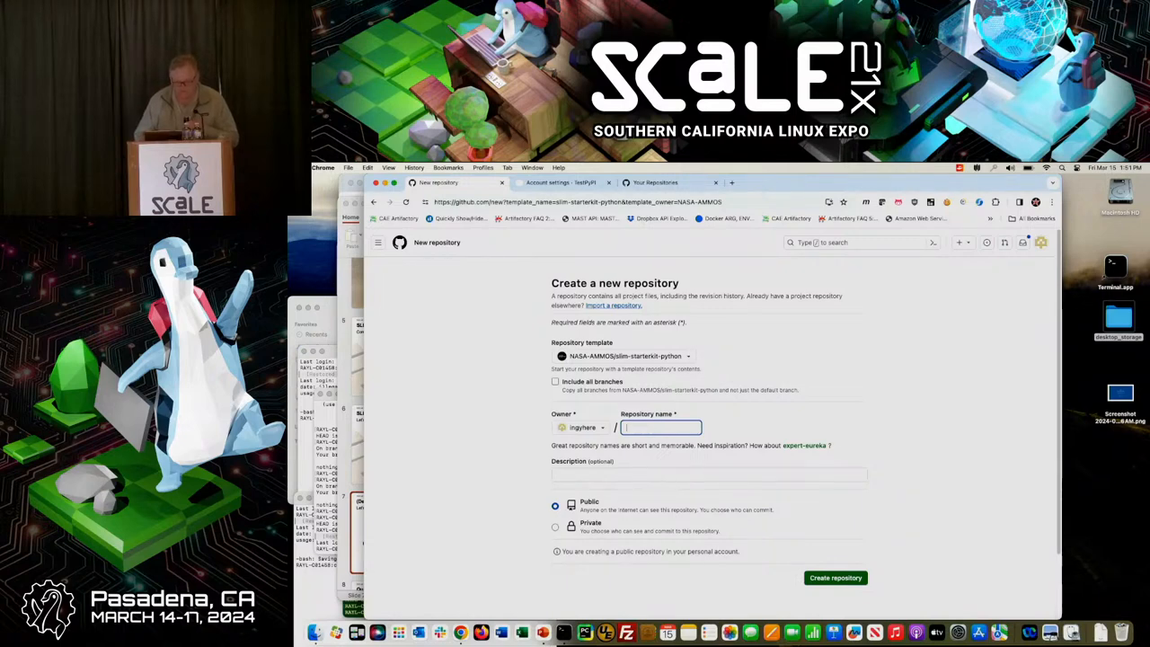
type("psh")
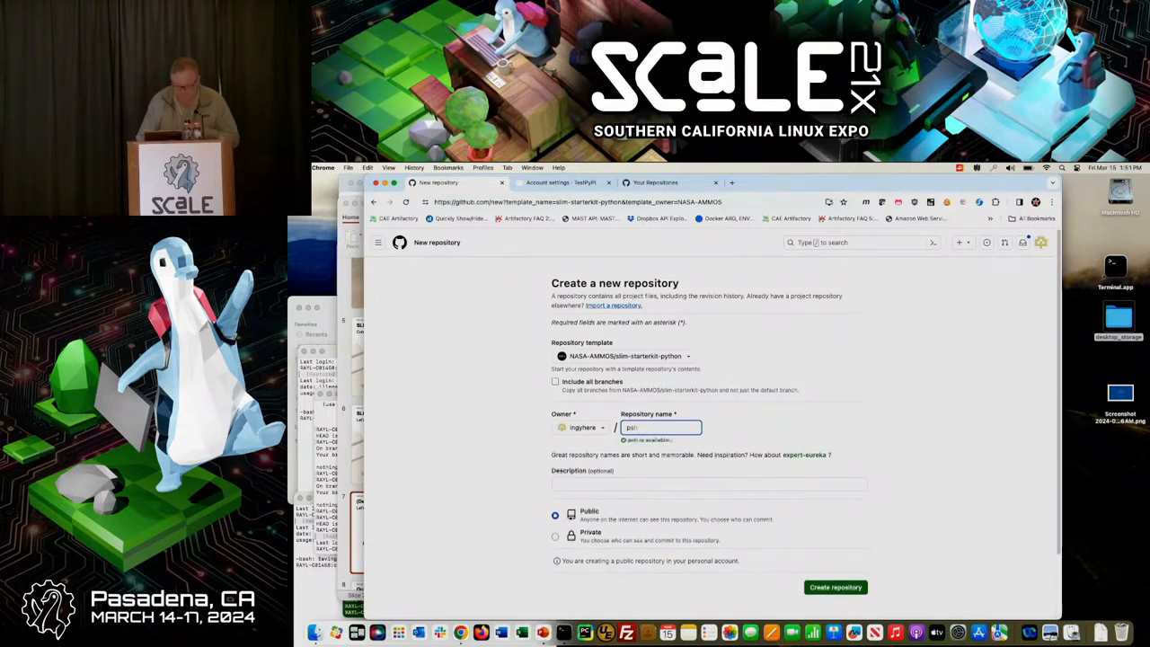
type("psk-scale21x")
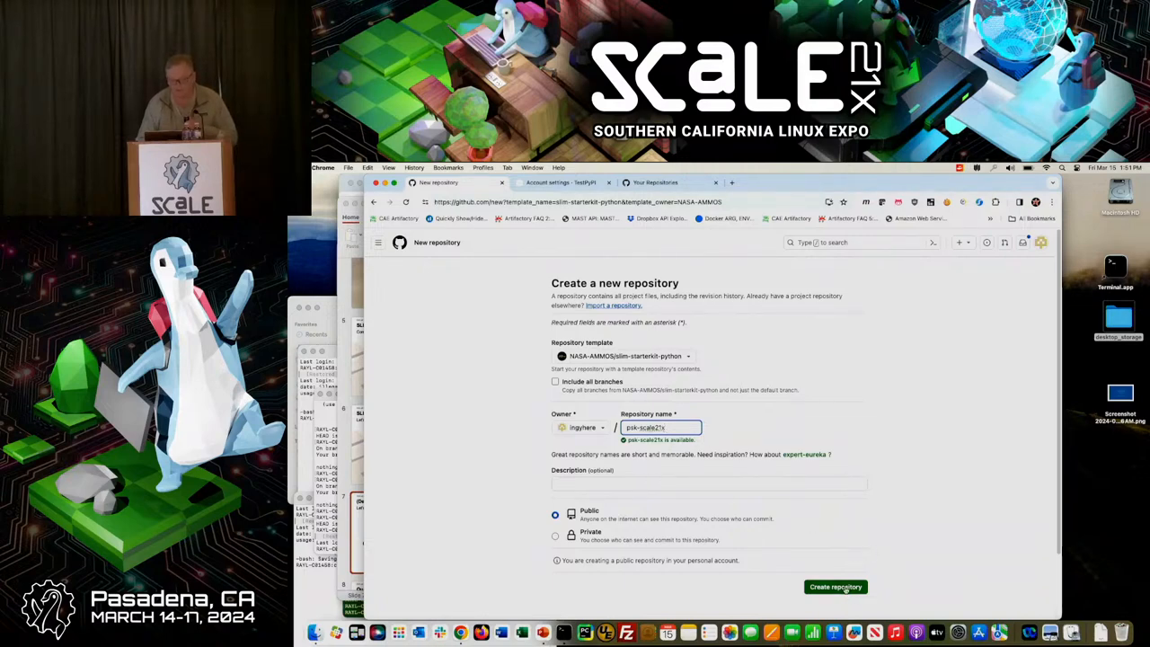
left_click(834, 586)
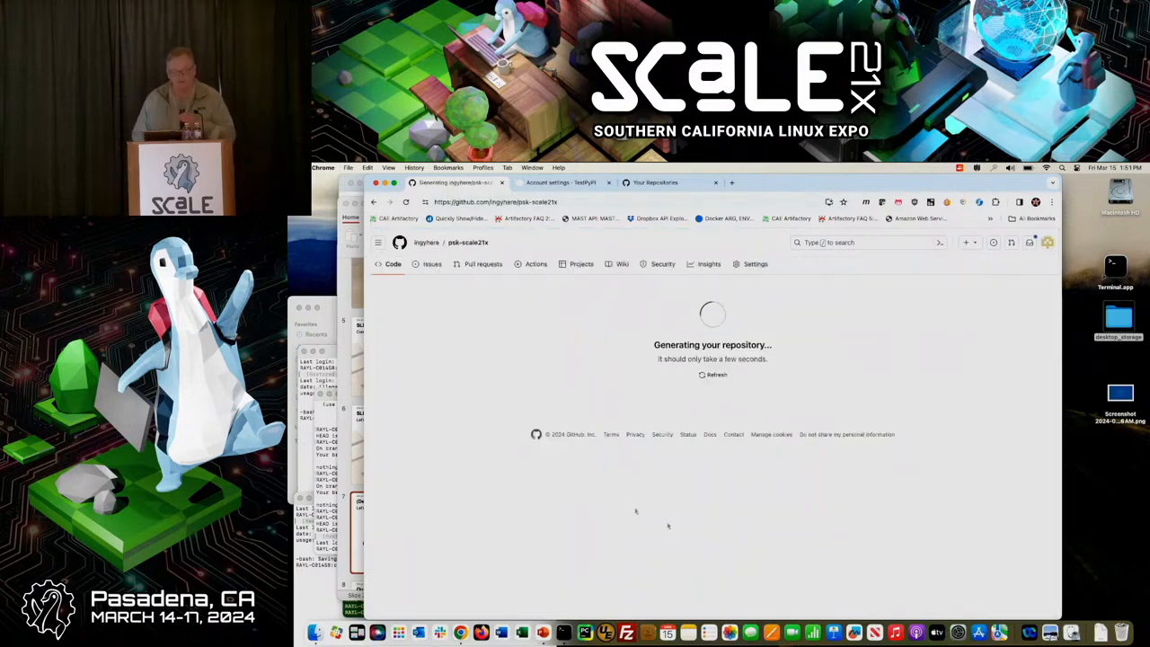
mouse_move(683, 302)
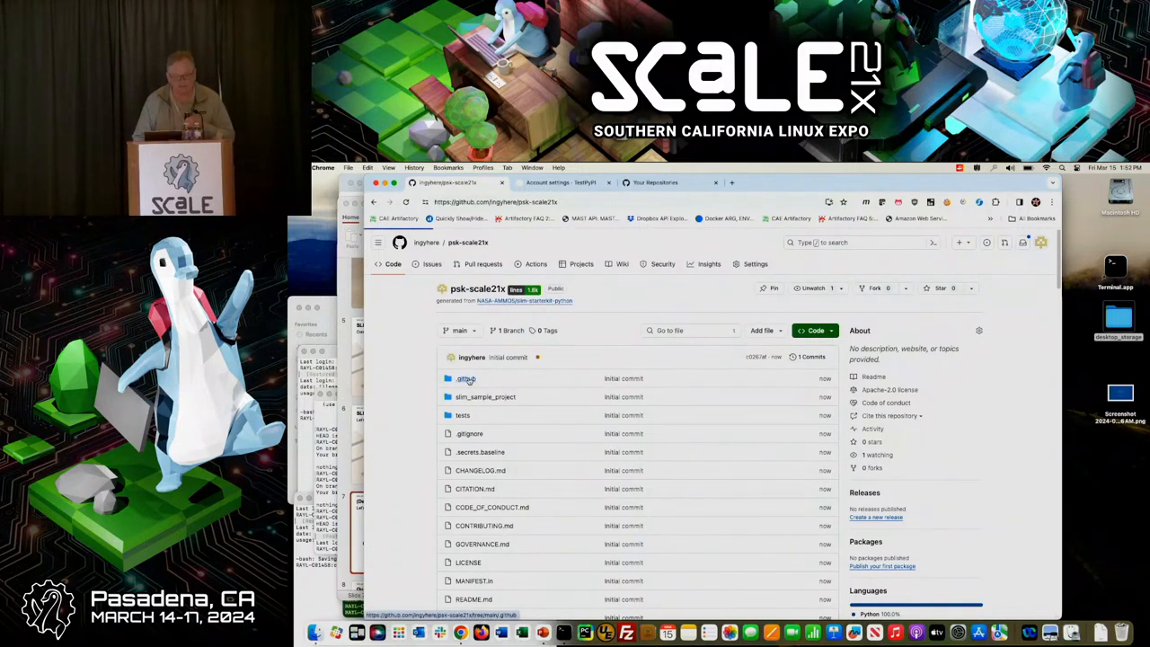
Navigate into the .github/workflows folder of the new repository
left_click(465, 378)
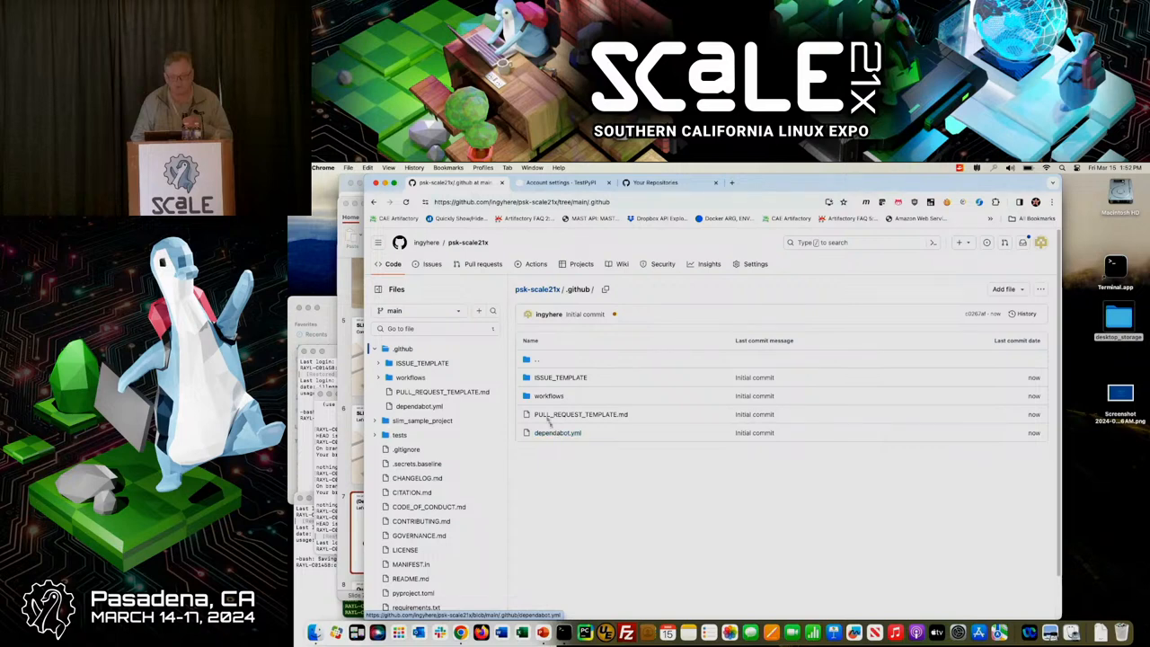
mouse_move(557, 431)
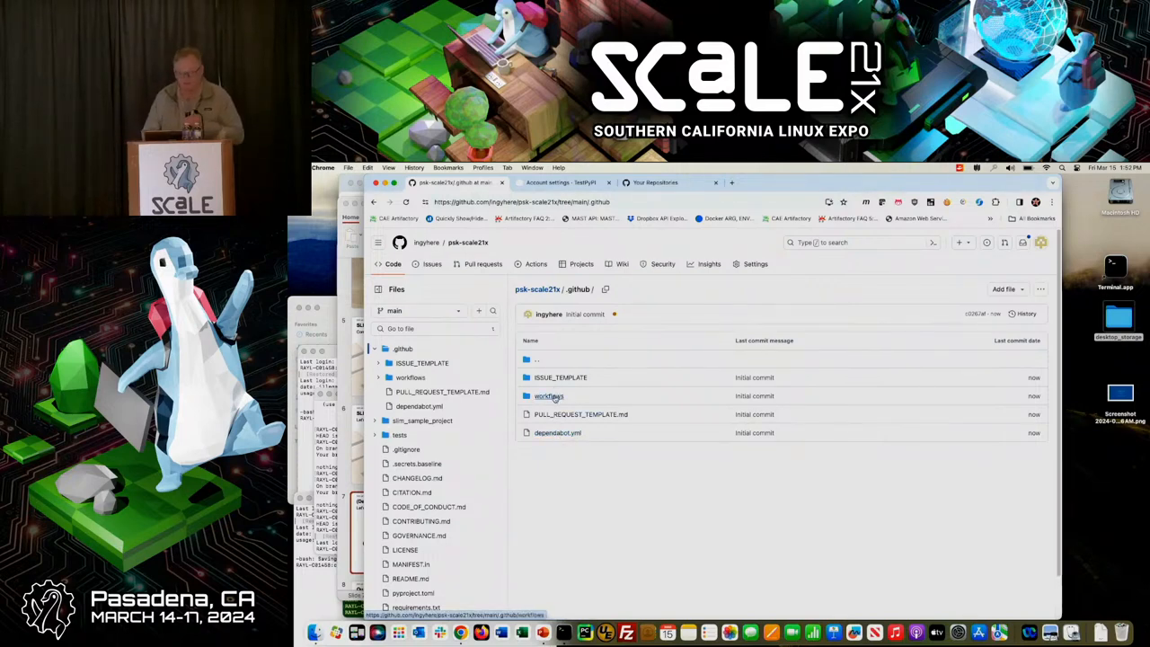
left_click(548, 397)
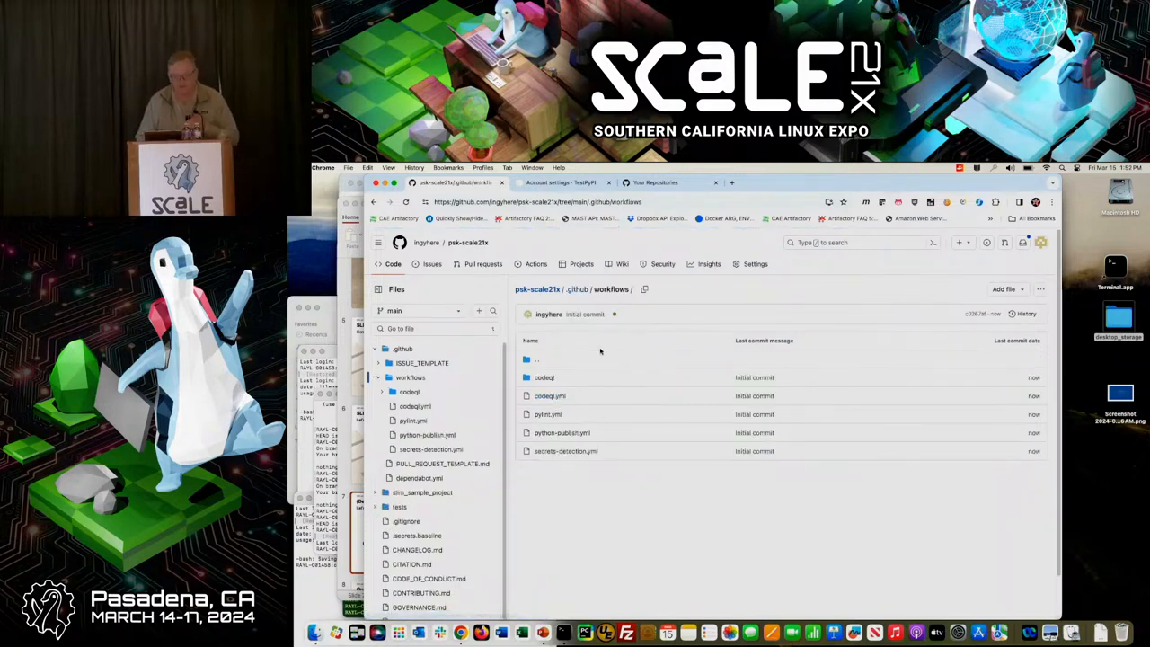
mouse_move(543, 377)
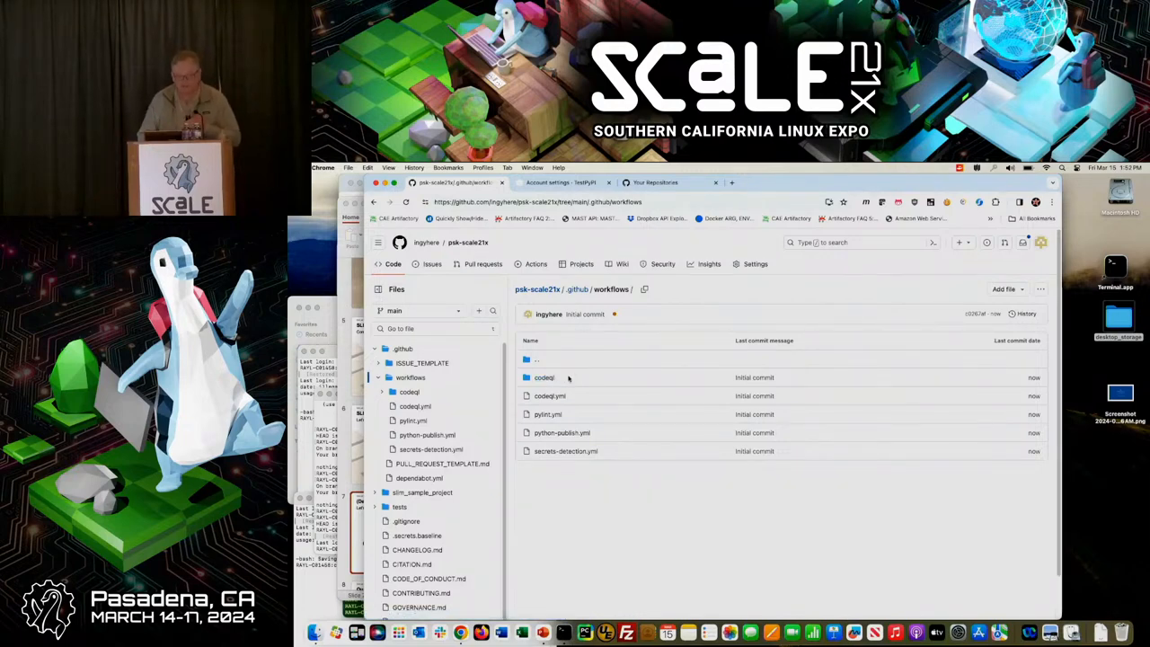
mouse_move(548, 414)
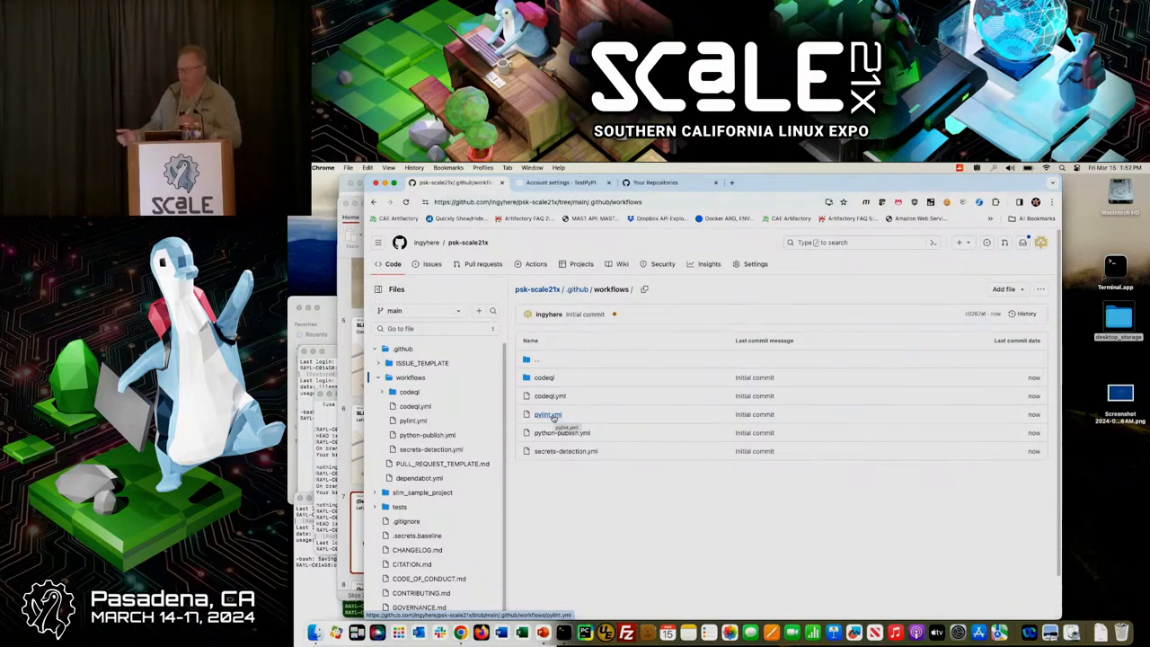
mouse_move(561, 431)
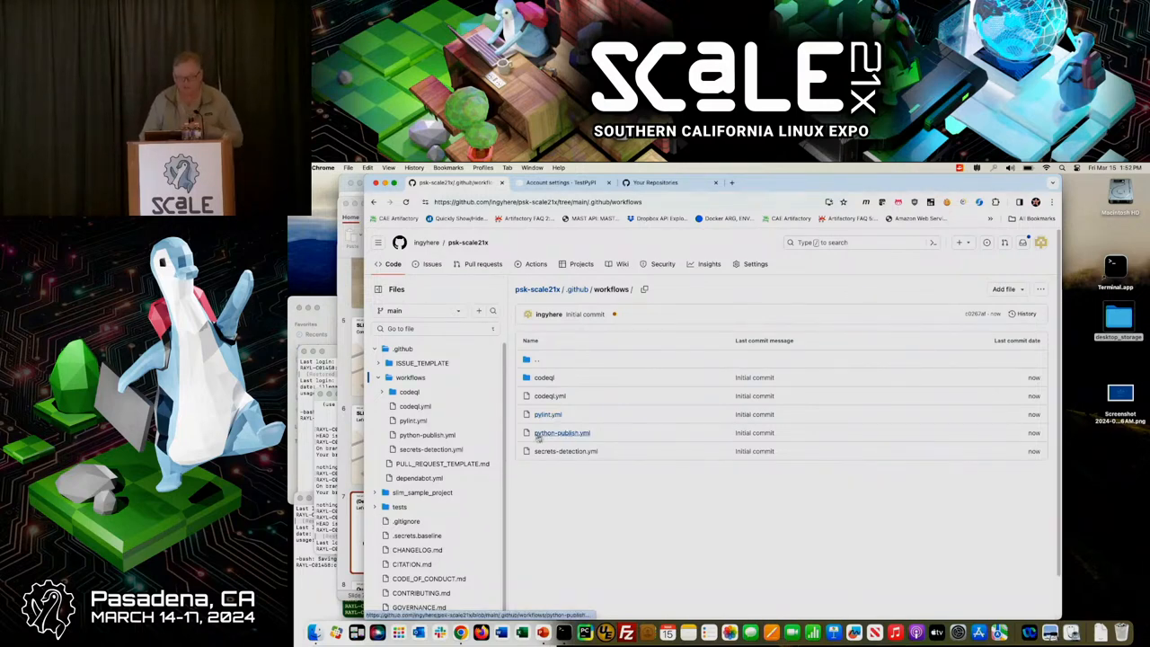
mouse_move(561, 432)
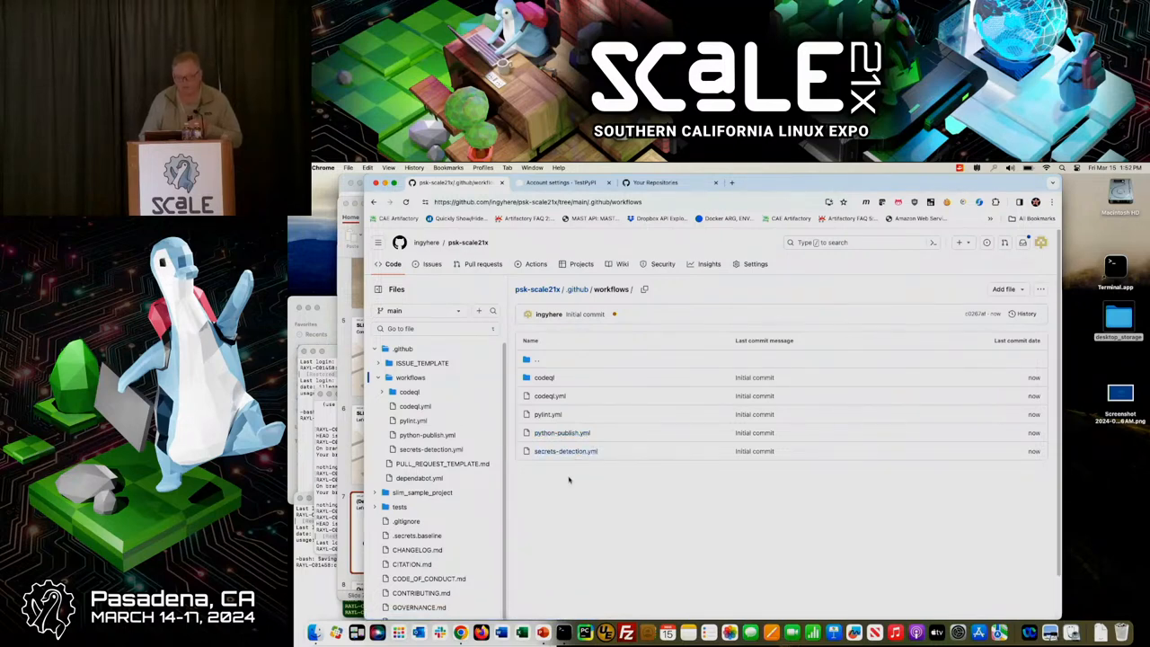
View the Actions runs and open the 'Initial commit' Pylint run
left_click(535, 262)
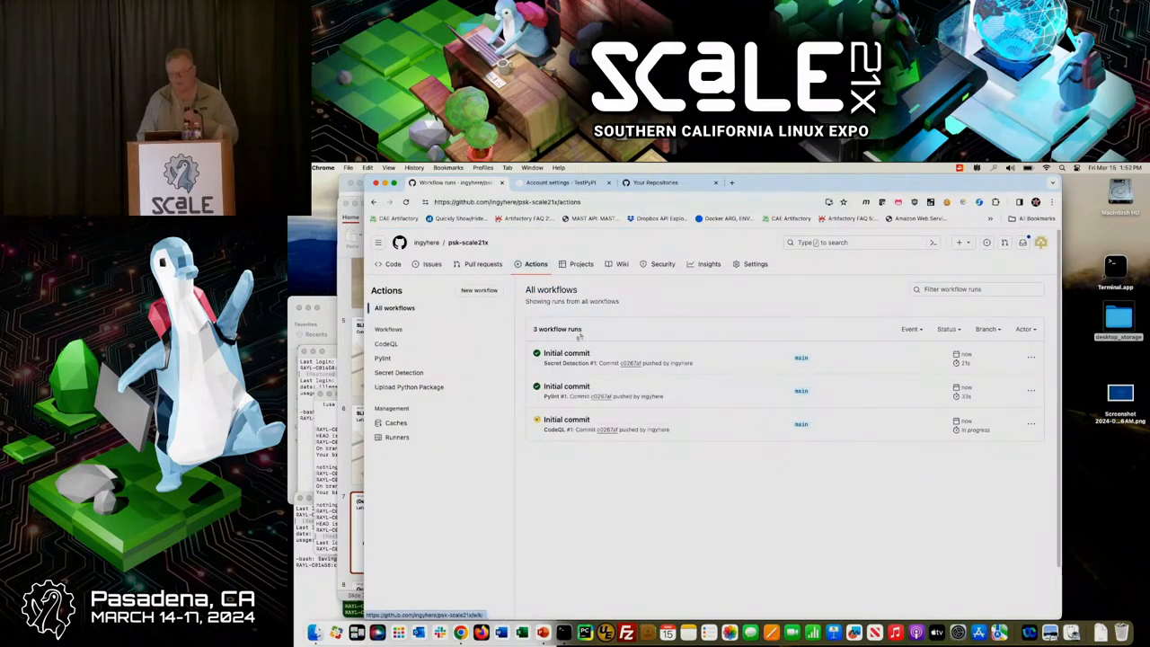
mouse_move(566, 352)
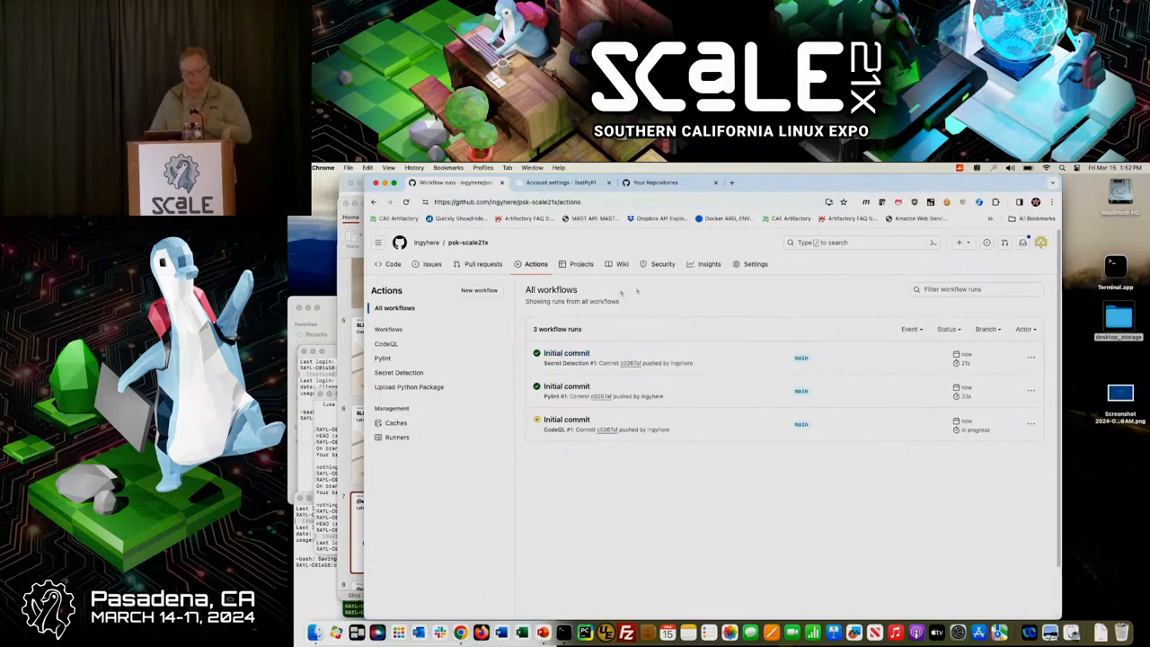
mouse_move(566, 387)
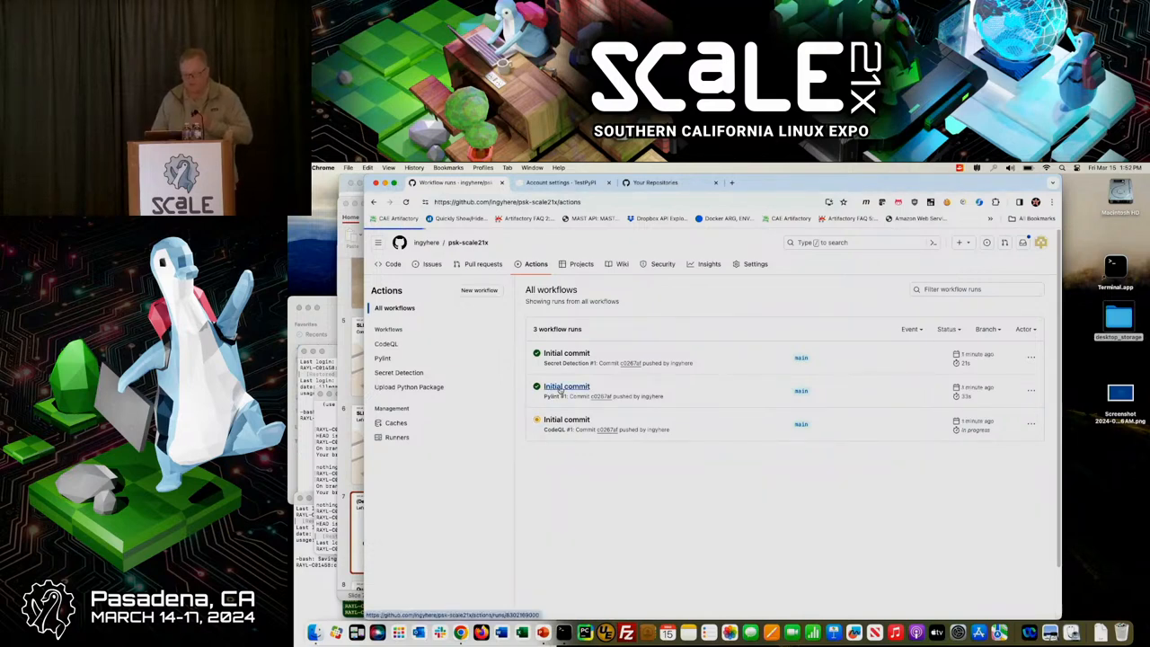
left_click(568, 386)
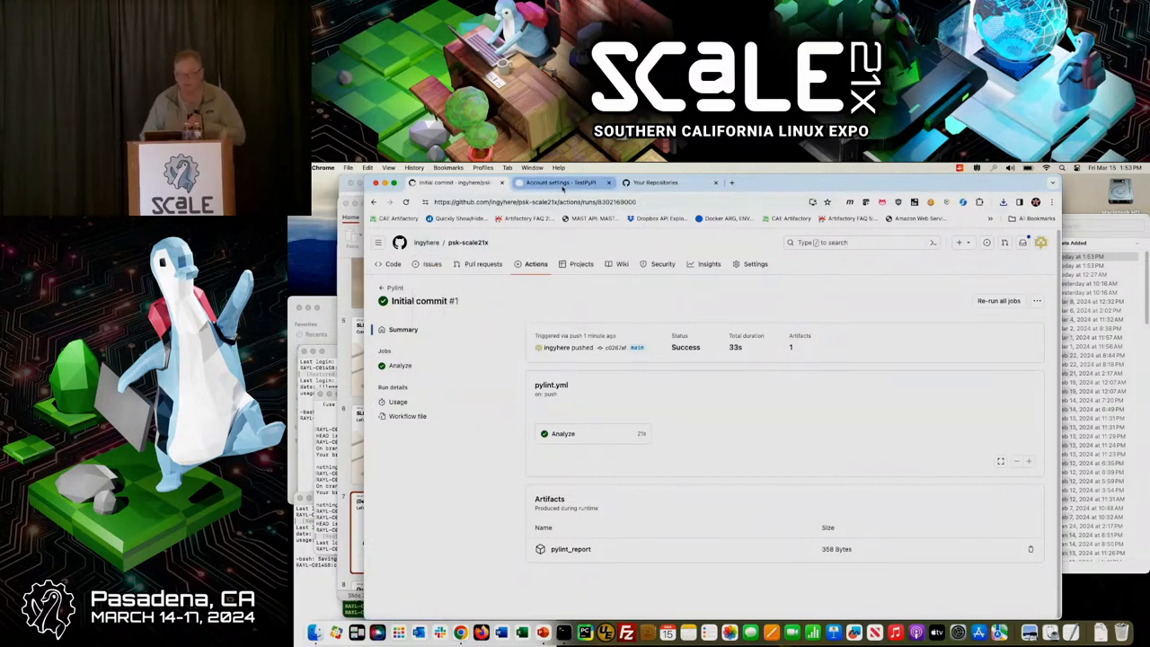
Switch to TestPyPI account settings and scroll to the API tokens section
left_click(560, 184)
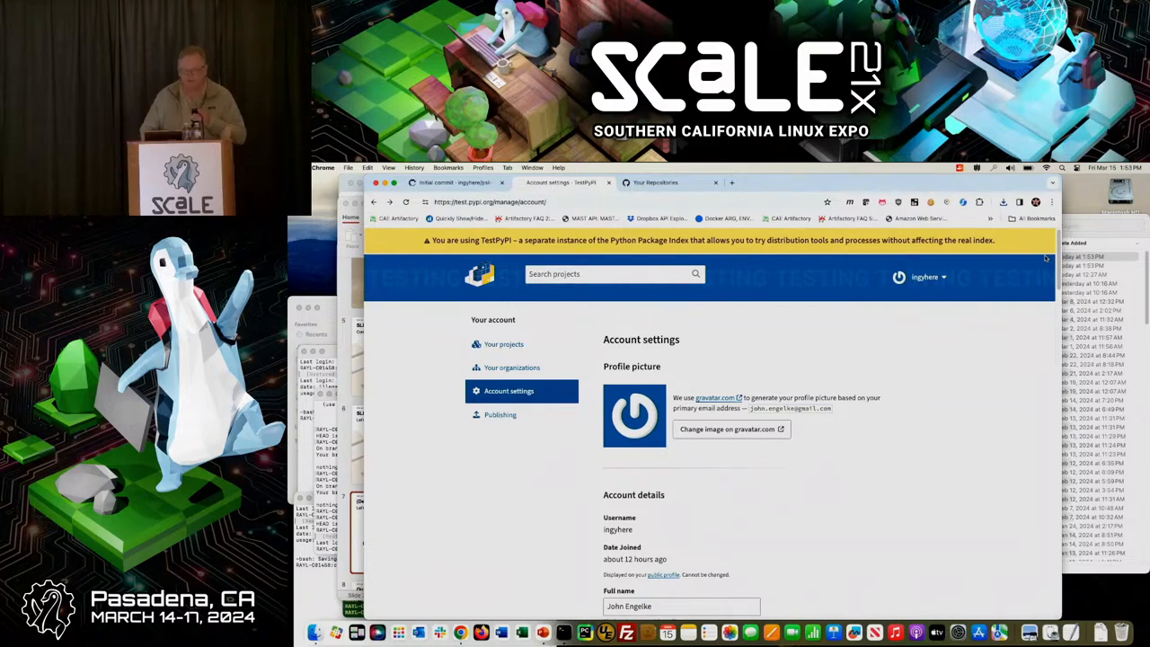
mouse_move(988, 350)
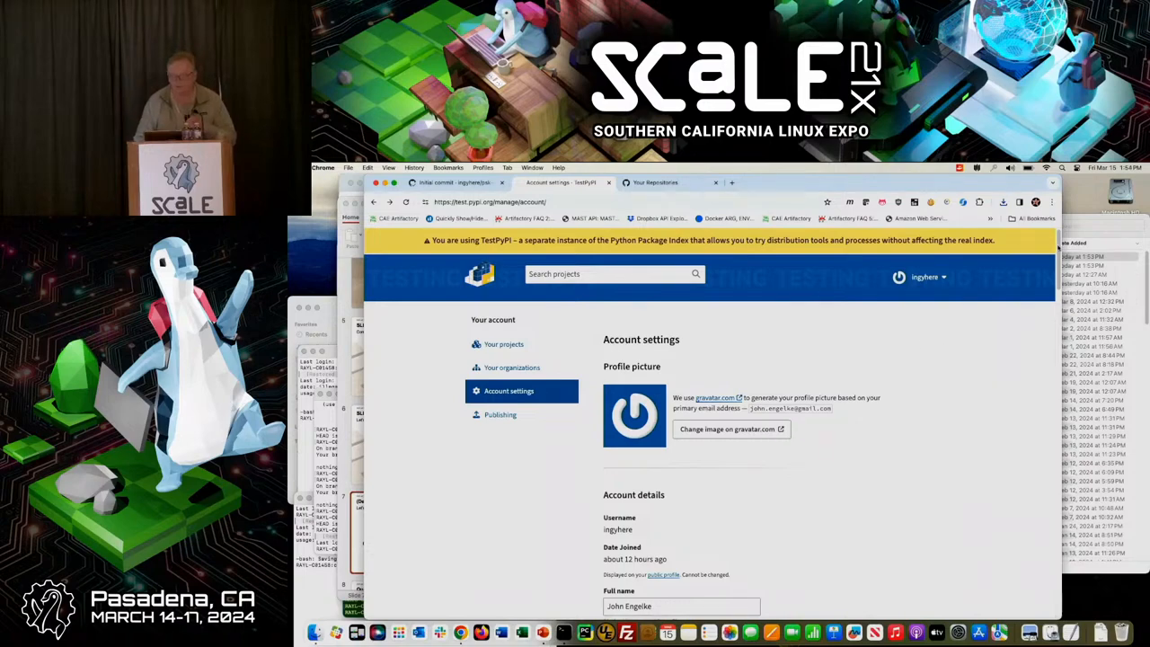
scroll("down", 3)
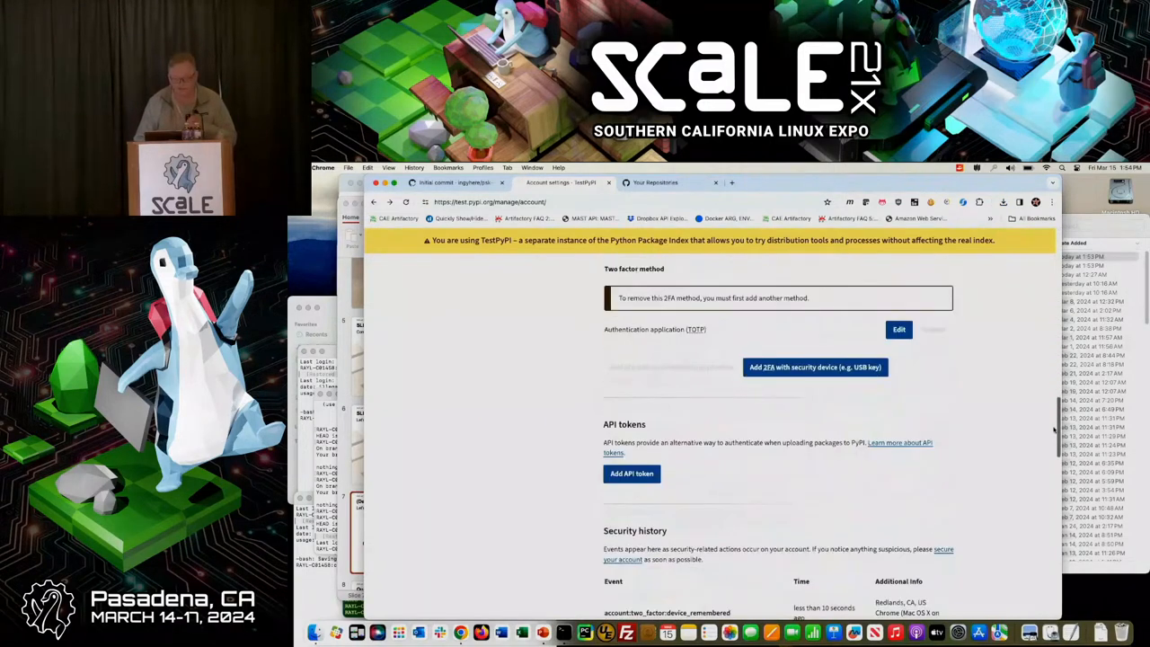
scroll("down", 3)
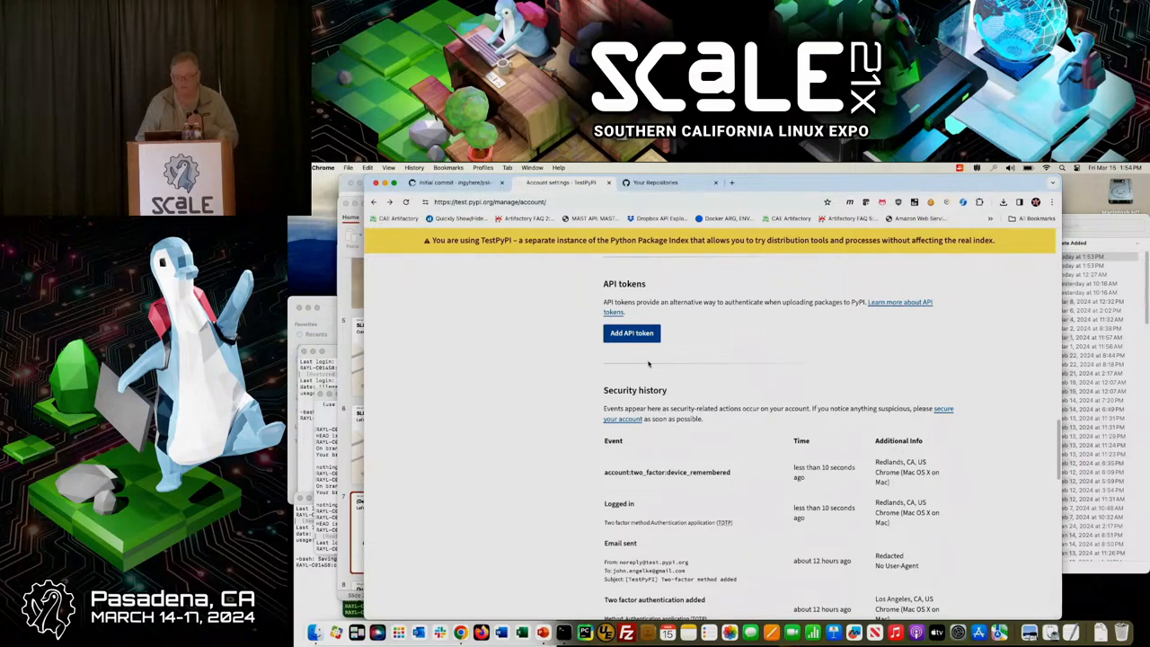
mouse_move(632, 332)
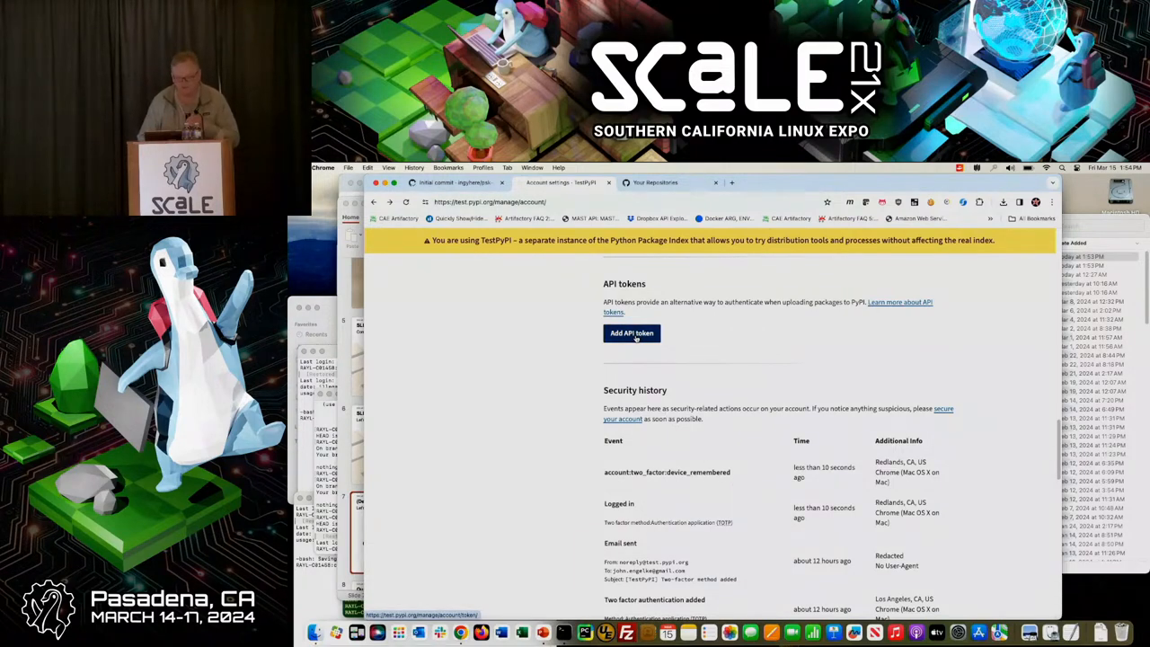
Start the Create API token form, then return to the GitHub workflow run
left_click(632, 332)
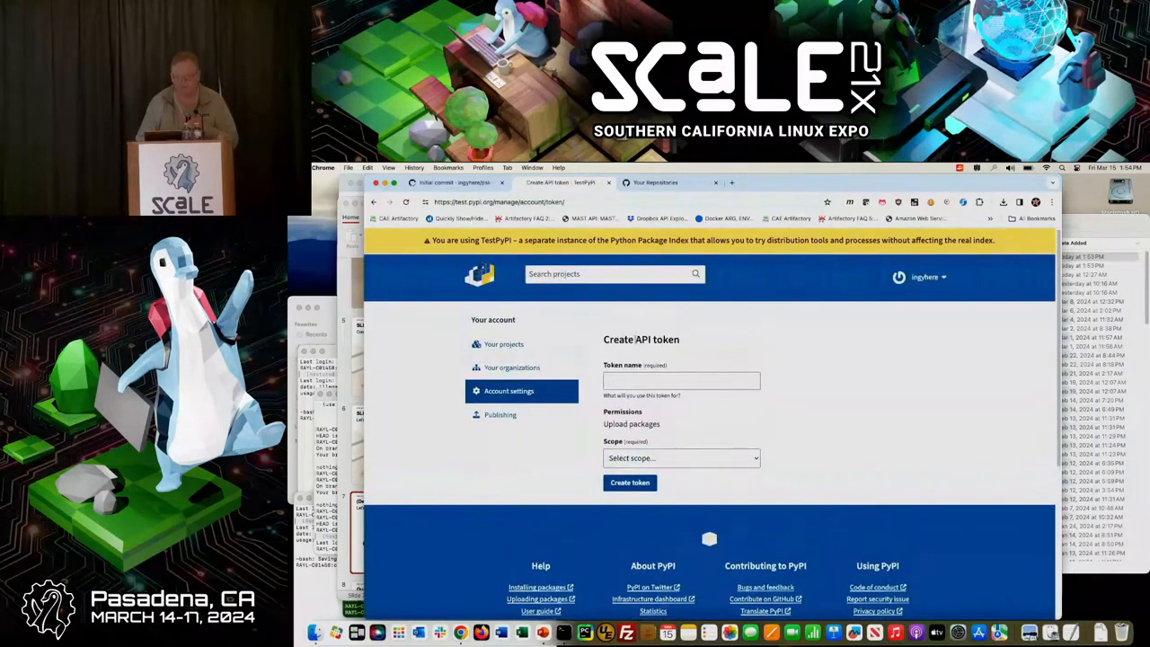
left_click(681, 381)
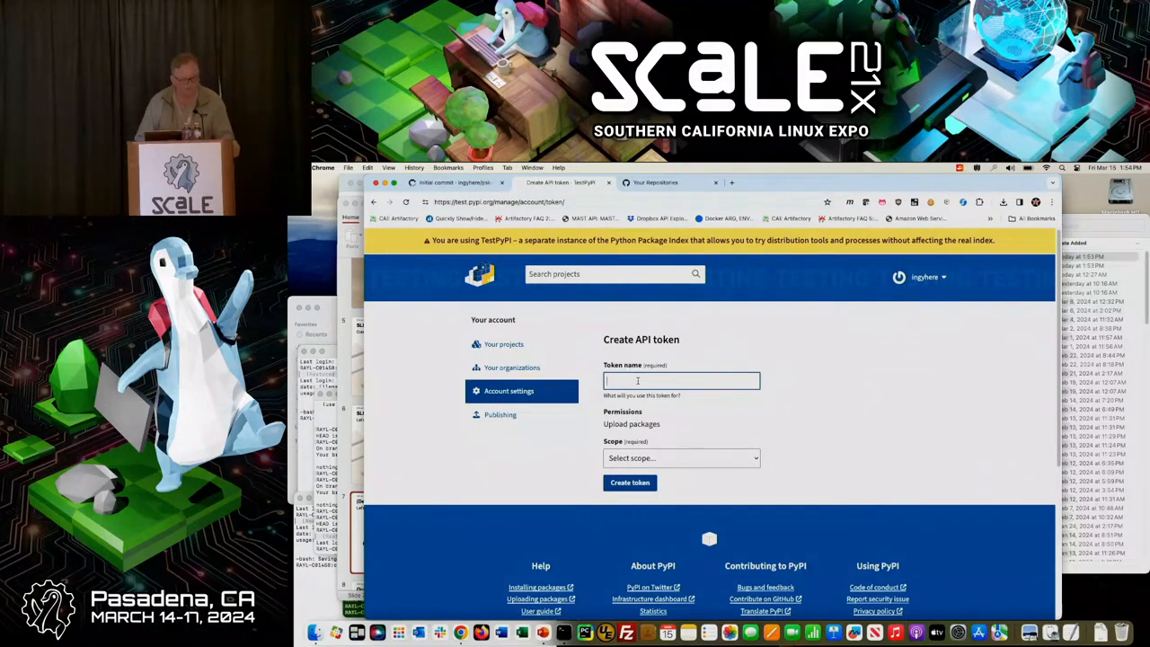
left_click(453, 183)
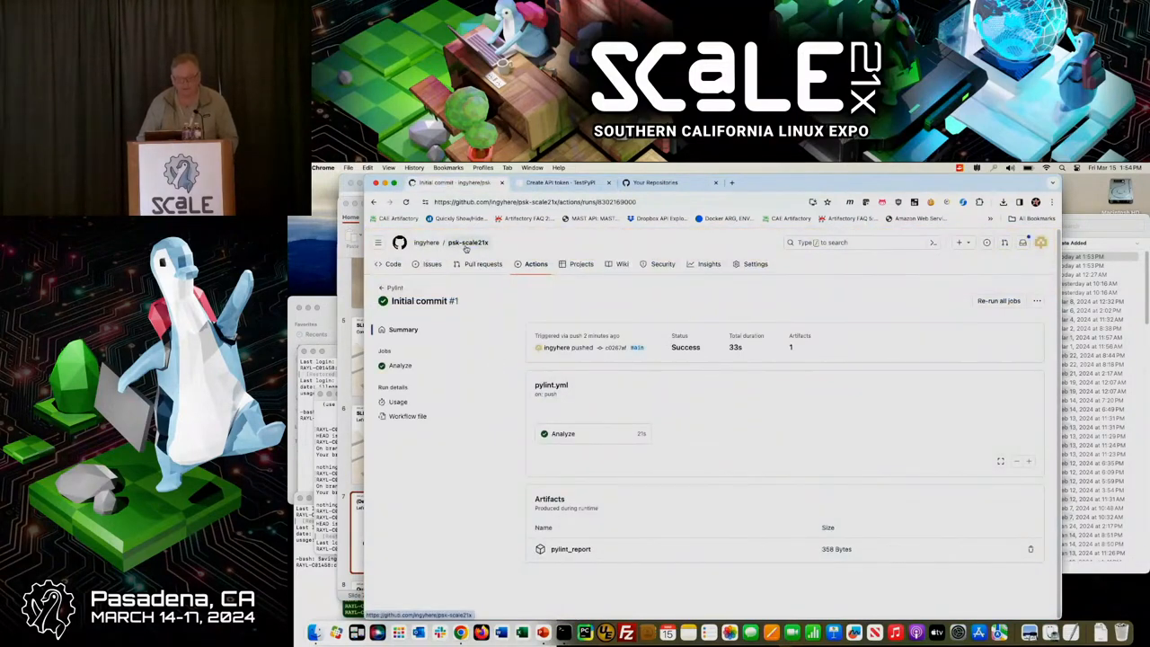
left_click(392, 263)
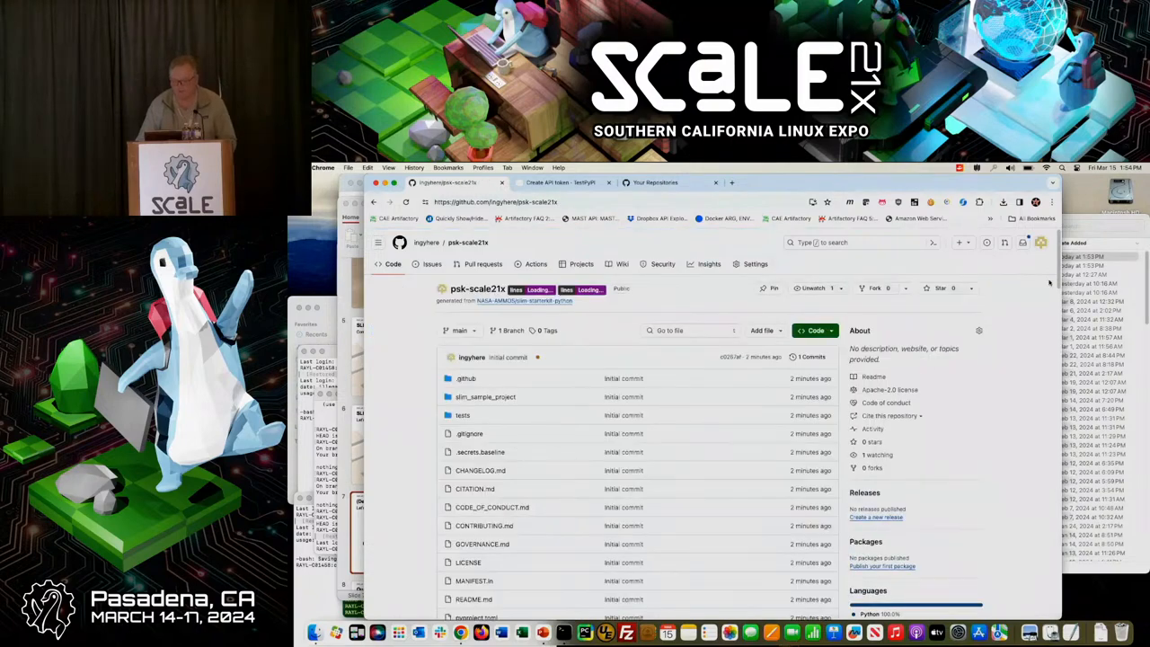
scroll("down", 3)
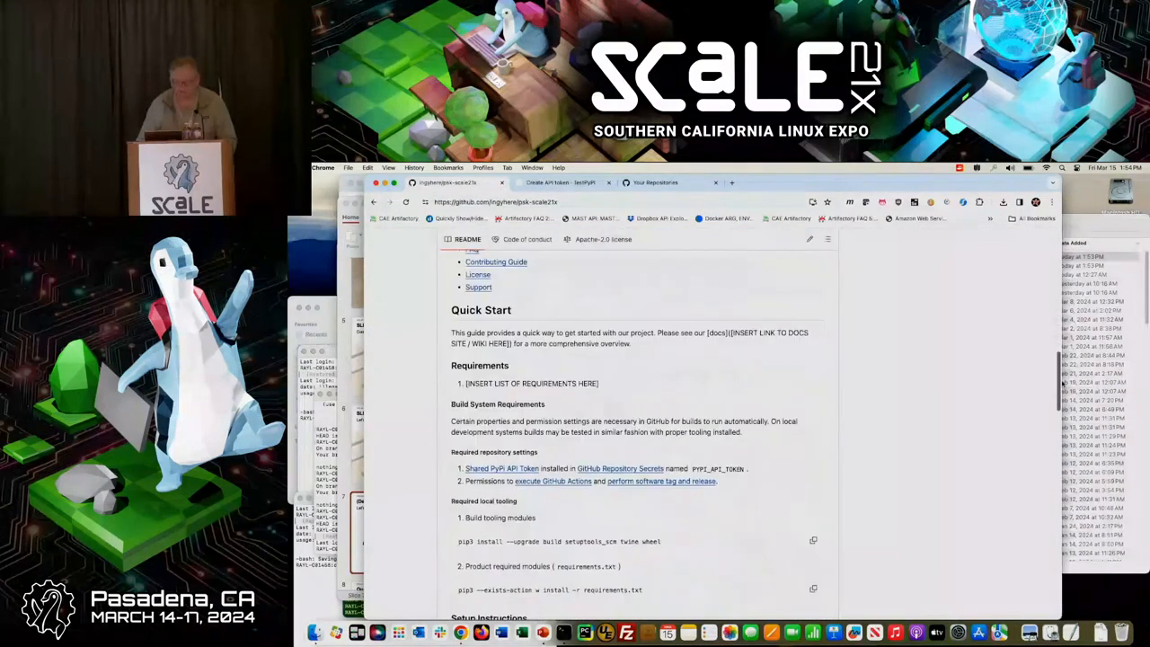
scroll("down", 3)
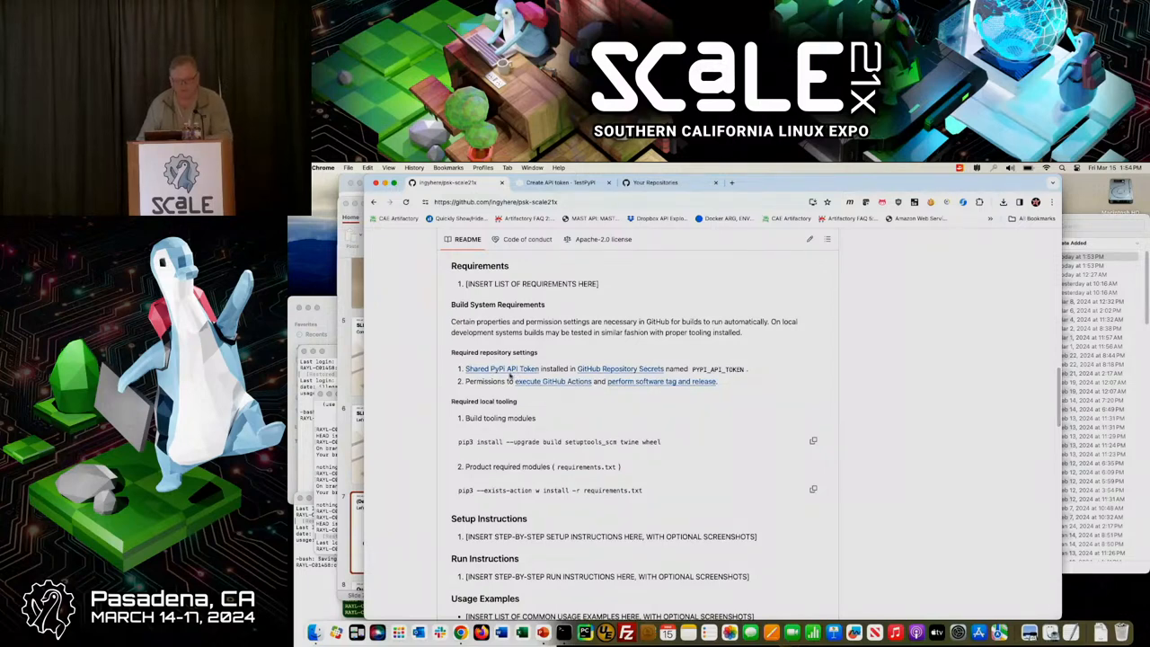
mouse_move(517, 368)
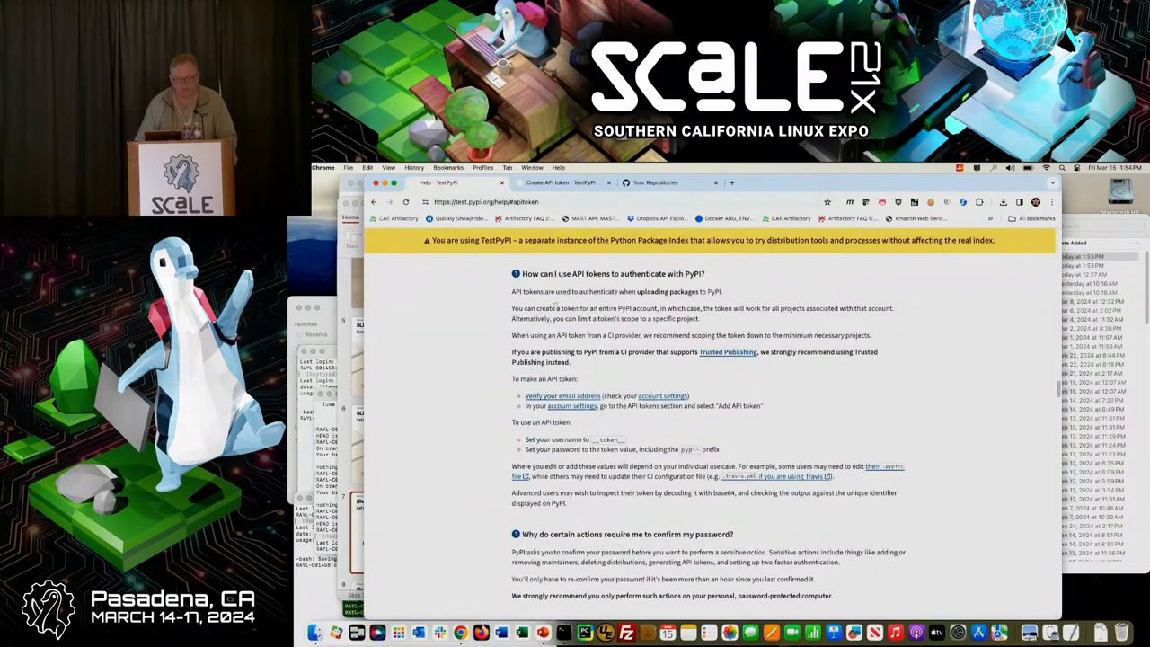
mouse_move(421, 302)
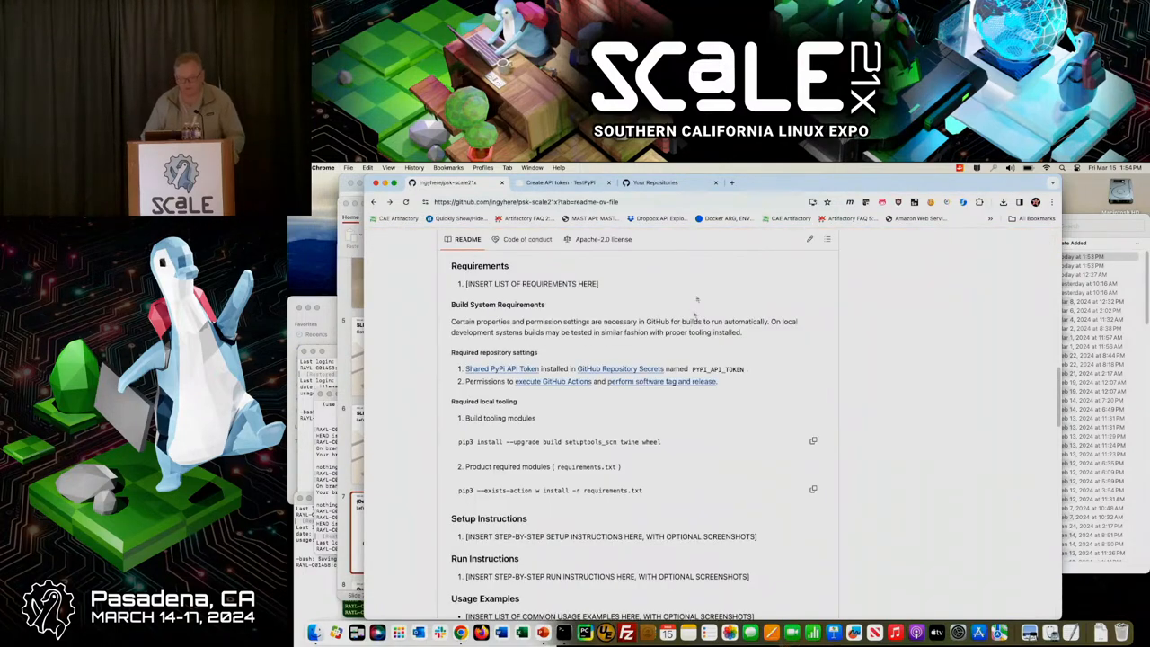
Create token PYPI_PSK scoped to the entire account, copy it, and return to GitHub
left_click(560, 184)
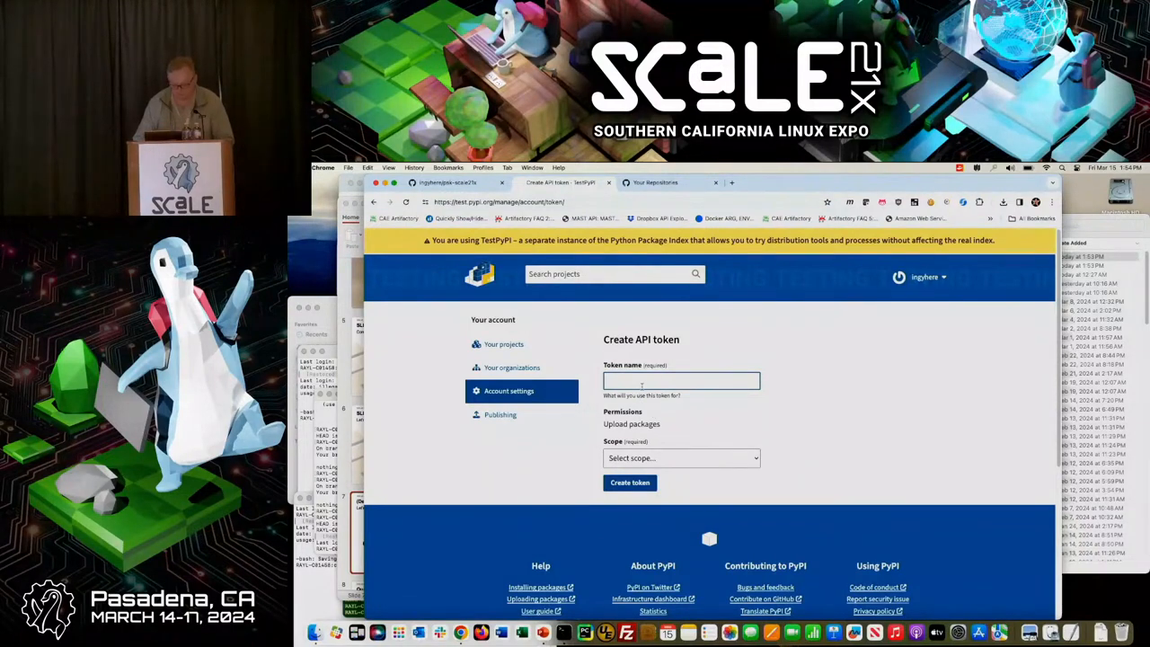
type("PYPI_PS")
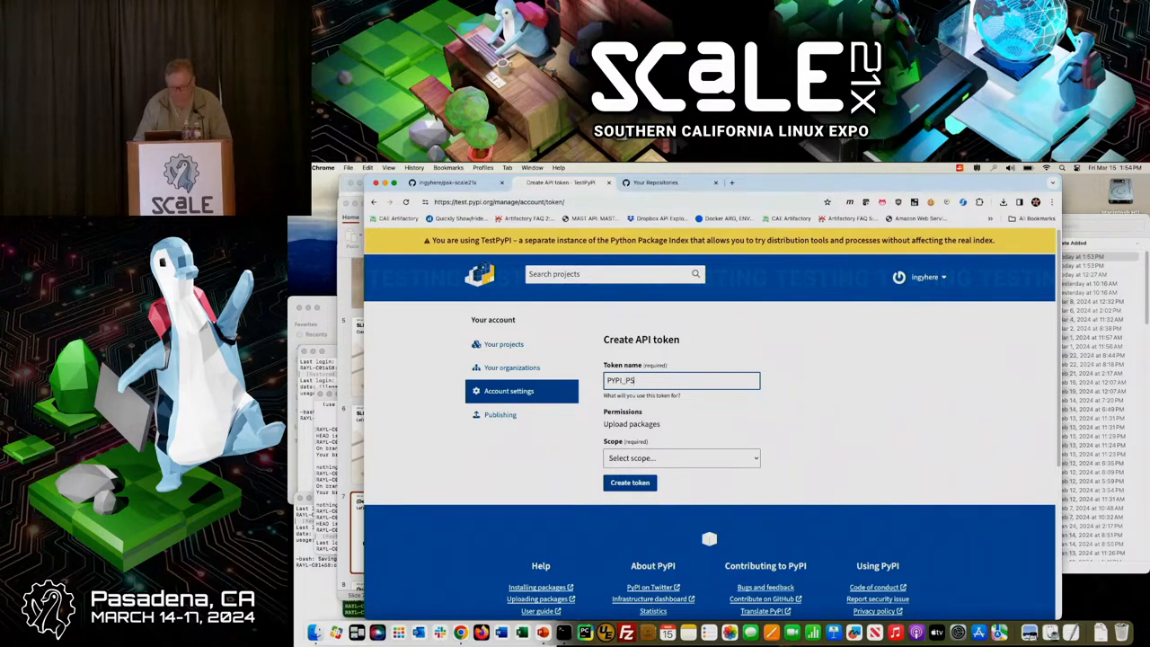
left_click(681, 458)
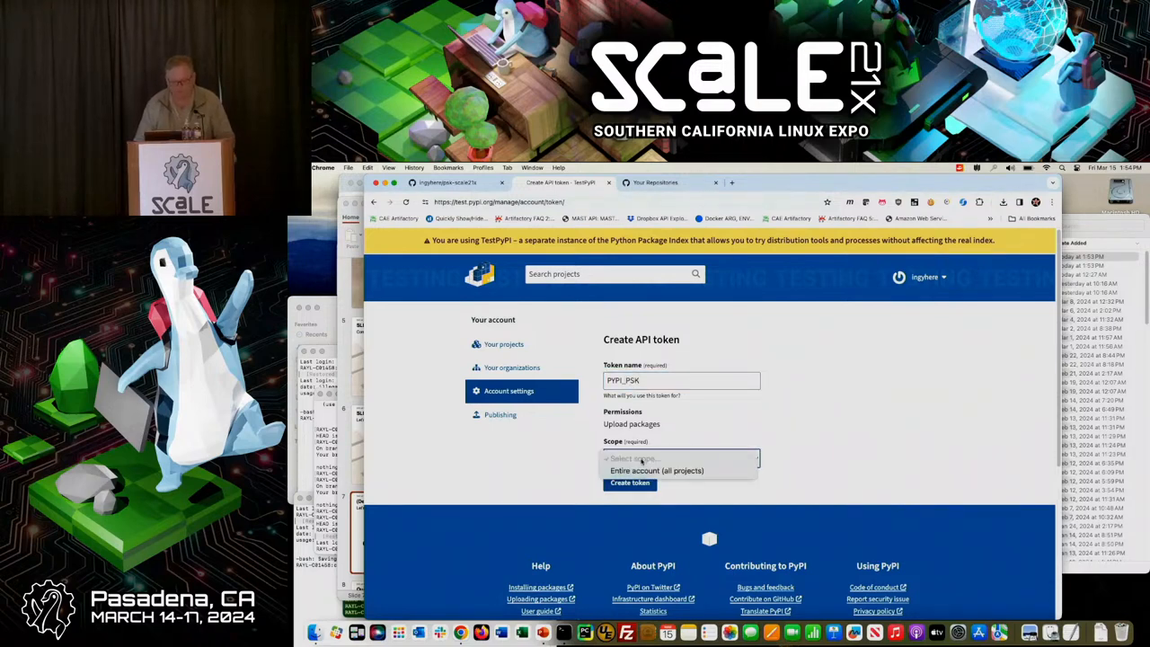
left_click(658, 470)
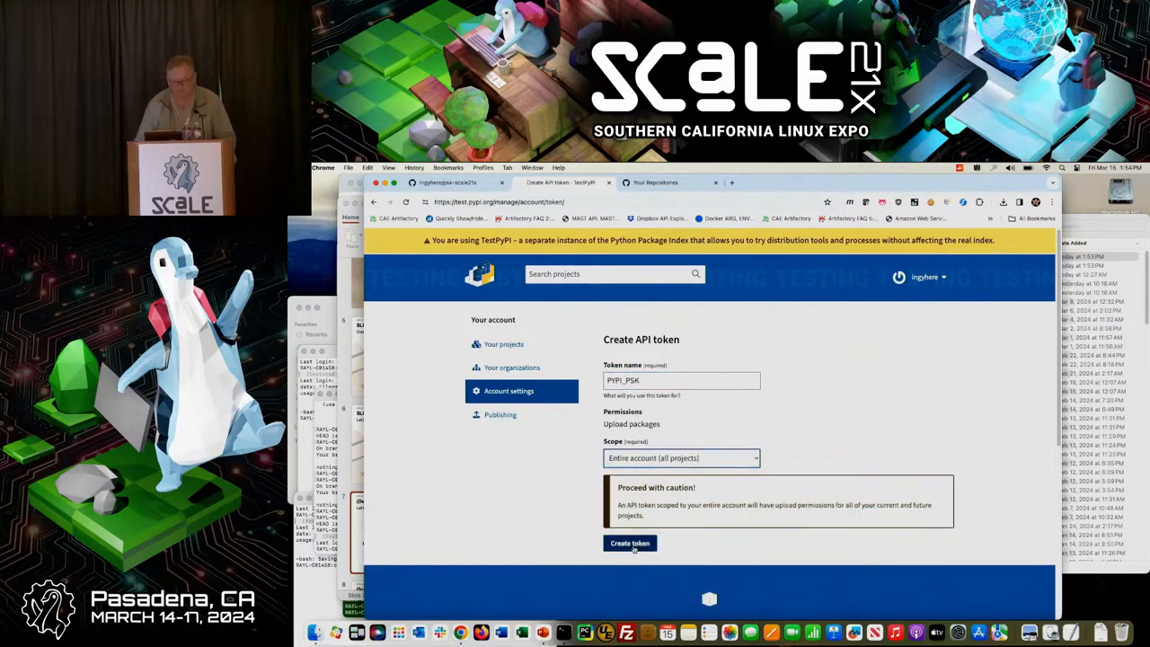
left_click(629, 542)
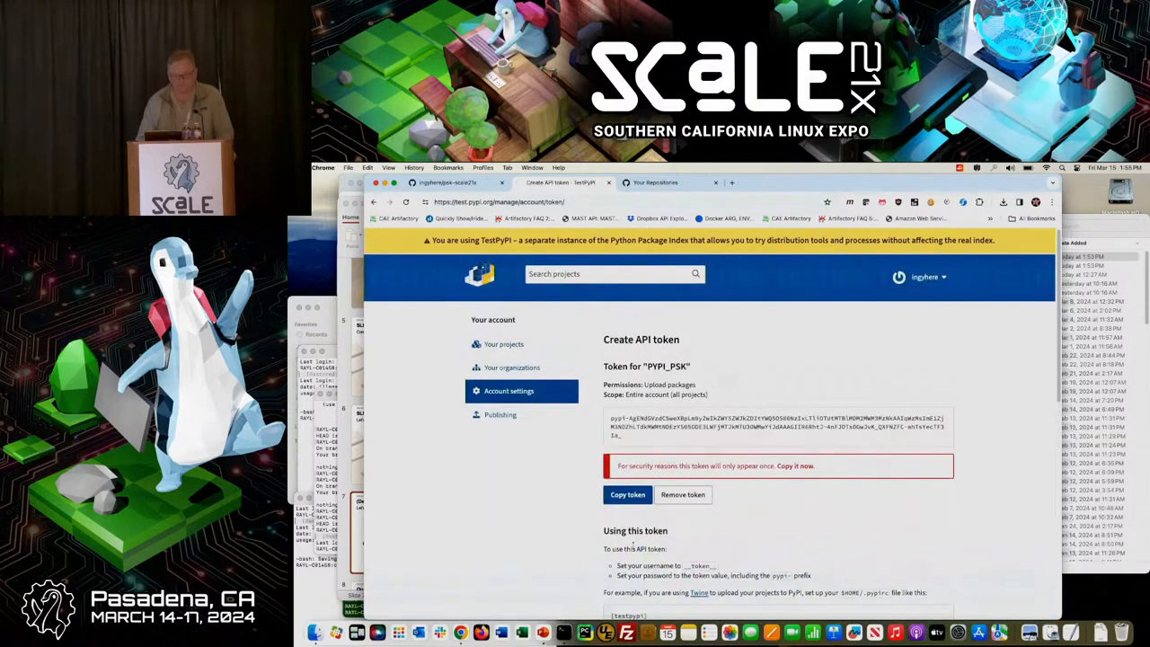
left_click(627, 494)
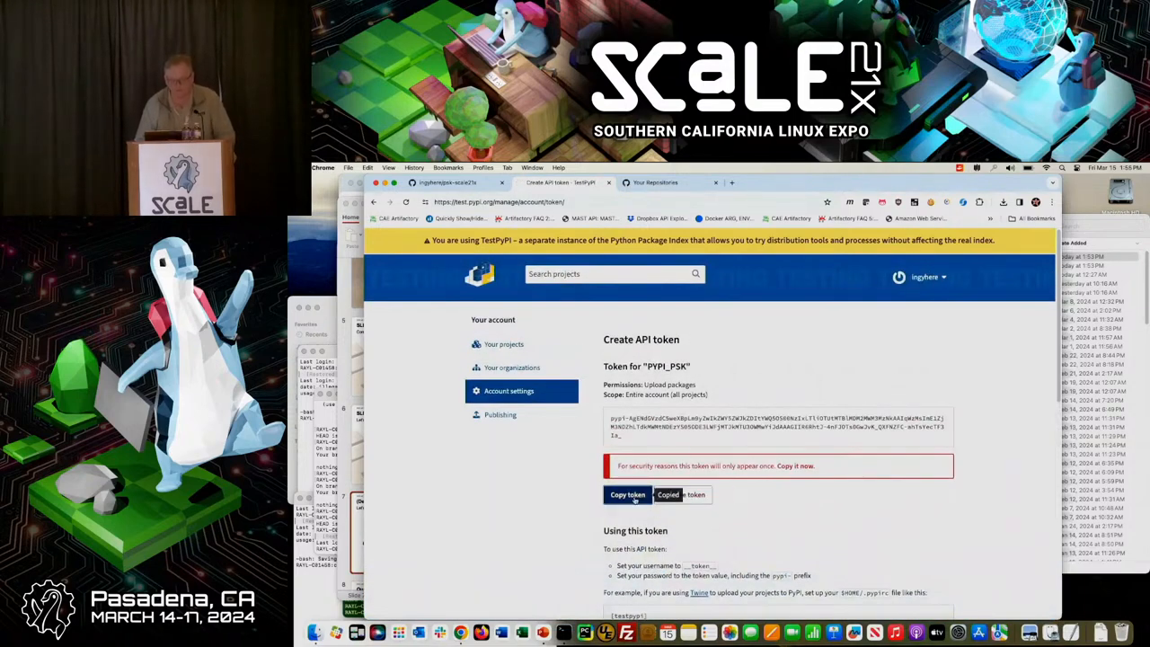
left_click(449, 183)
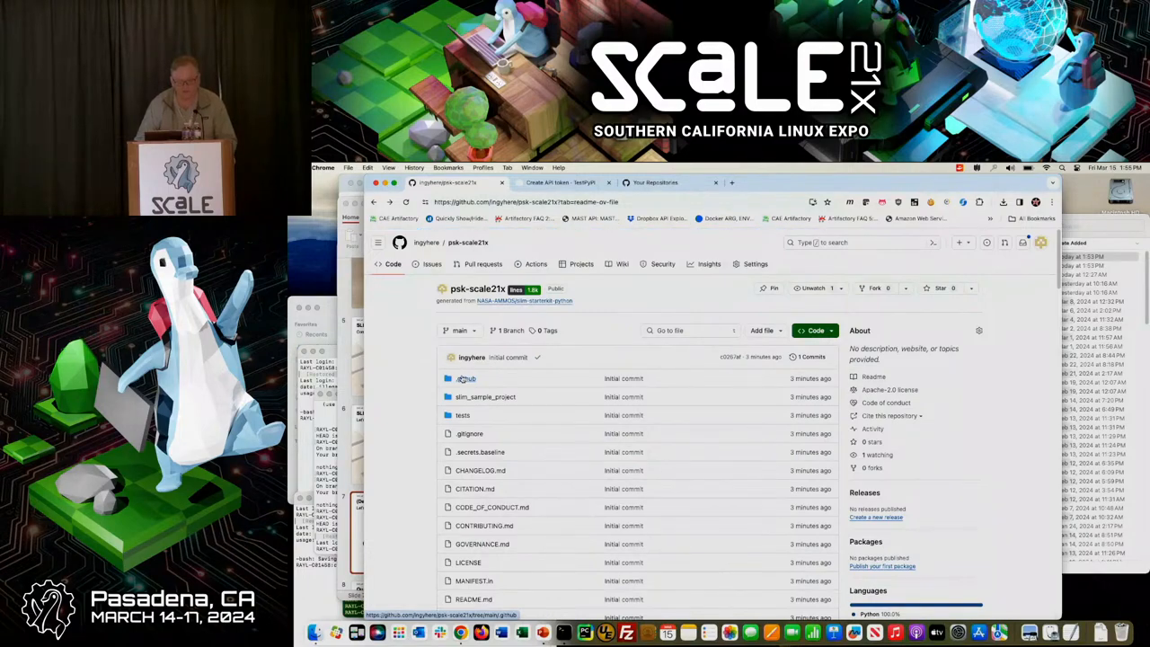
View .github/workflows/python-publish.yml and scroll through its PYPI_PSK secret reference
left_click(467, 377)
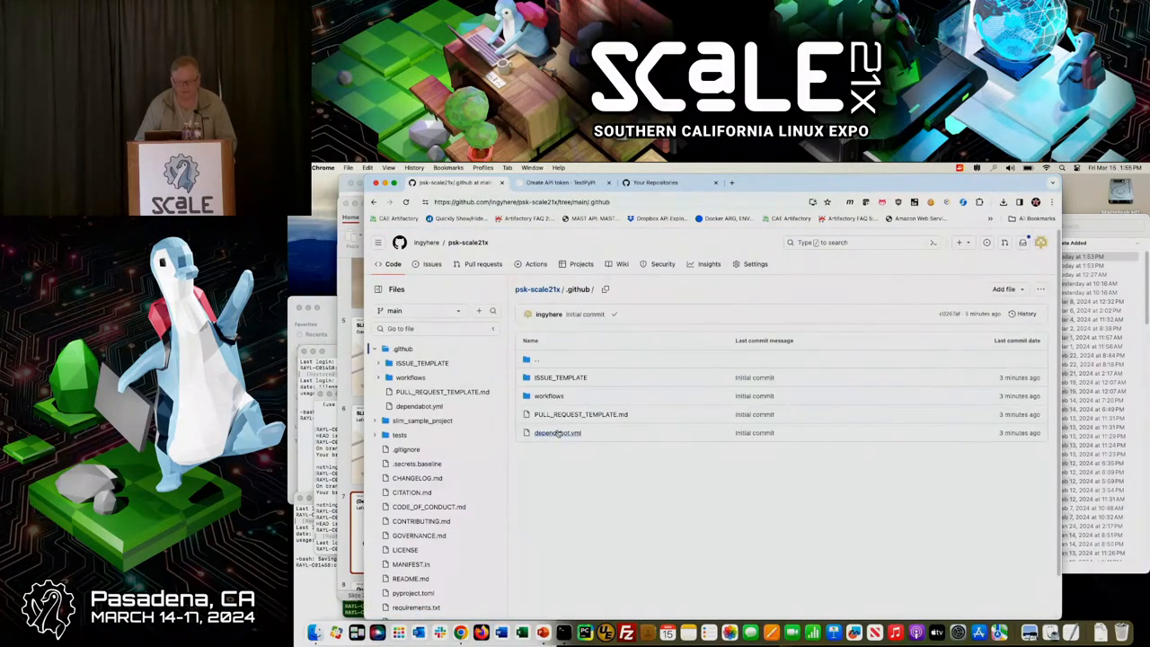
left_click(549, 395)
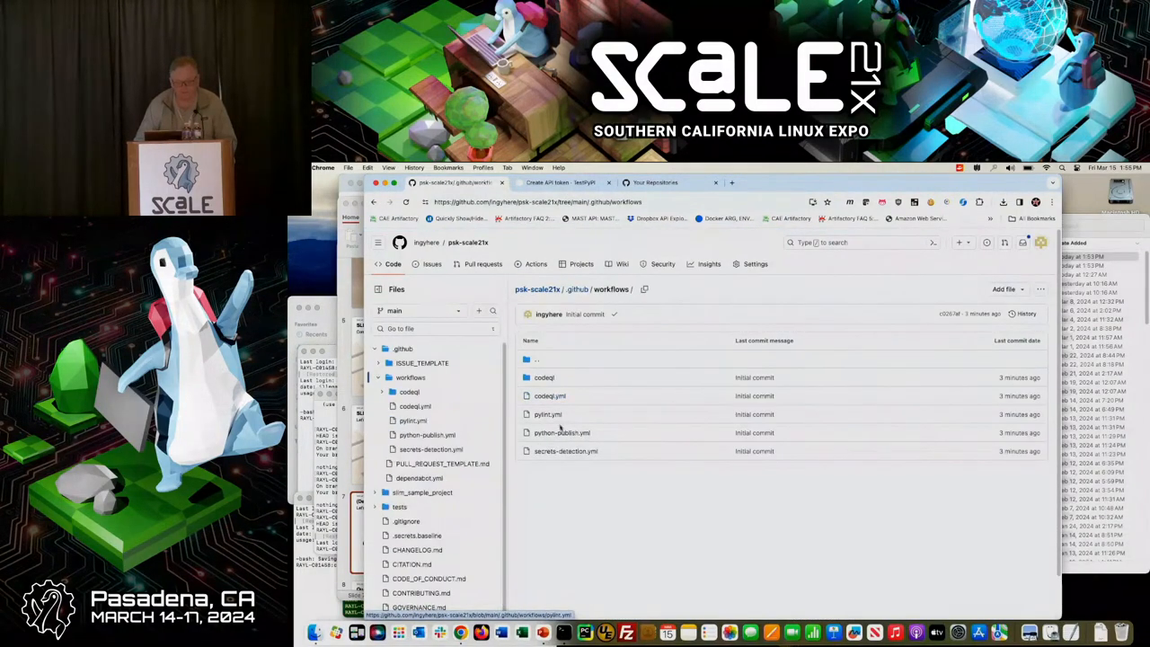
left_click(561, 431)
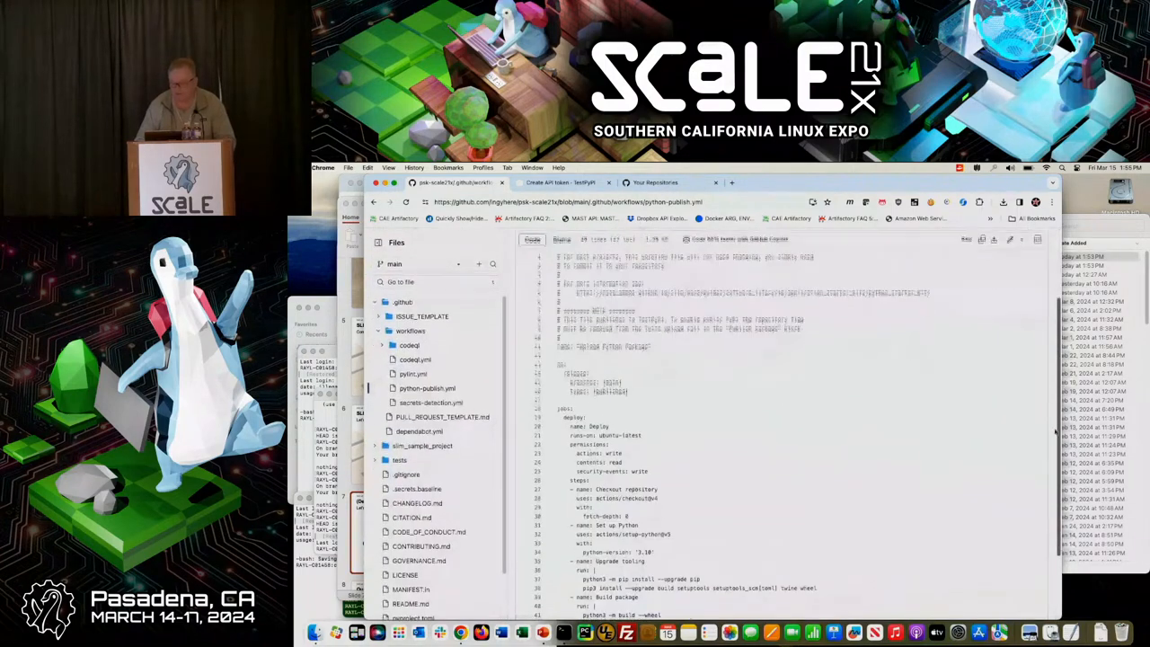
scroll("down", 3)
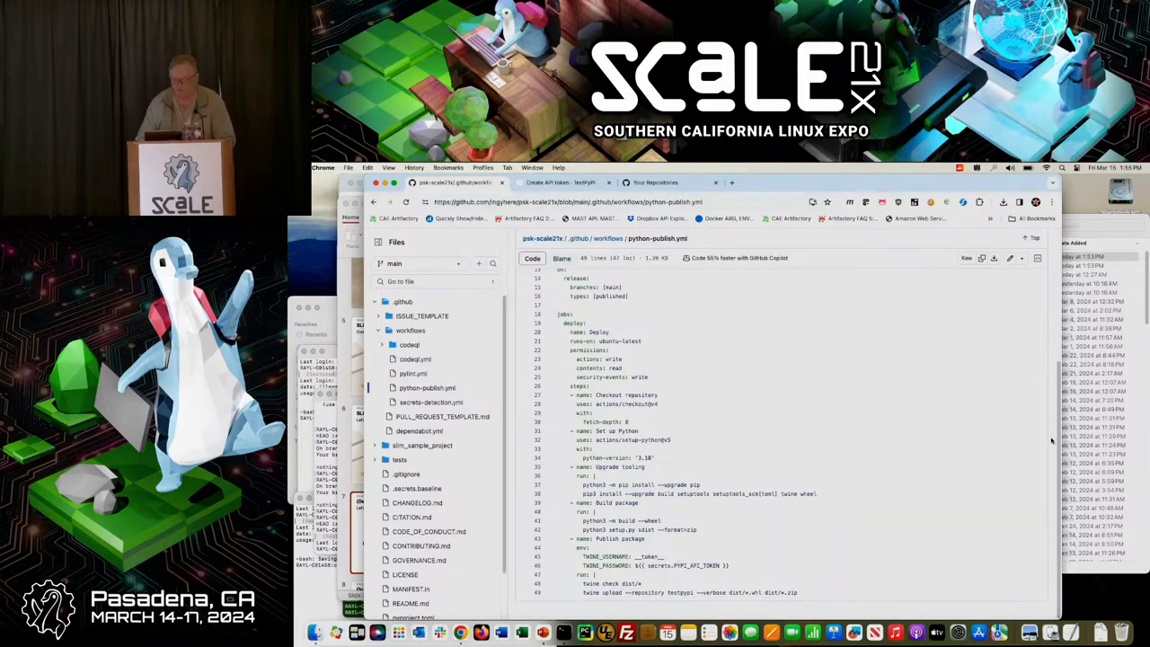
scroll("up", 3)
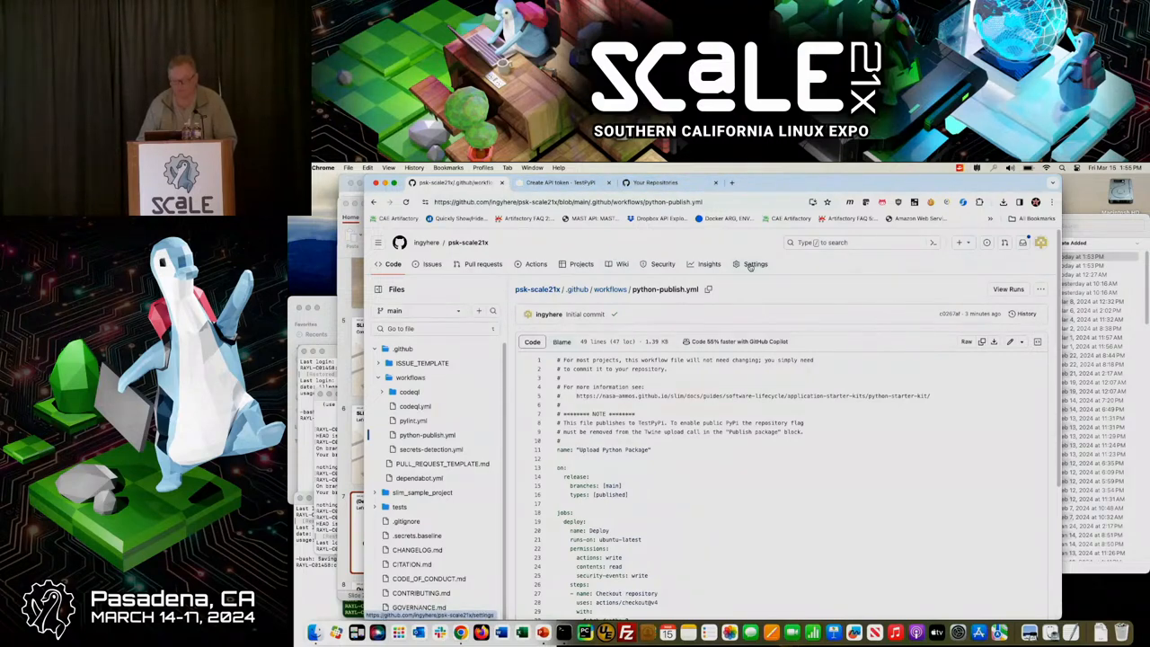
scroll("down", 3)
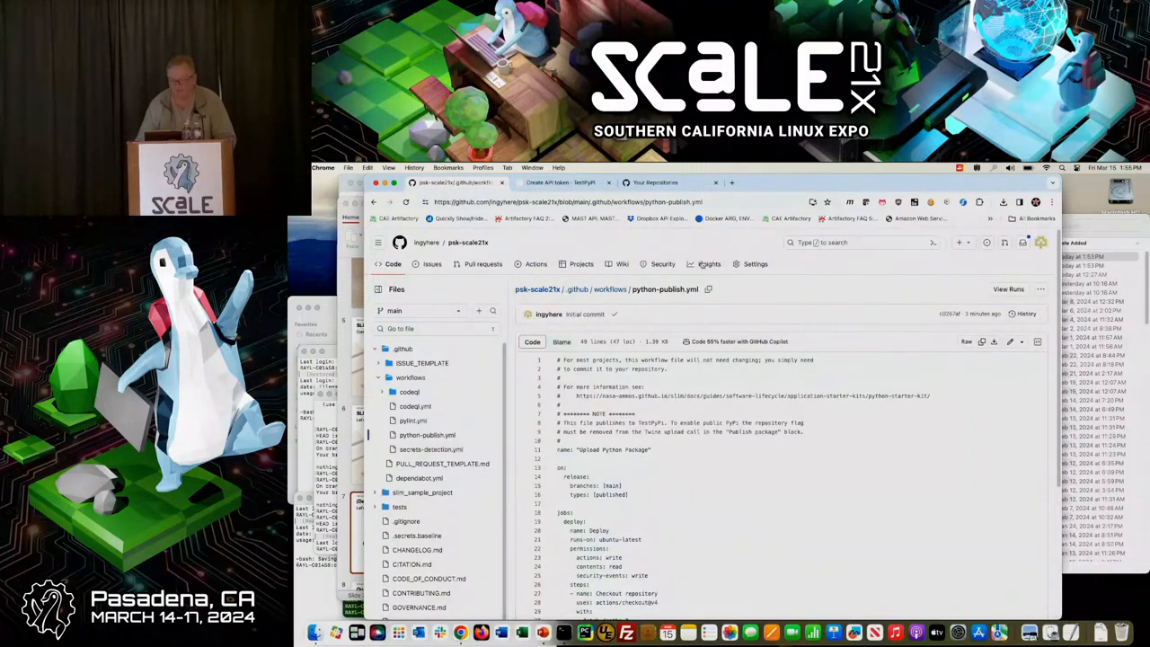
Browse the repository Settings and expand Secrets and variables
left_click(755, 263)
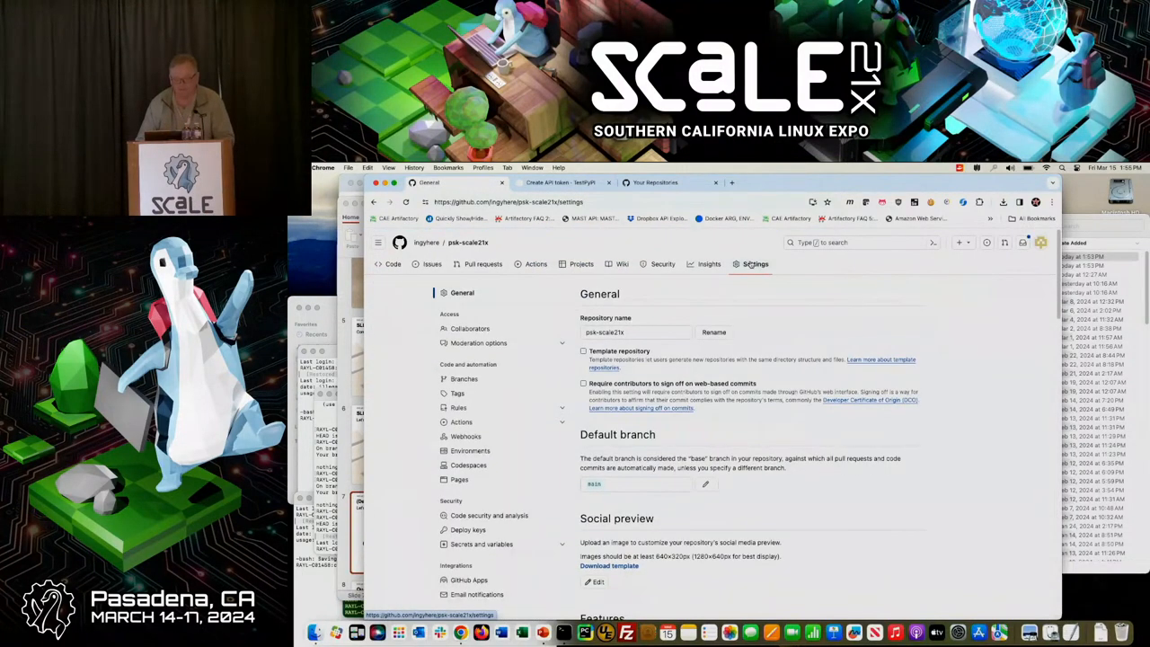
mouse_move(478, 548)
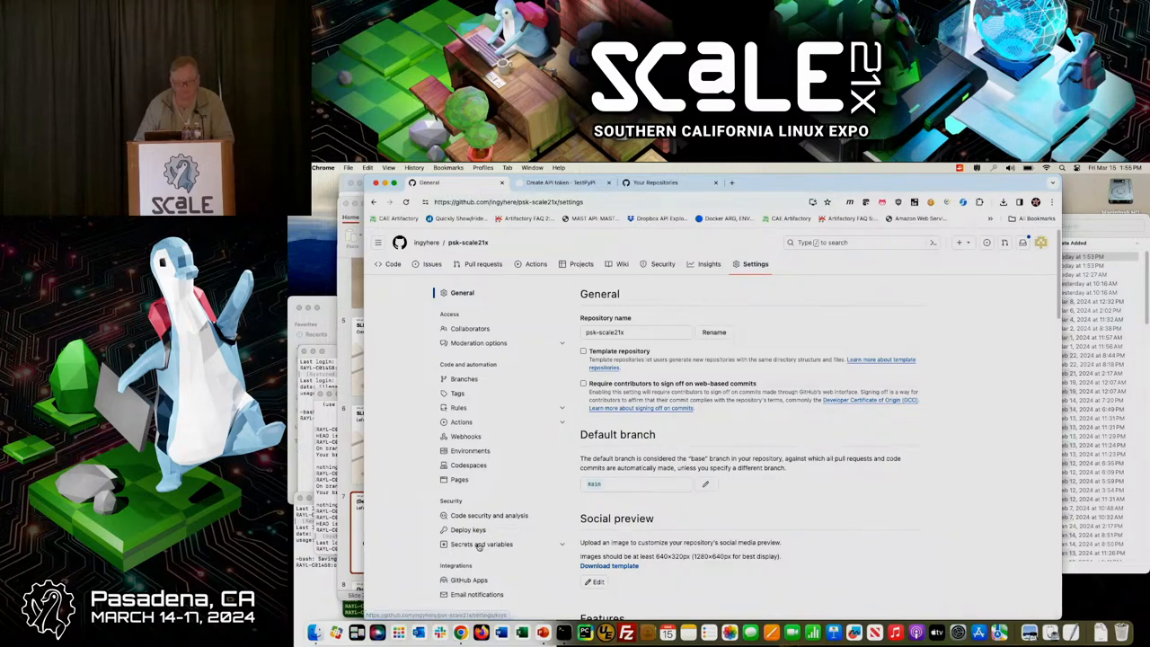
left_click(482, 543)
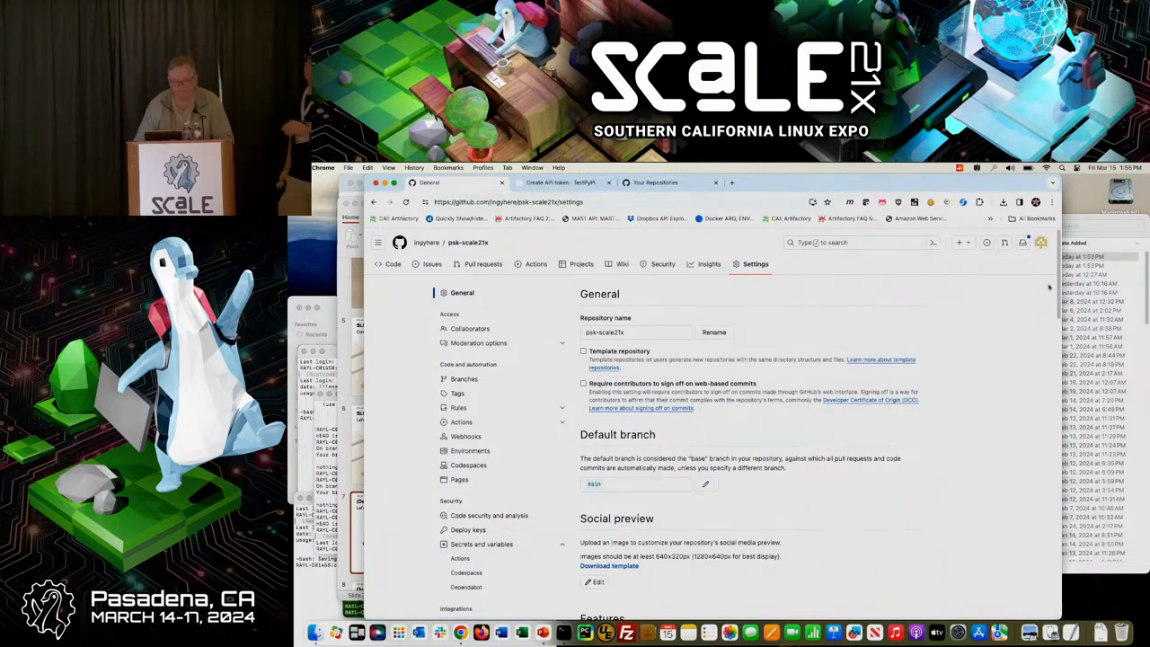
scroll("down", 3)
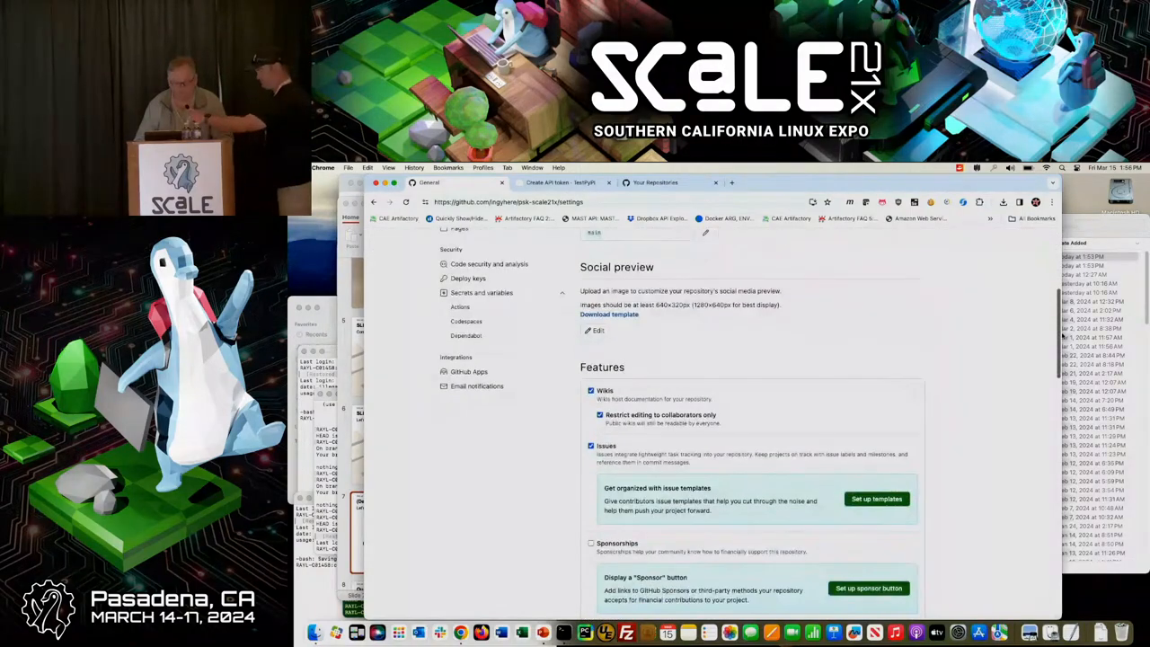
scroll("down", 3)
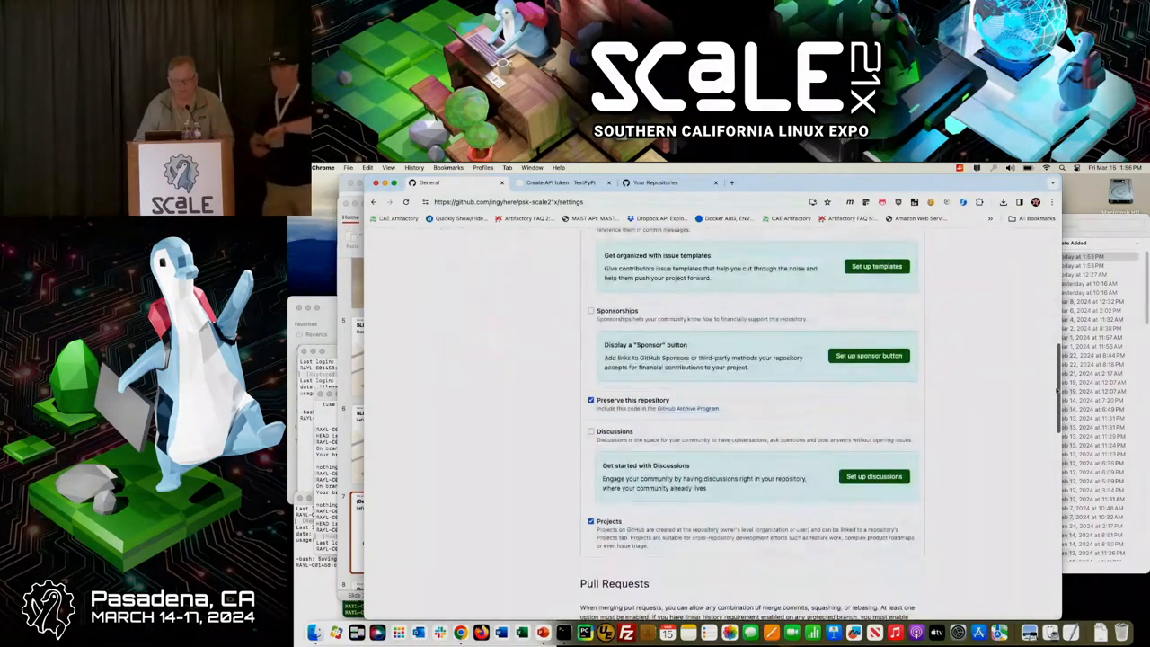
scroll("down", 3)
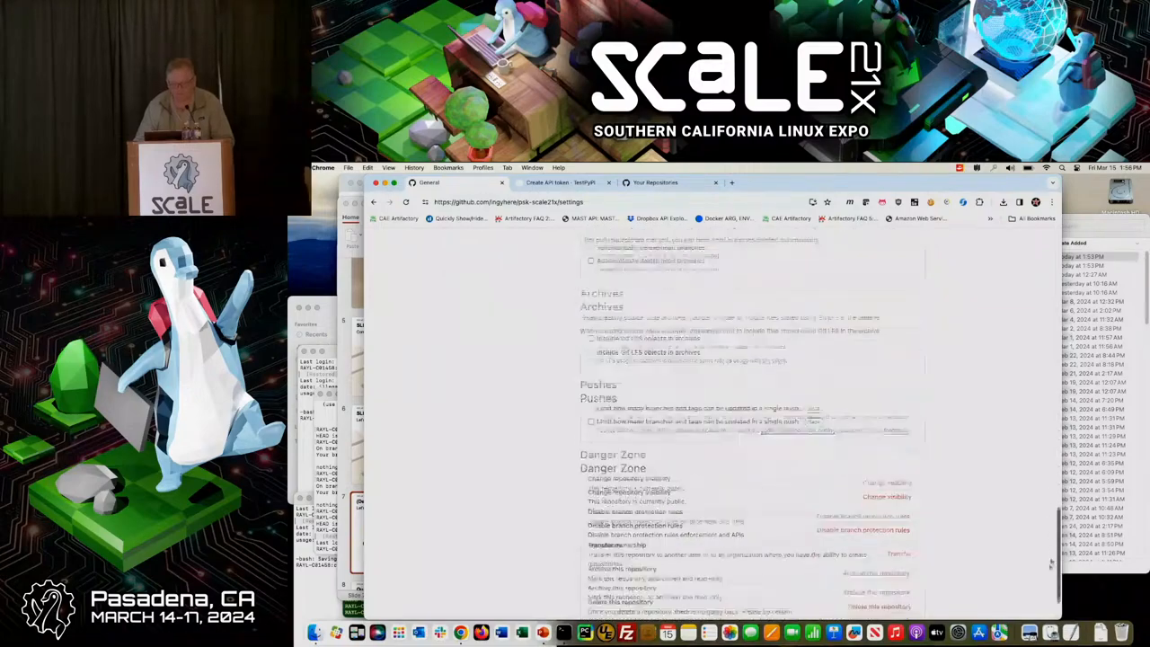
scroll("up", 3)
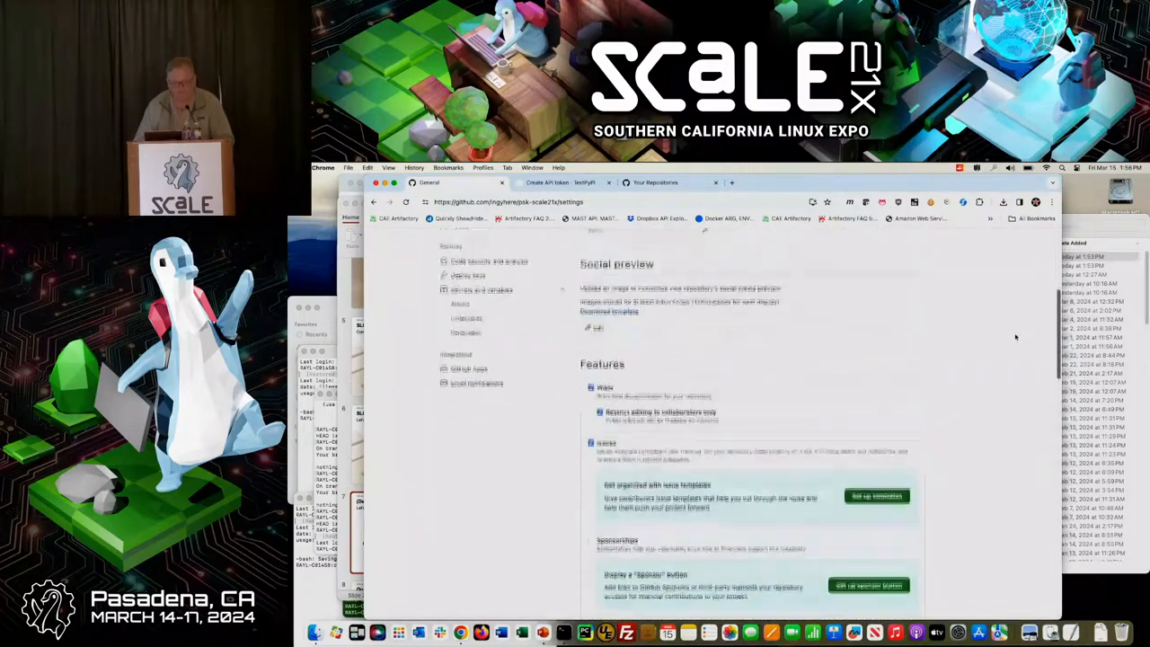
scroll("up", 3)
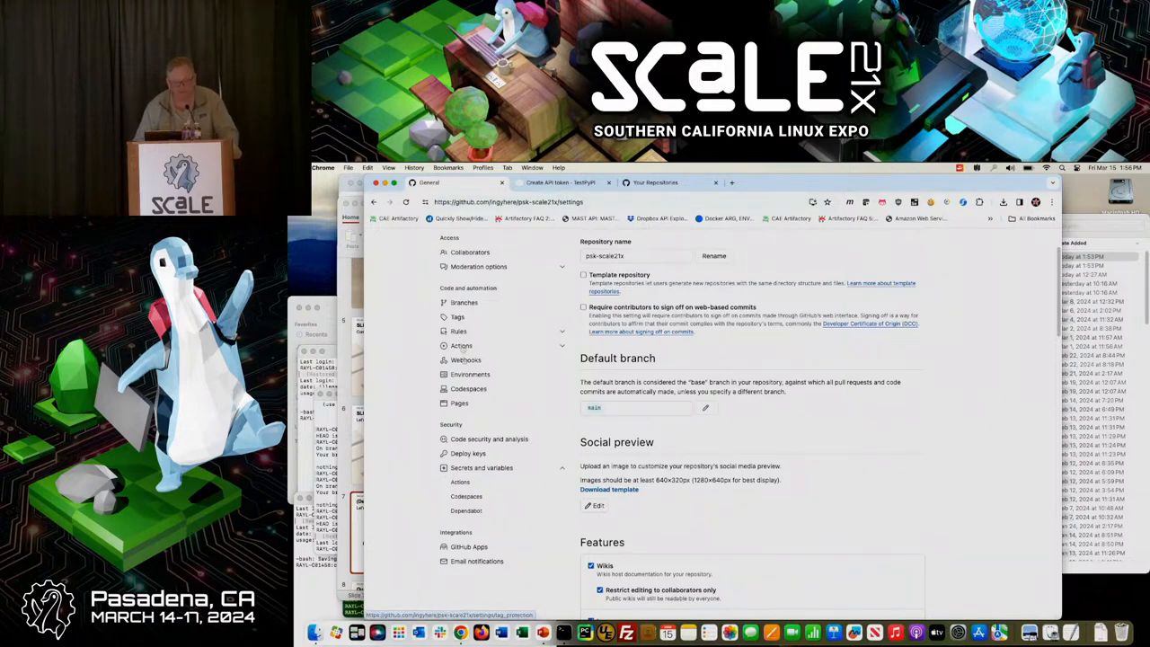
Visit Code security and Deploy keys settings, then start a new blank tab
left_click(489, 438)
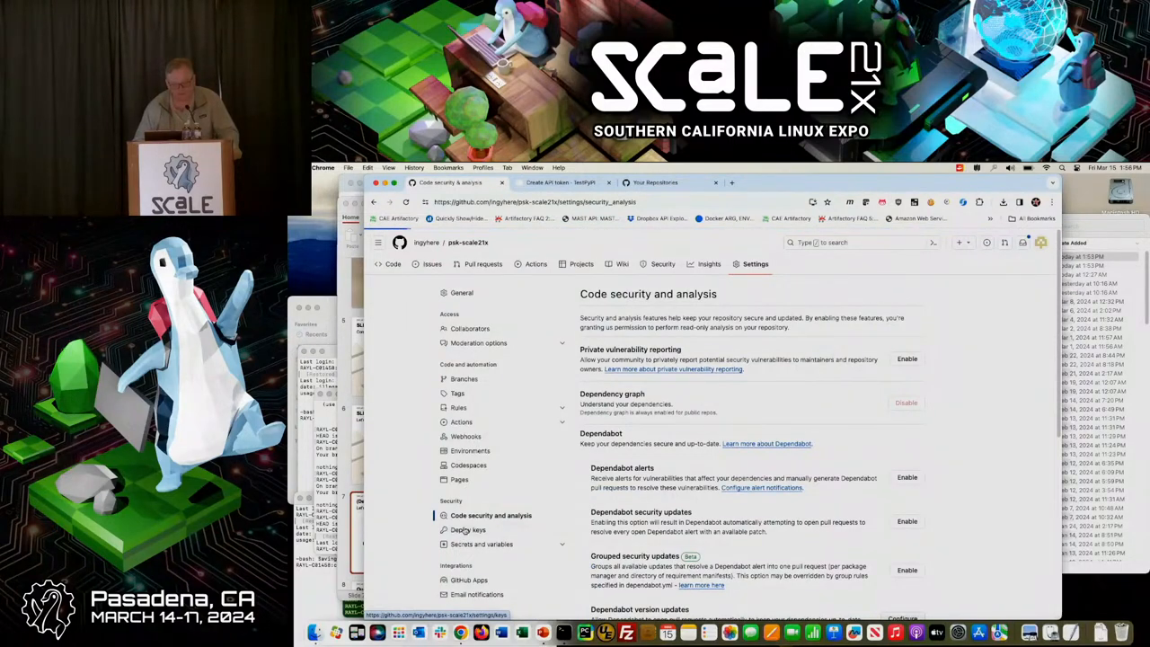
left_click(467, 528)
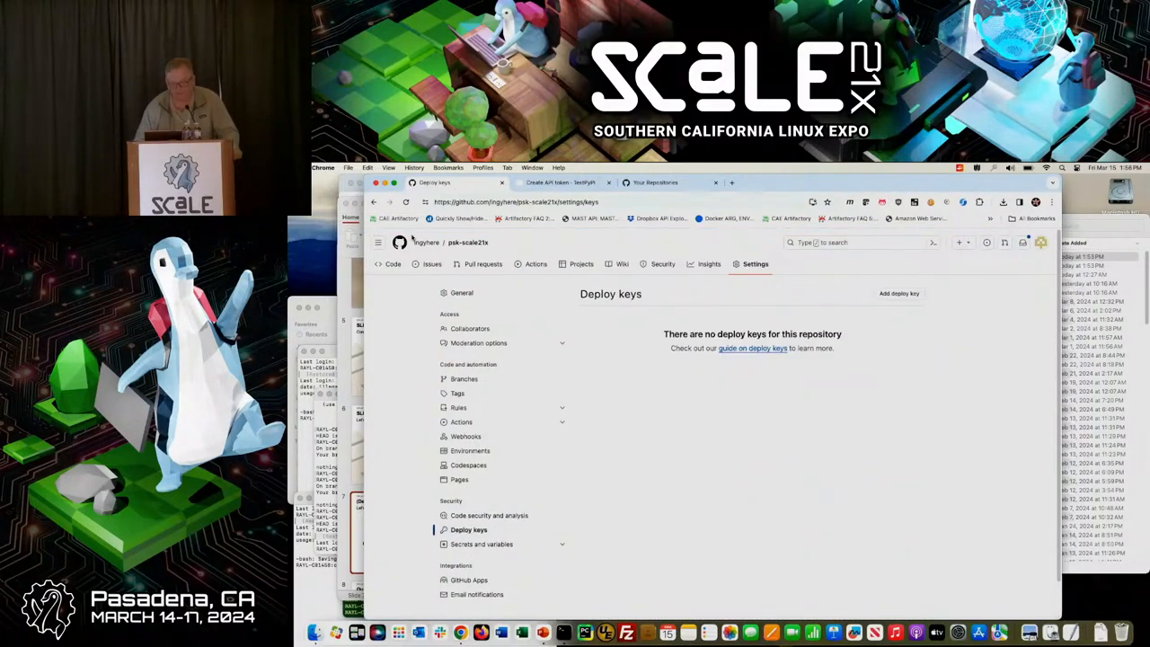
left_click(489, 514)
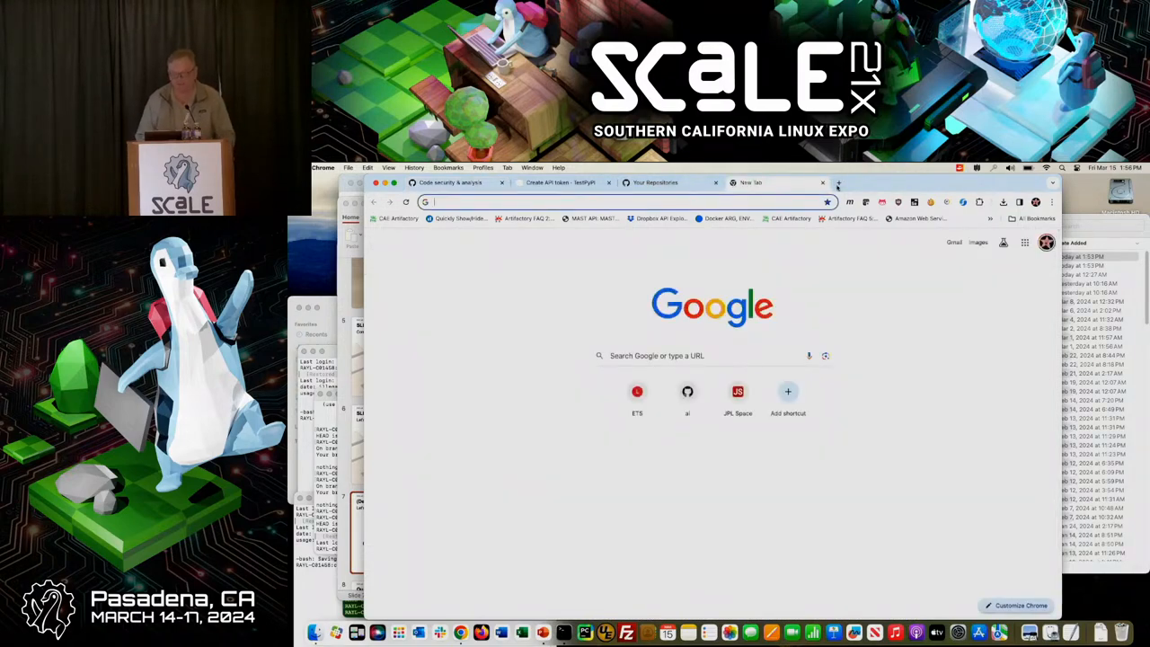
Switch windows and go to the slim-starterkit-python repository main page
left_click(449, 184)
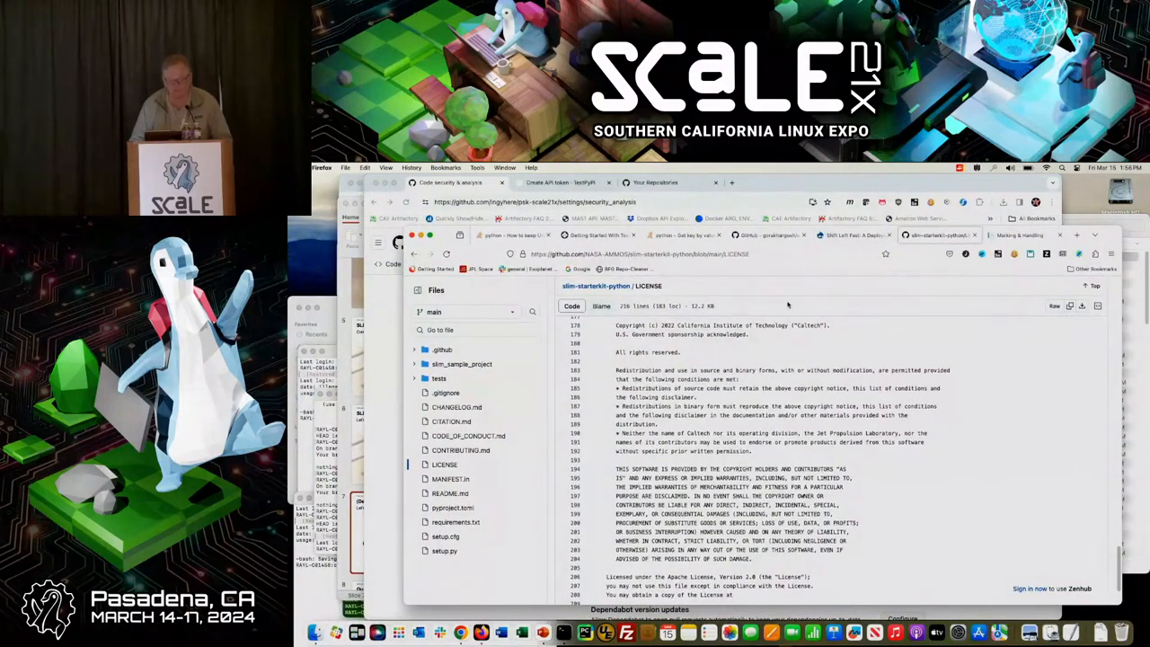
mouse_move(385, 302)
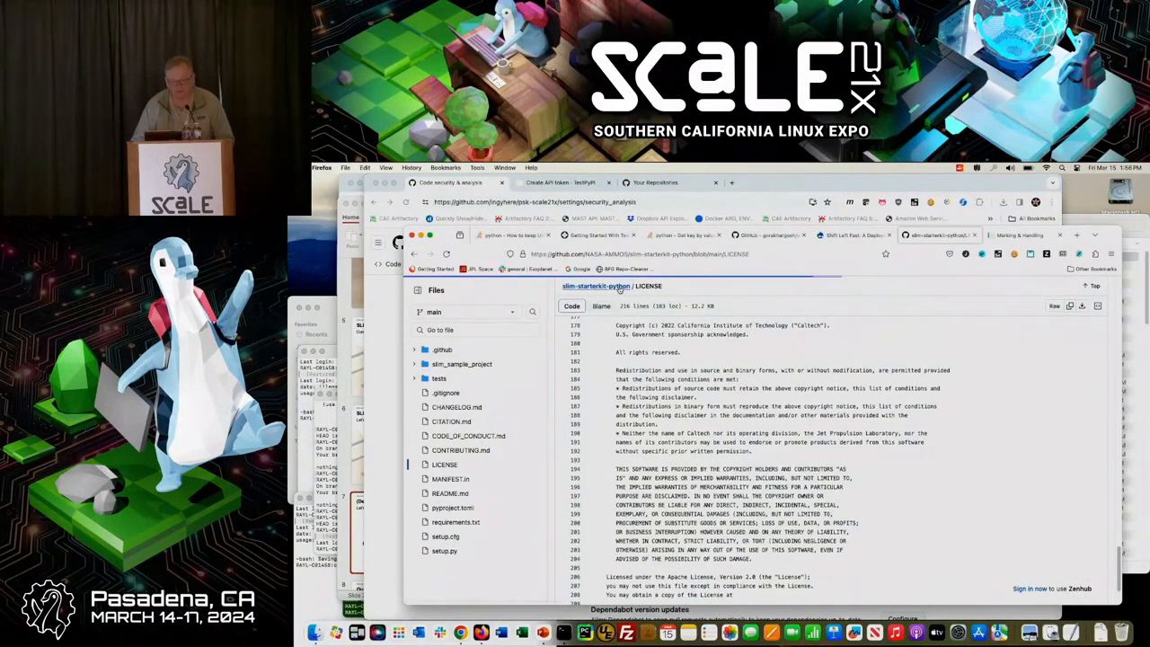
left_click(596, 286)
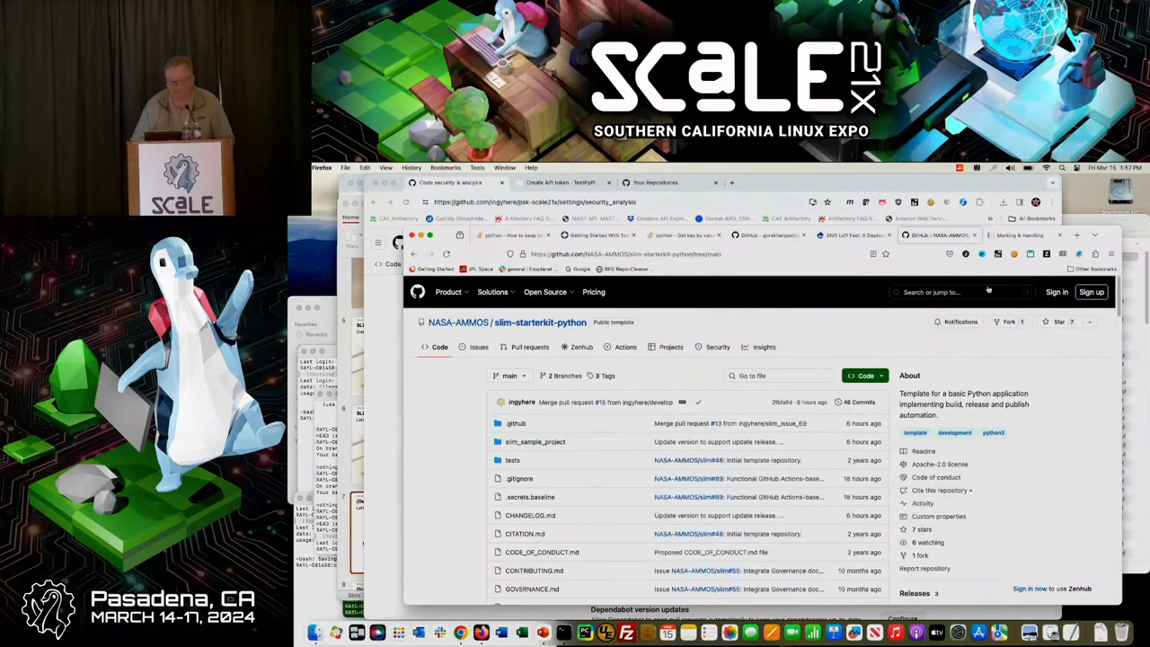
Sign in to GitHub as user 'jpl', re-entering the password after a failed first attempt
left_click(1056, 291)
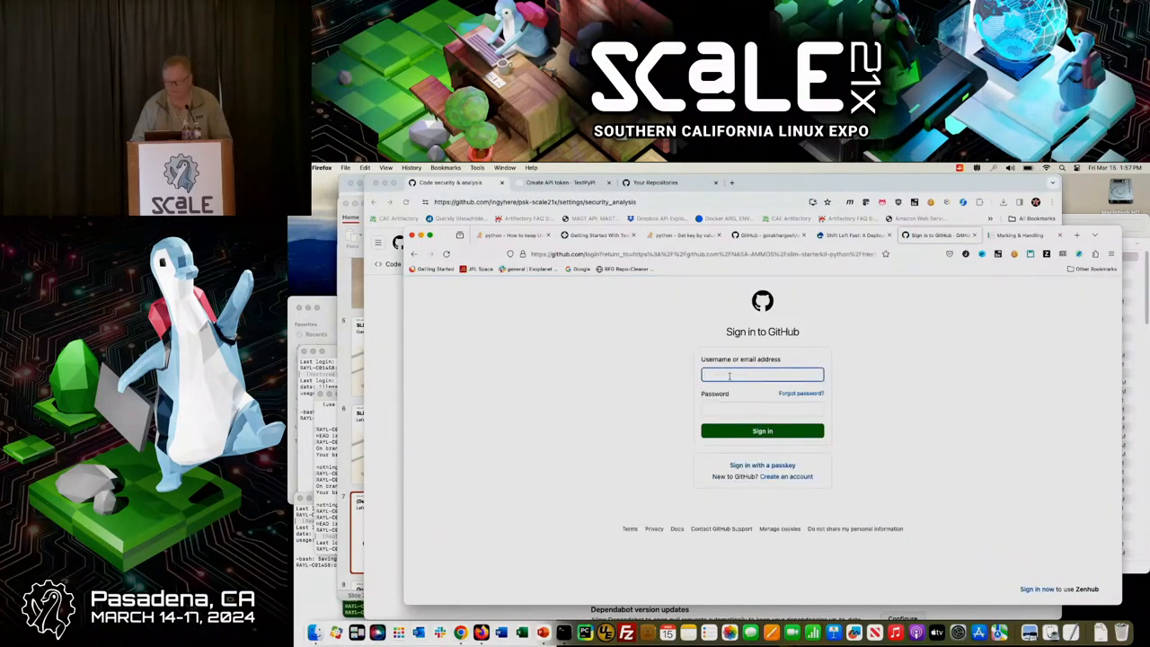
type("jpl-jengelke")
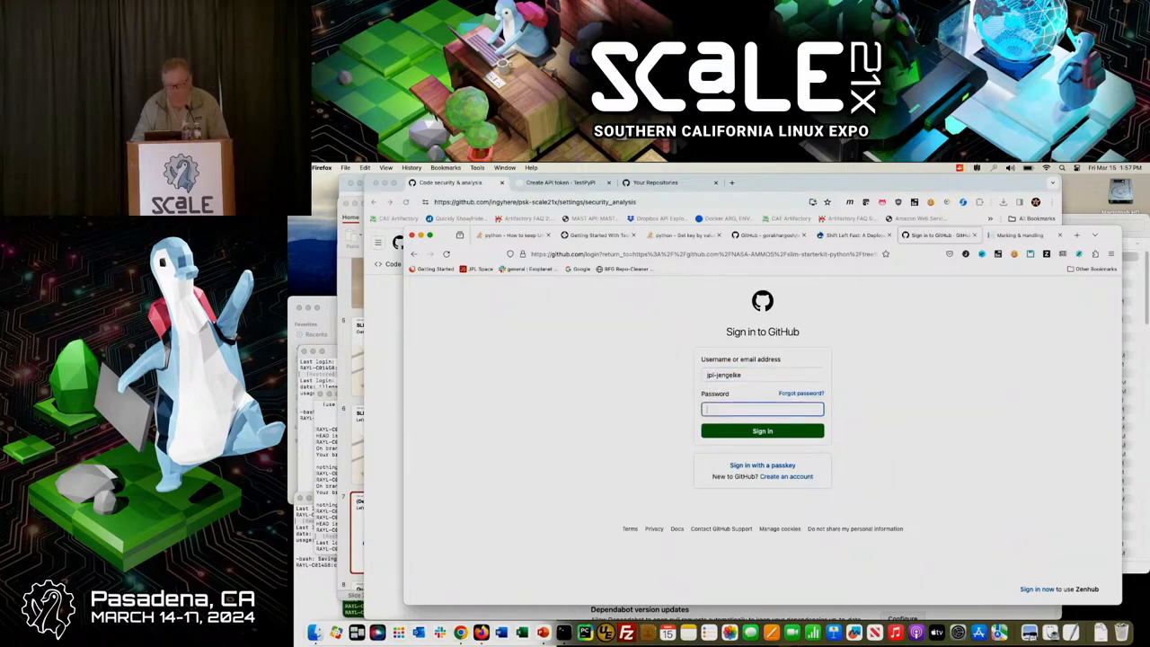
type("password")
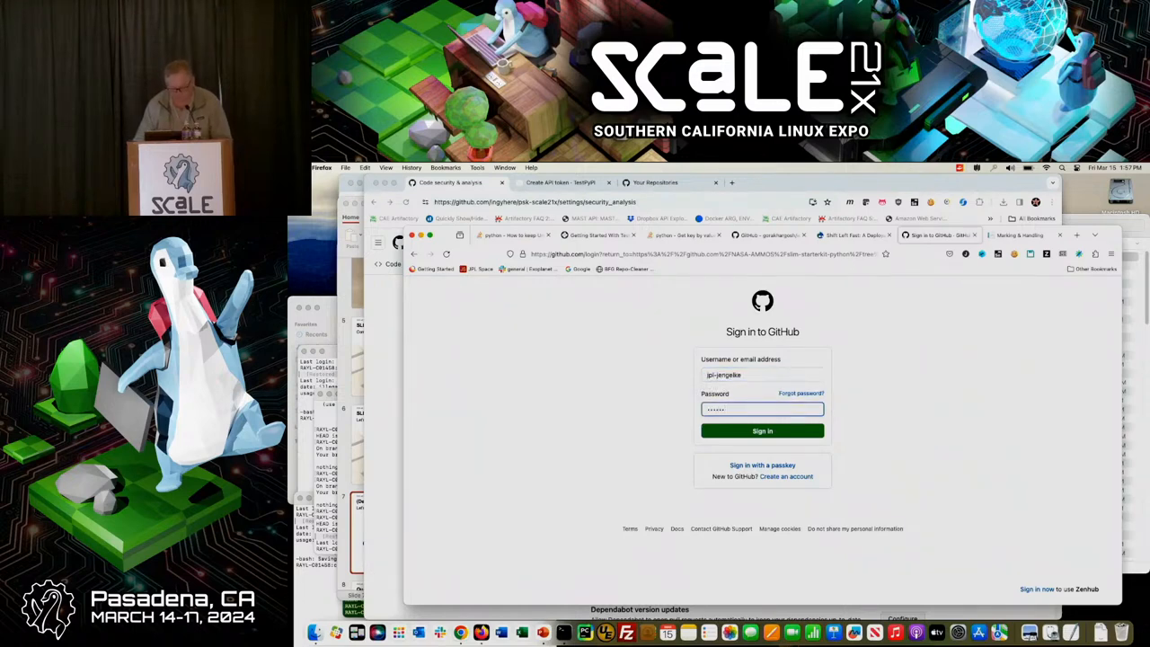
left_click(762, 431)
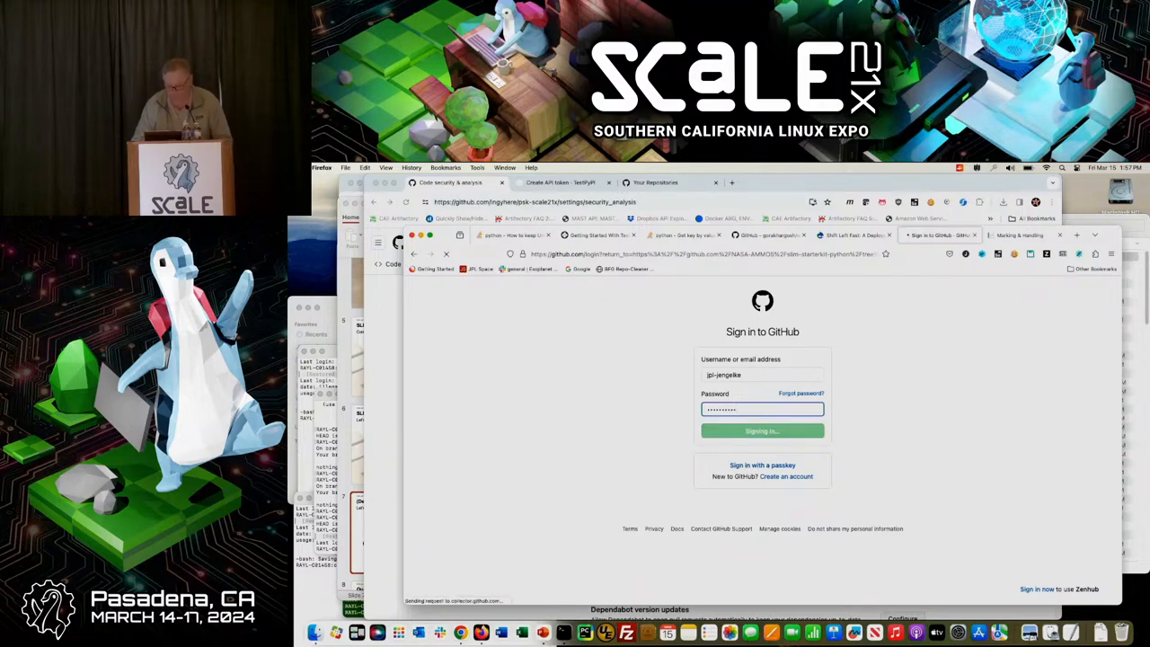
left_click(762, 431)
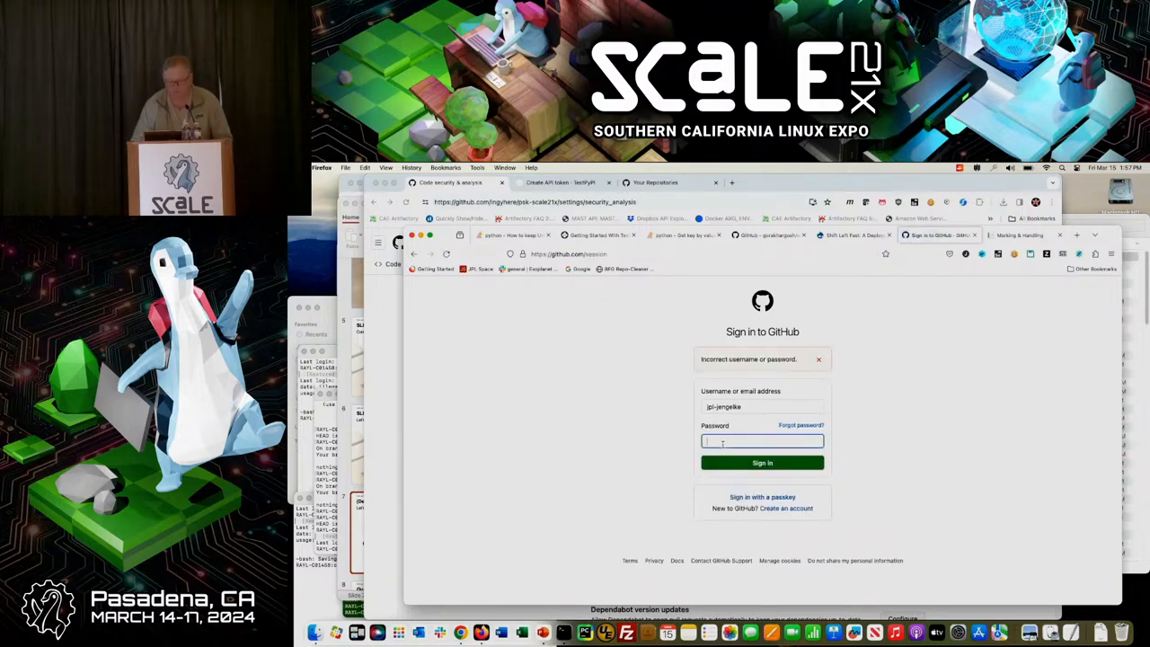
type("•")
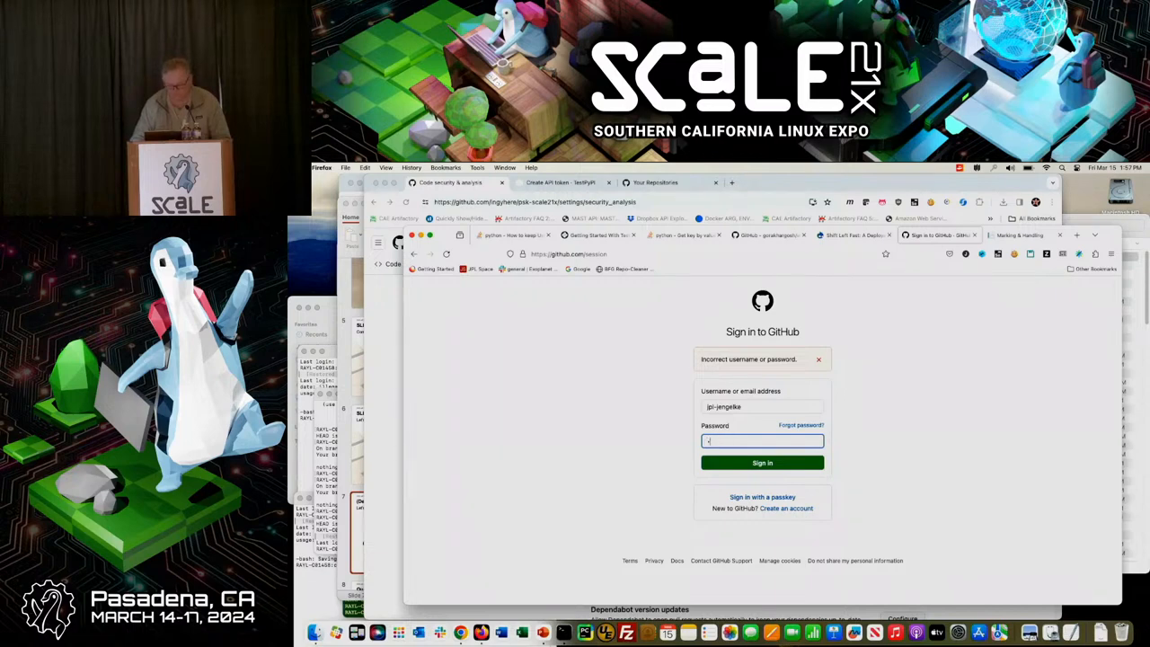
type("password")
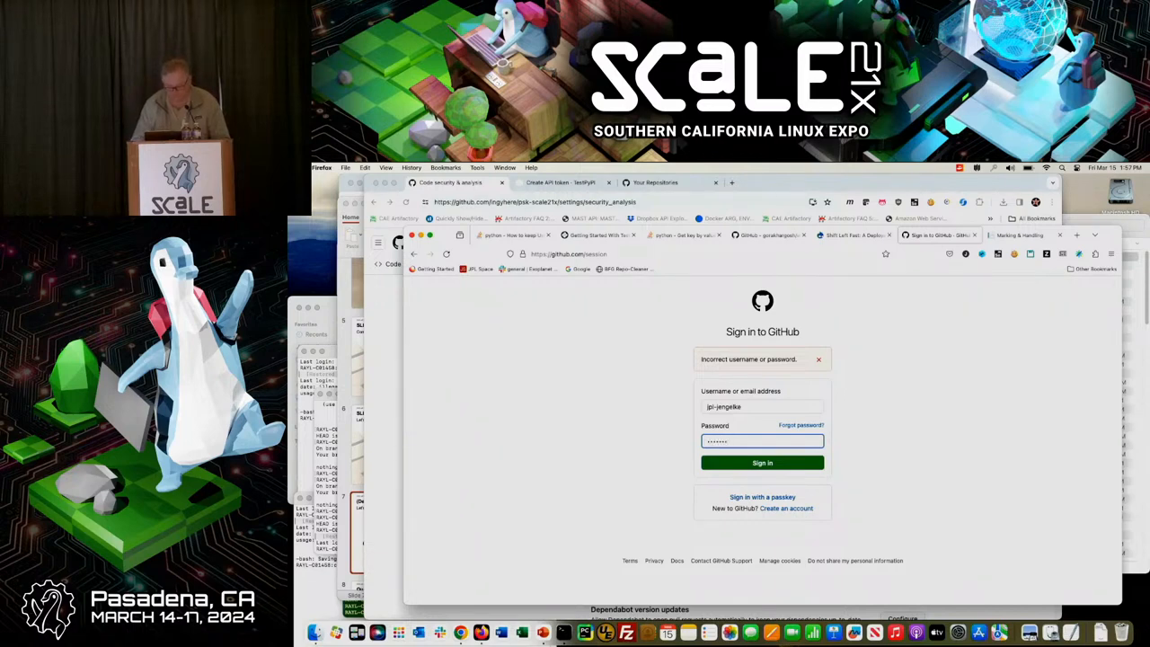
left_click(762, 461)
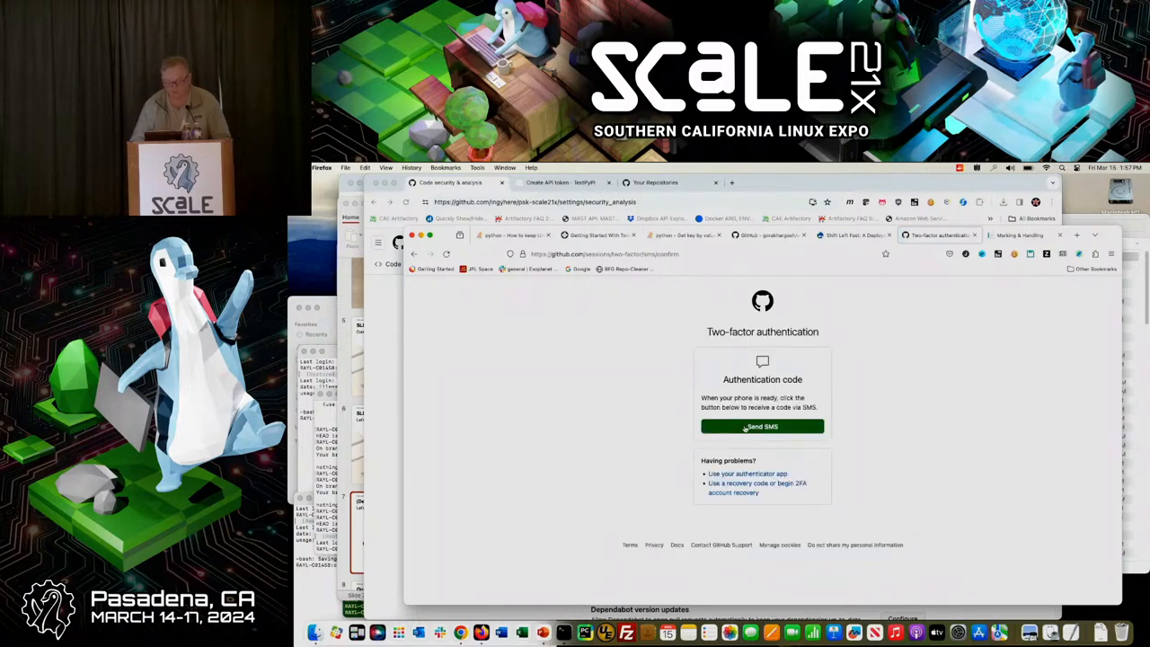
Complete two-factor authentication with an SMS code and return to slim-starterkit-python
left_click(762, 426)
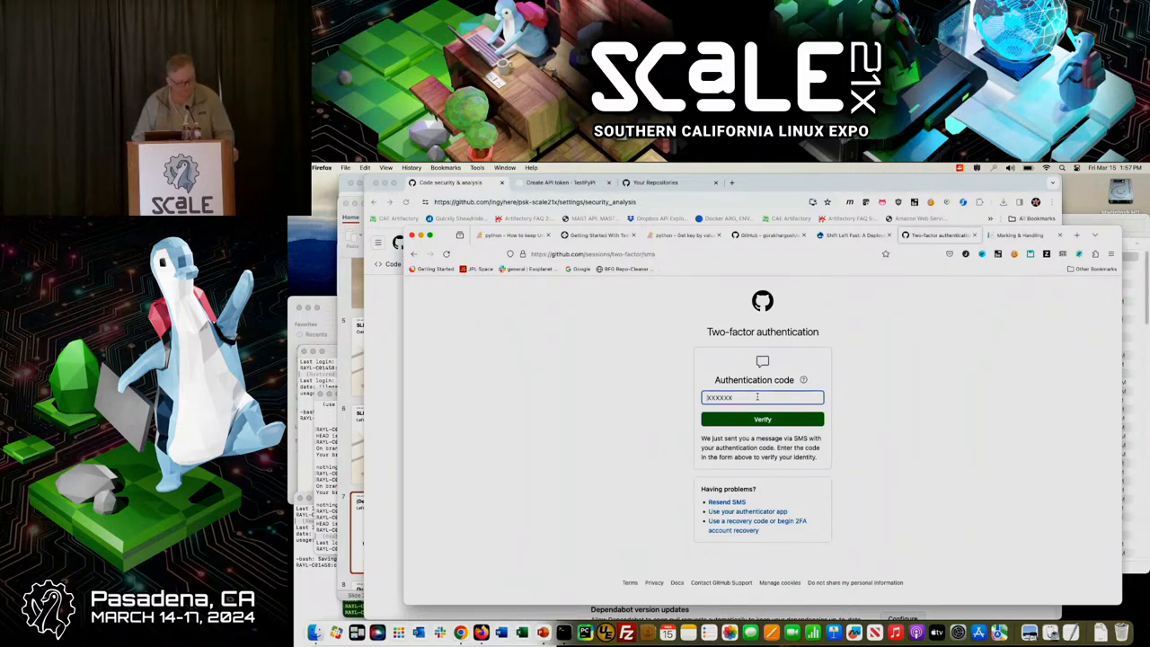
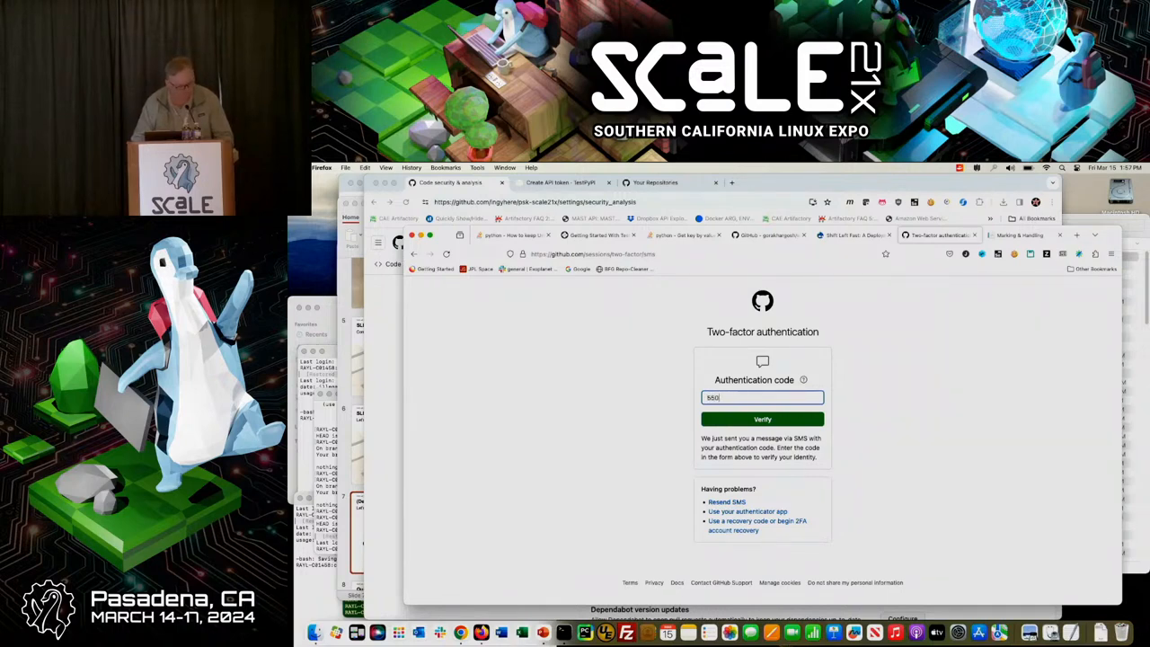
left_click(761, 418)
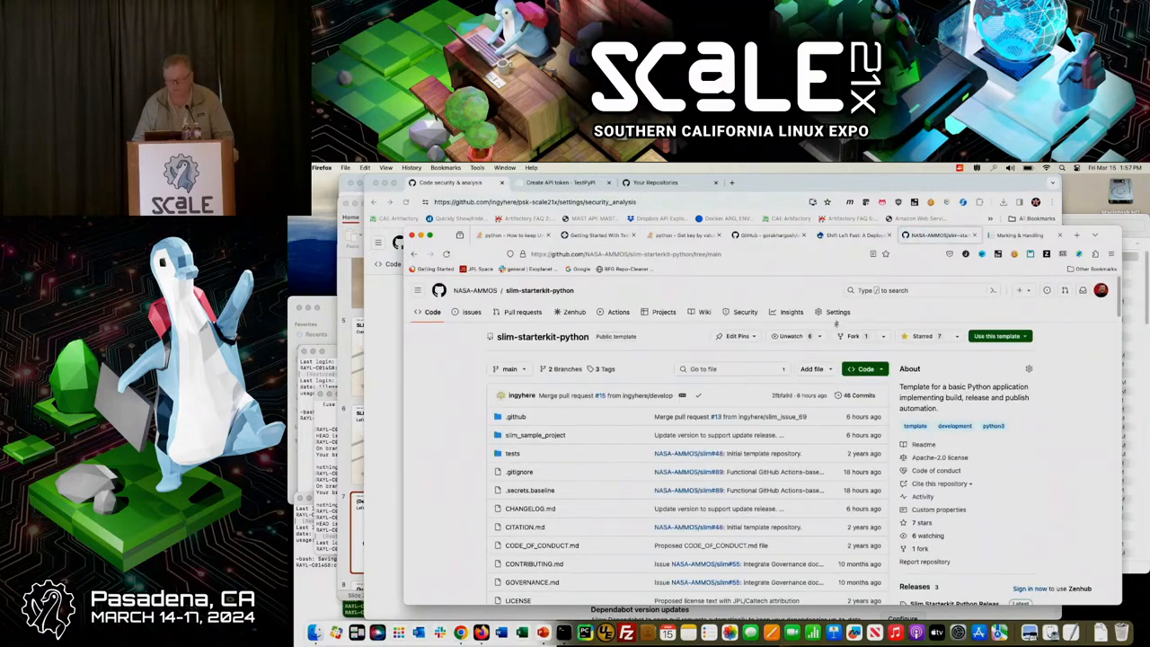
Review the template repository's Settings: deploy keys, Environments and Code security
left_click(837, 312)
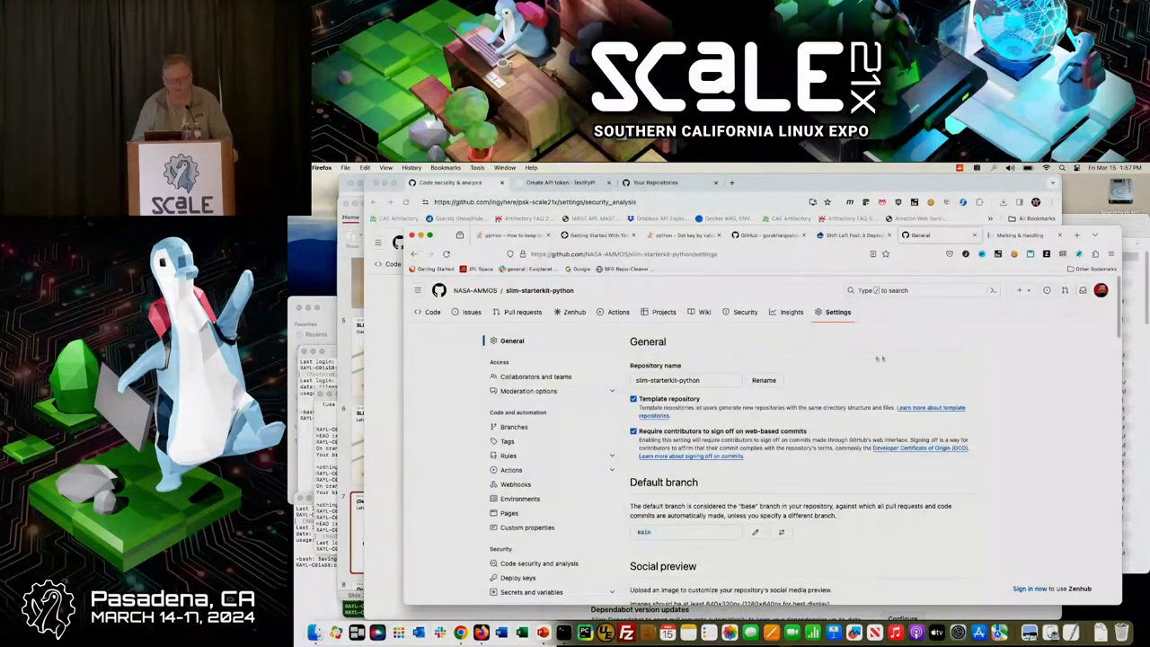
scroll("down", 3)
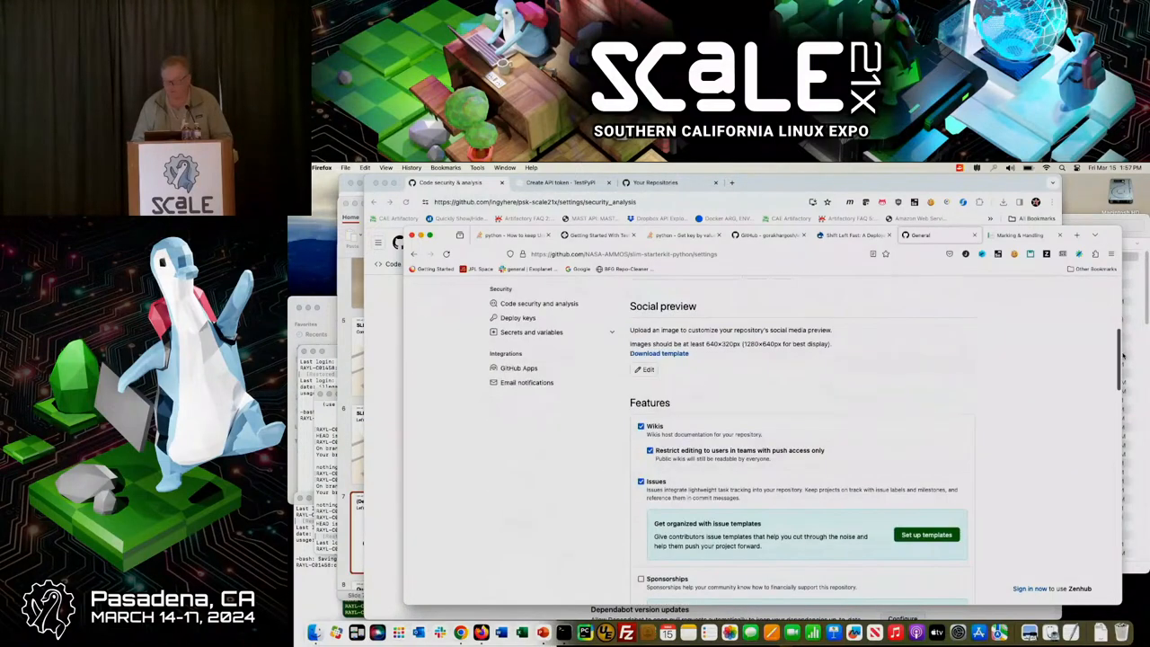
scroll("up", 3)
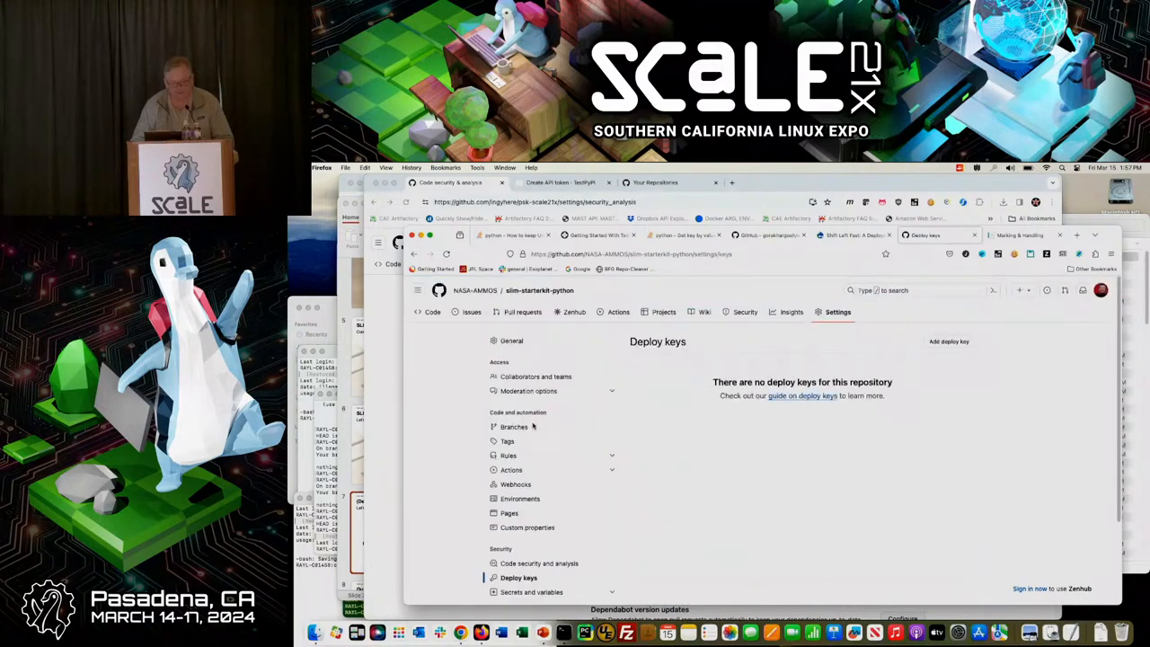
left_click(521, 499)
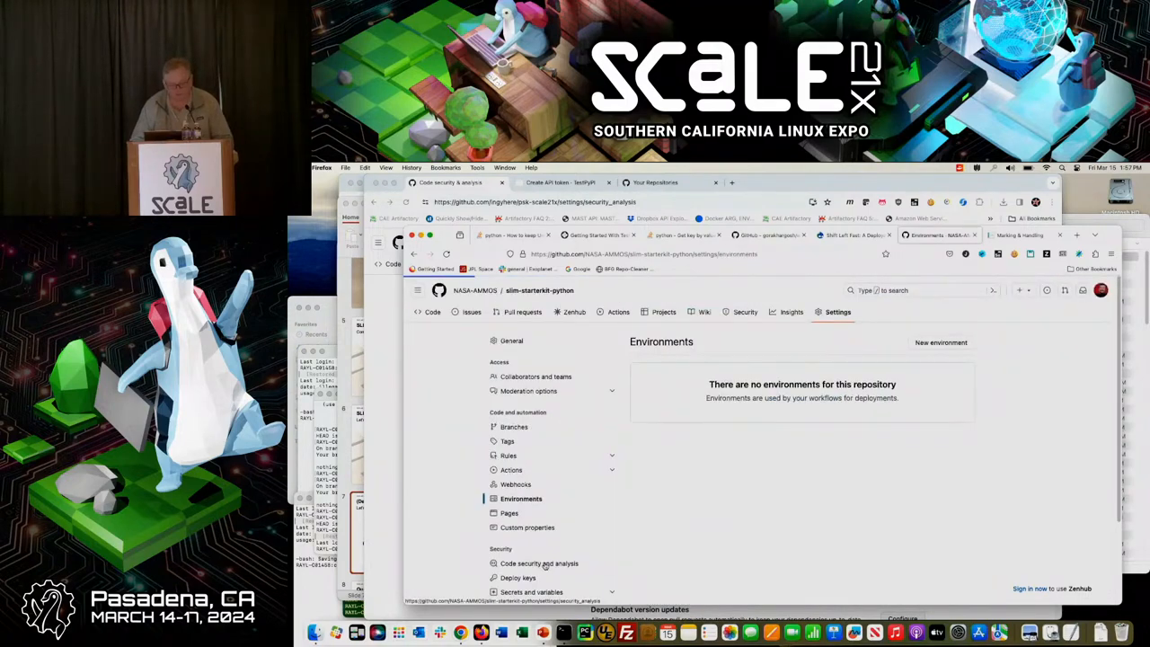
left_click(539, 565)
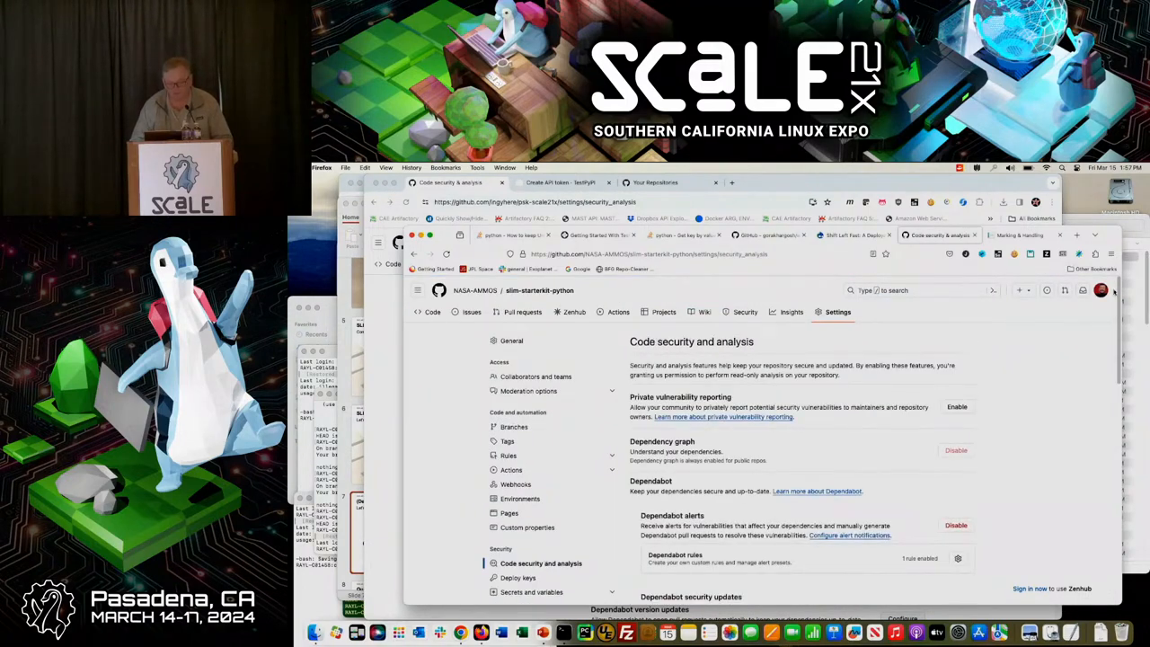
scroll("down", 3)
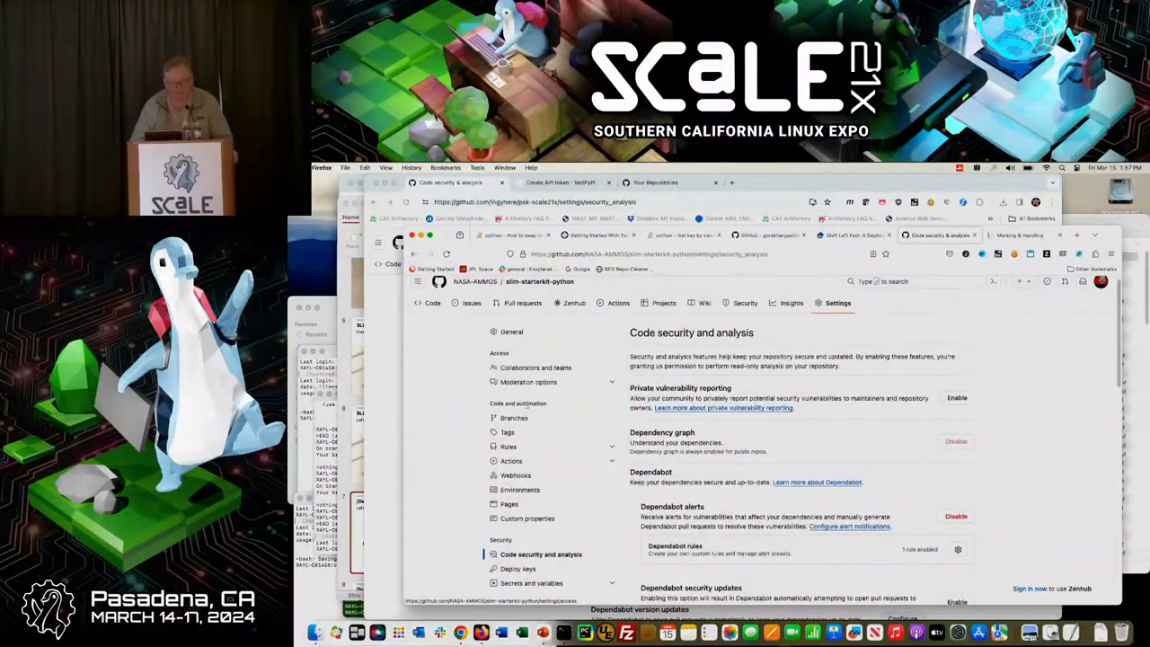
Review the Actions > General permissions, then show the pok-scale21x repository's file listing
left_click(510, 460)
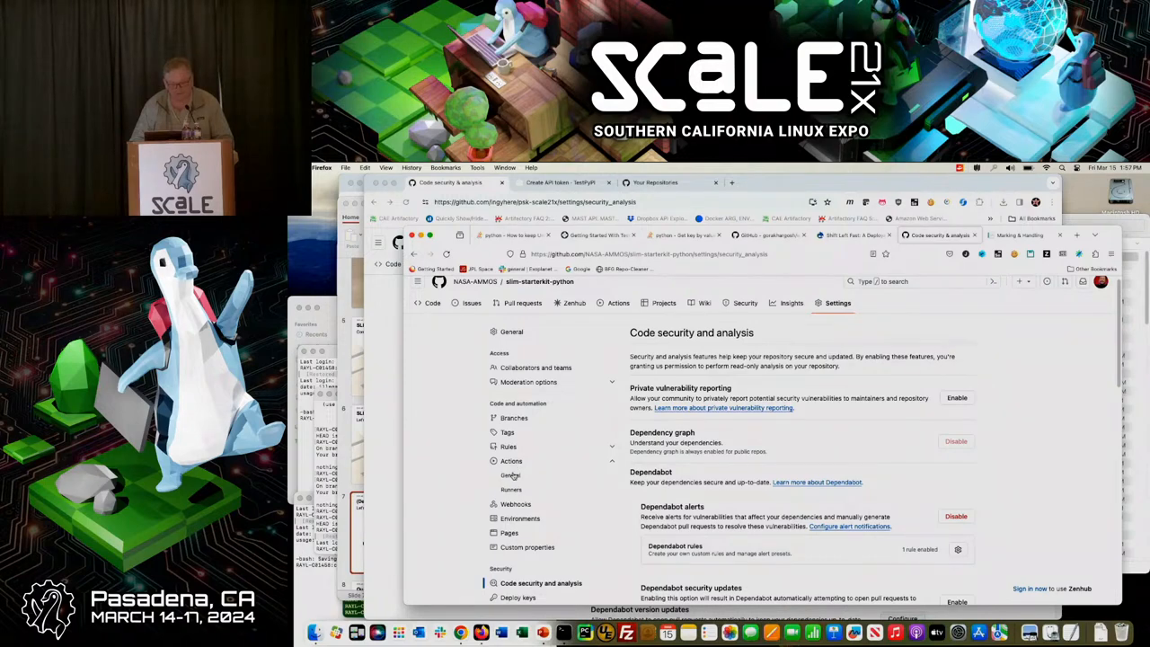
left_click(510, 484)
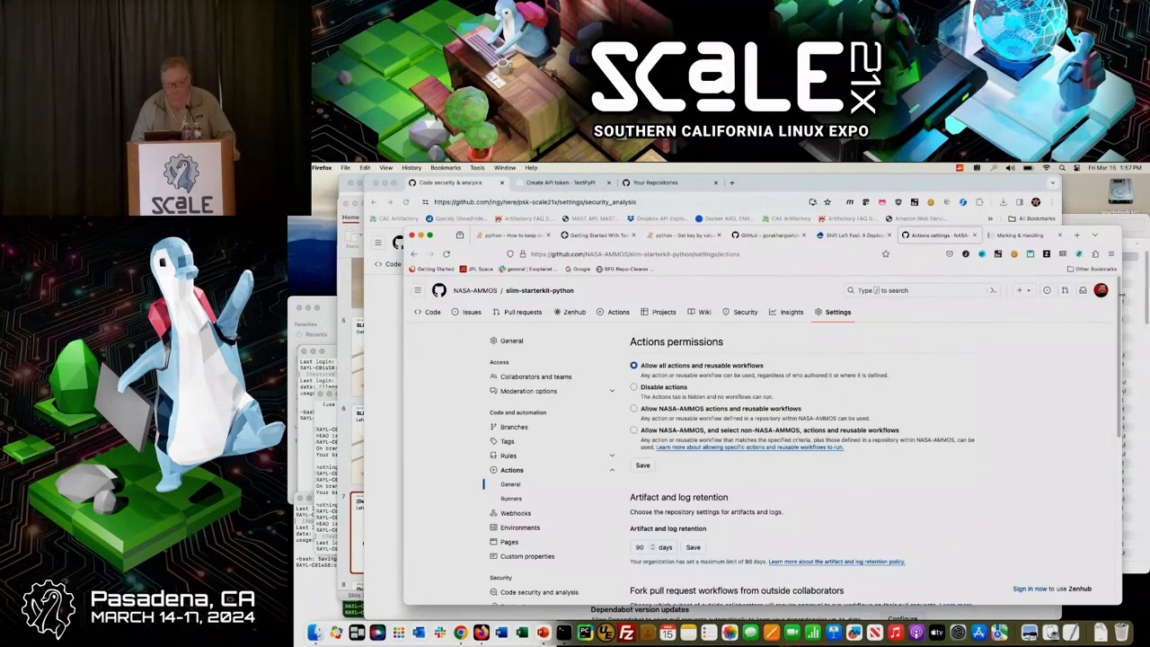
scroll("down", 3)
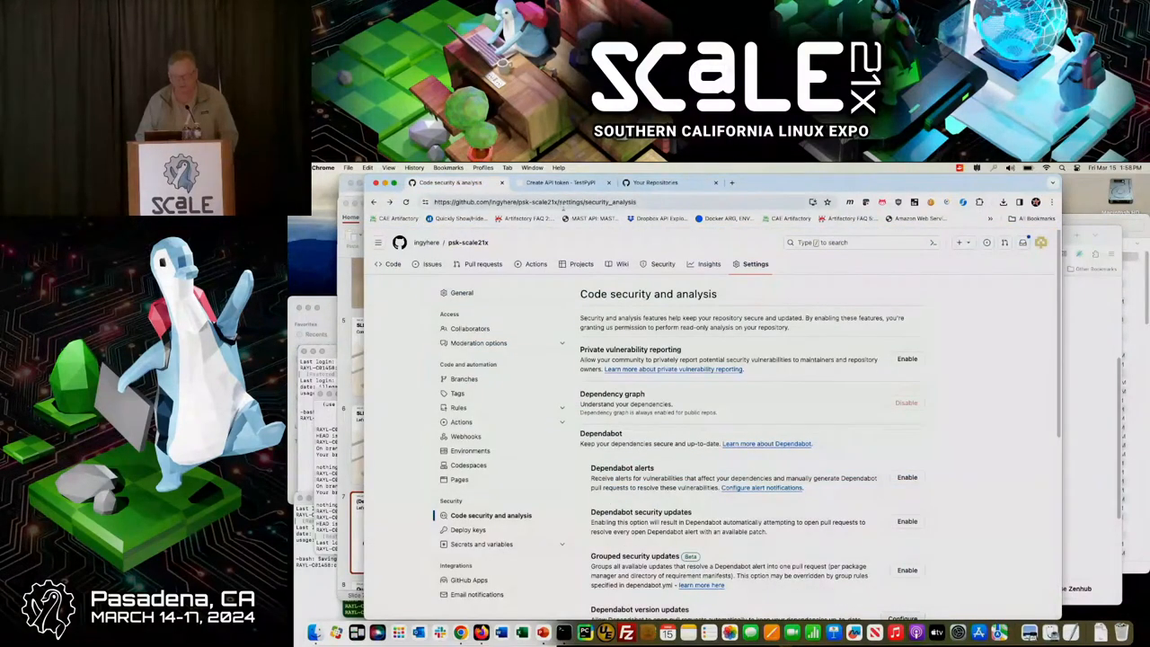
left_click(557, 201)
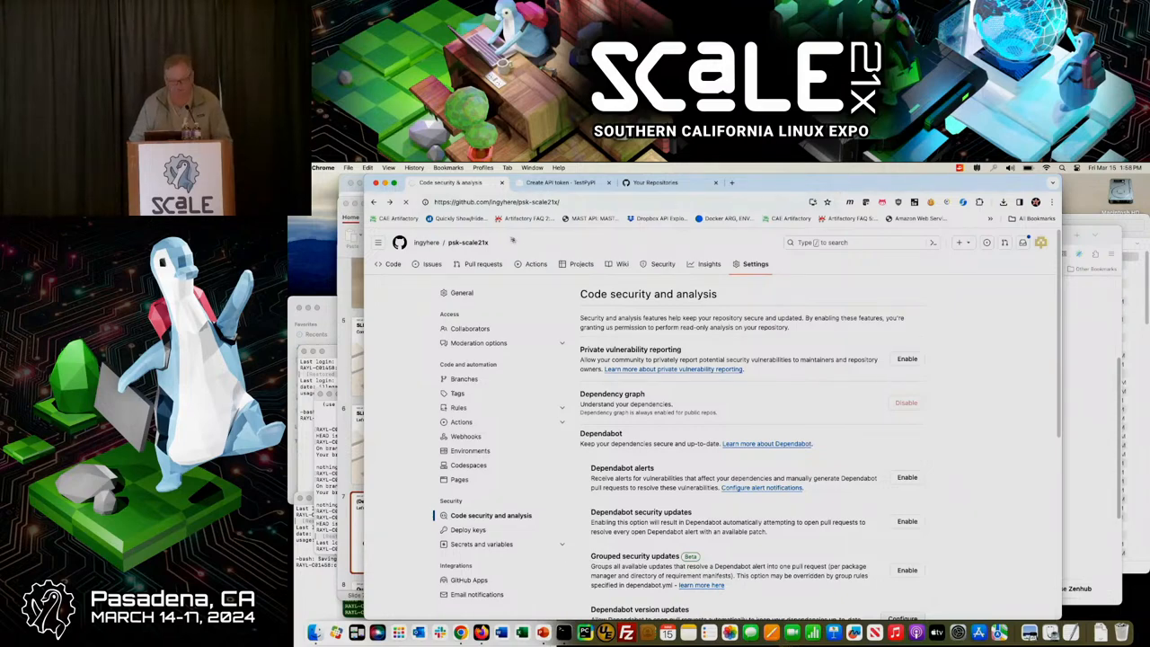
left_click(392, 262)
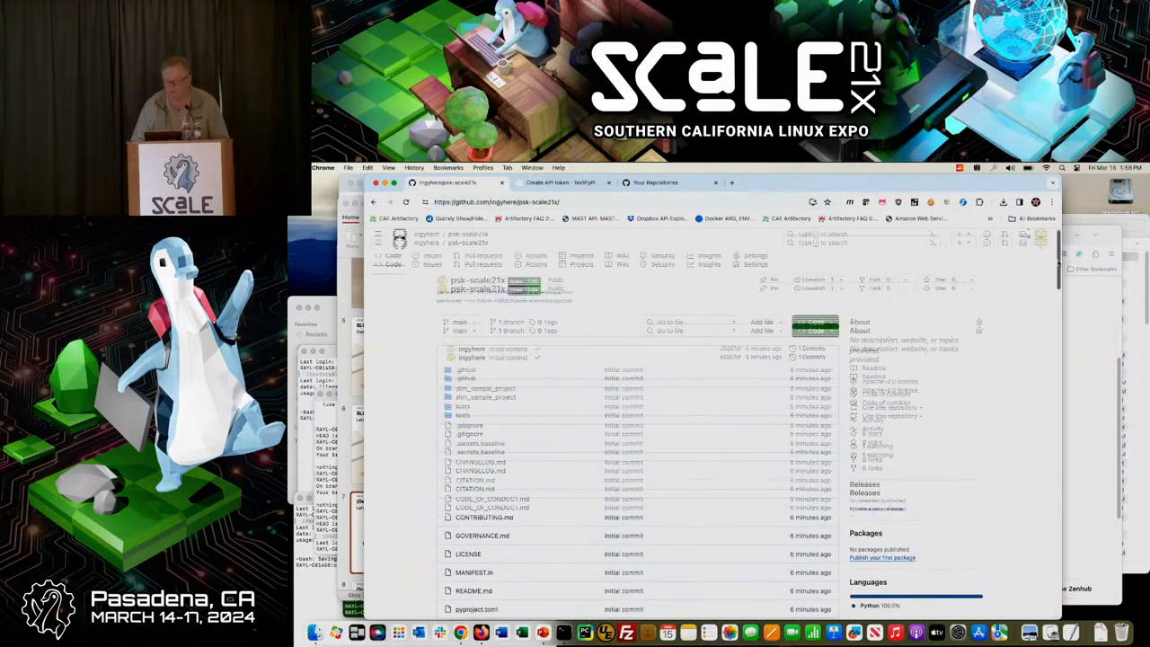
Replace slim_sample_project in pyproject.toml with the new name and commit directly to main
scroll("down", 3)
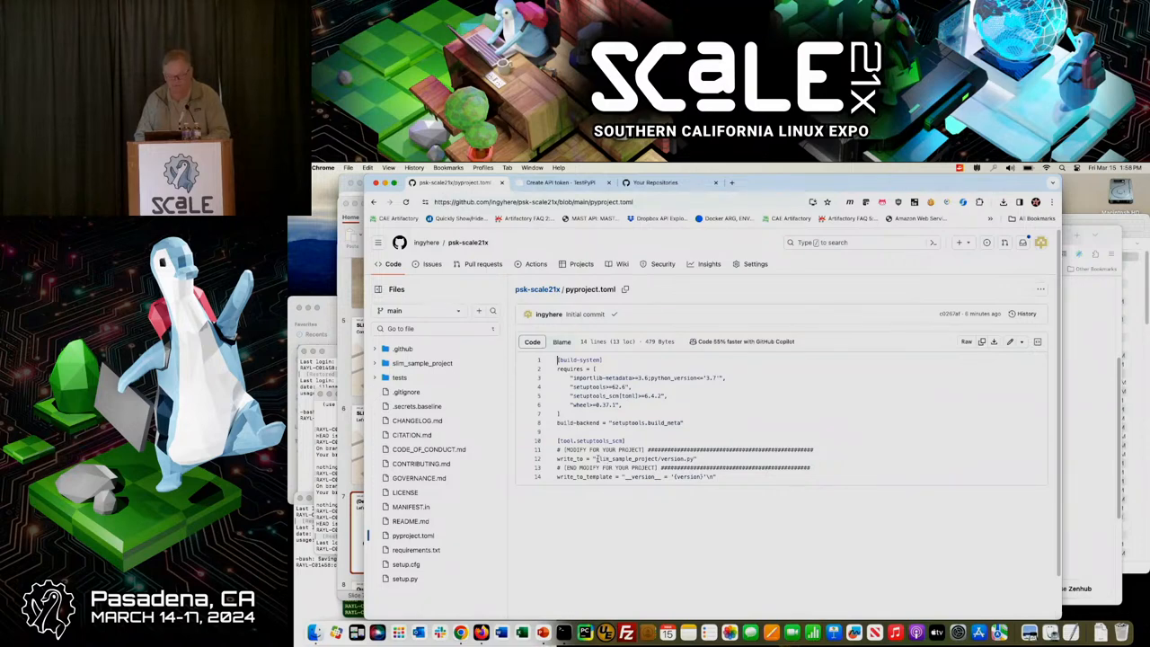
double_click(626, 458)
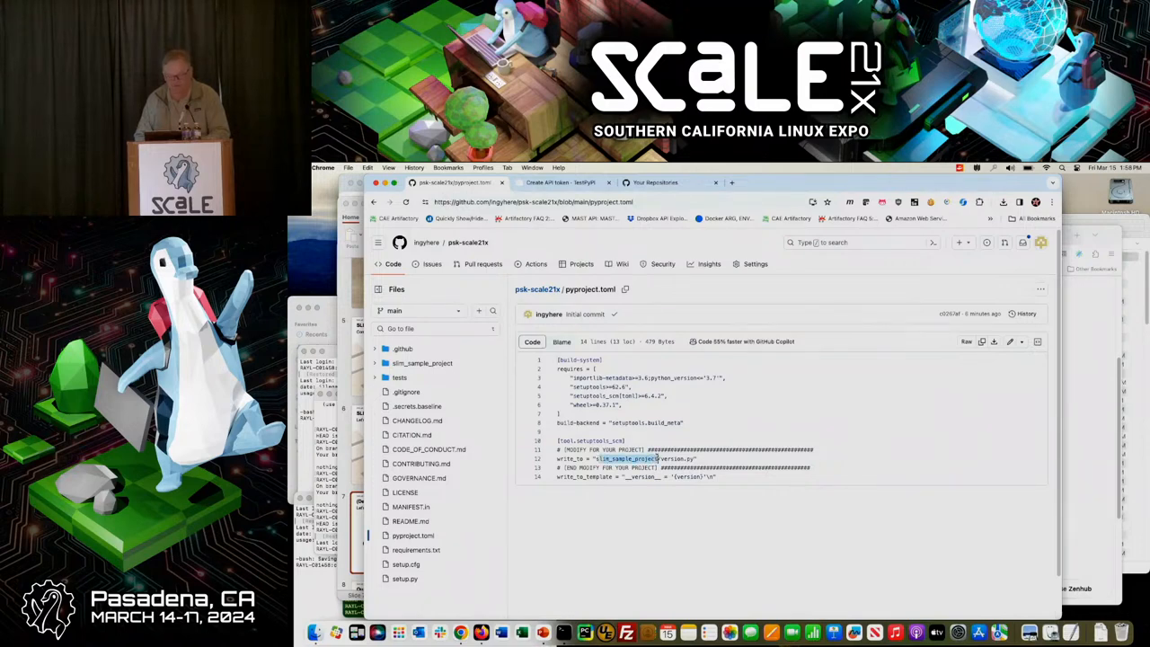
mouse_move(537, 287)
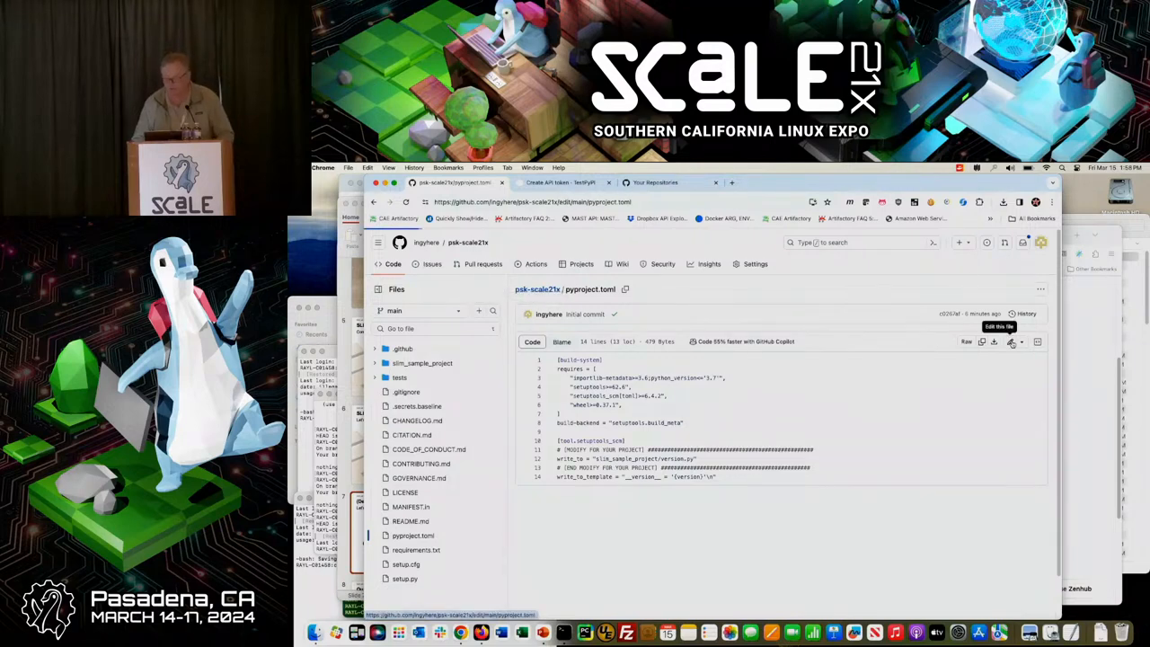
left_click(1009, 341)
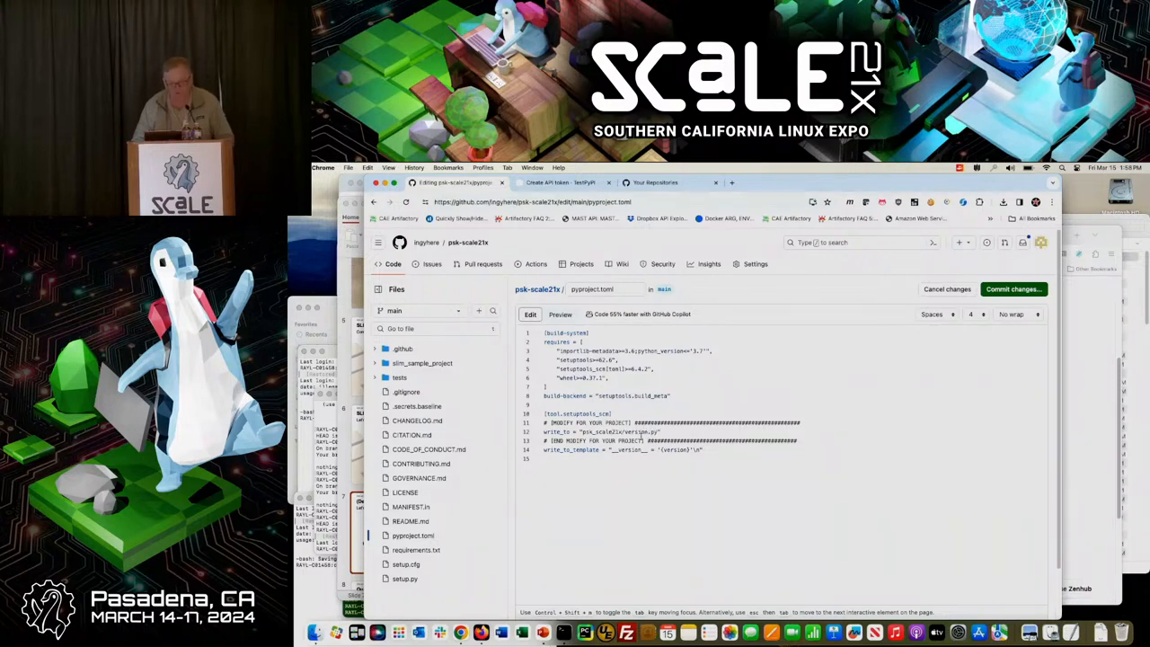
left_click(1013, 288)
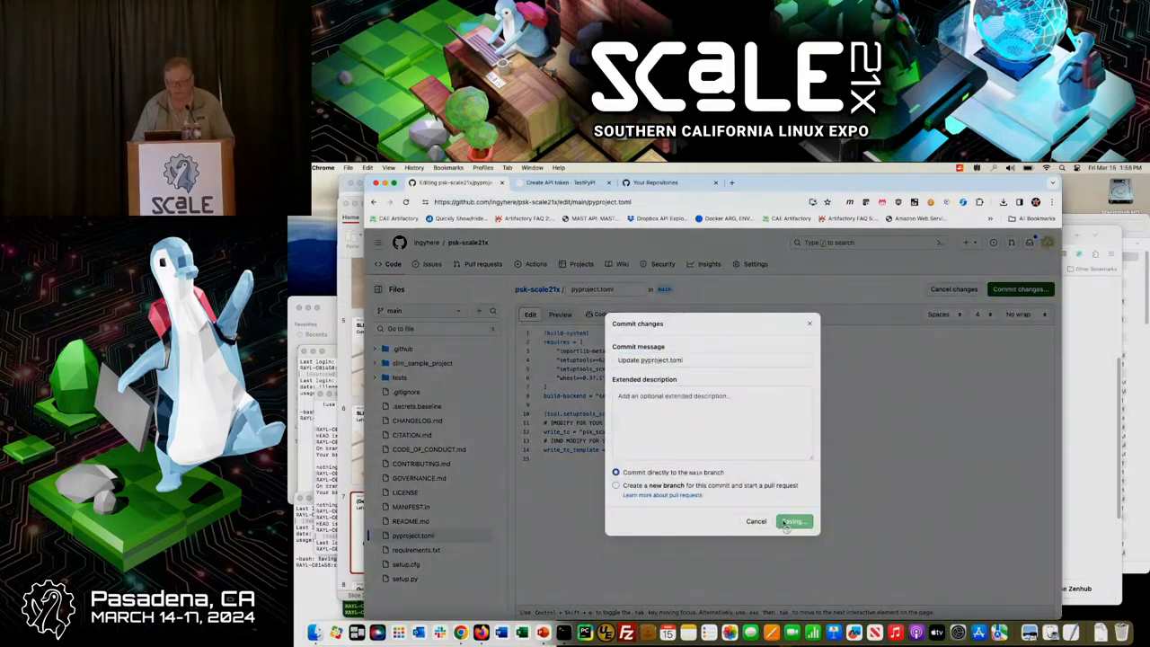
left_click(795, 521)
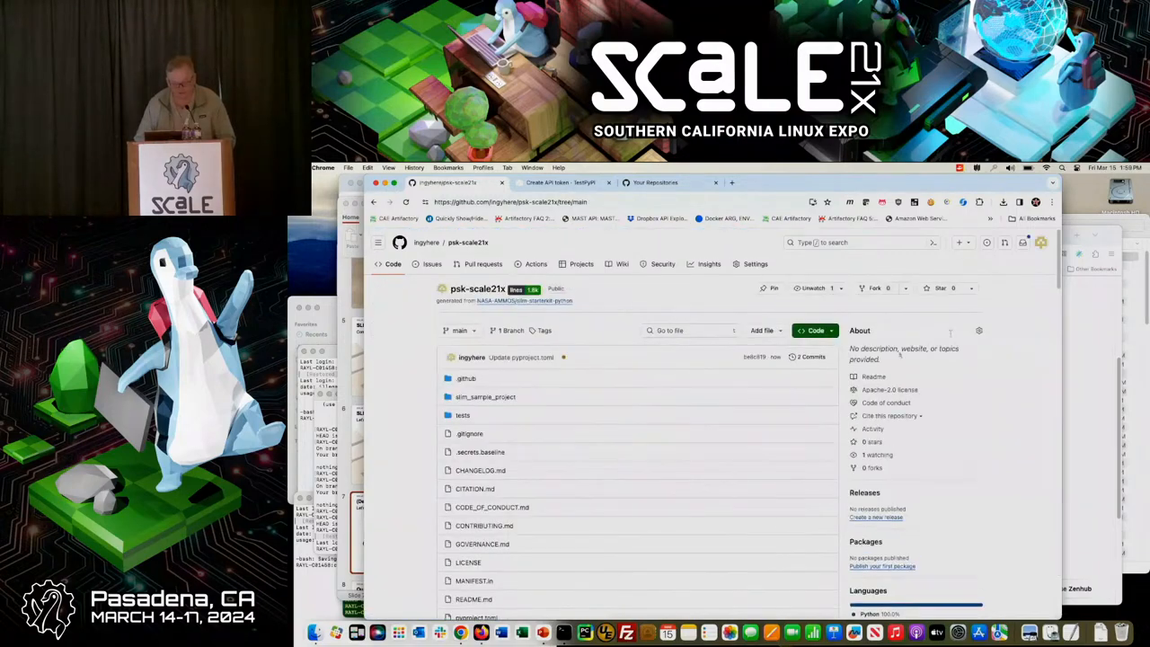
Open setup.cfg from the psk-scale21x file list
scroll("down", 3)
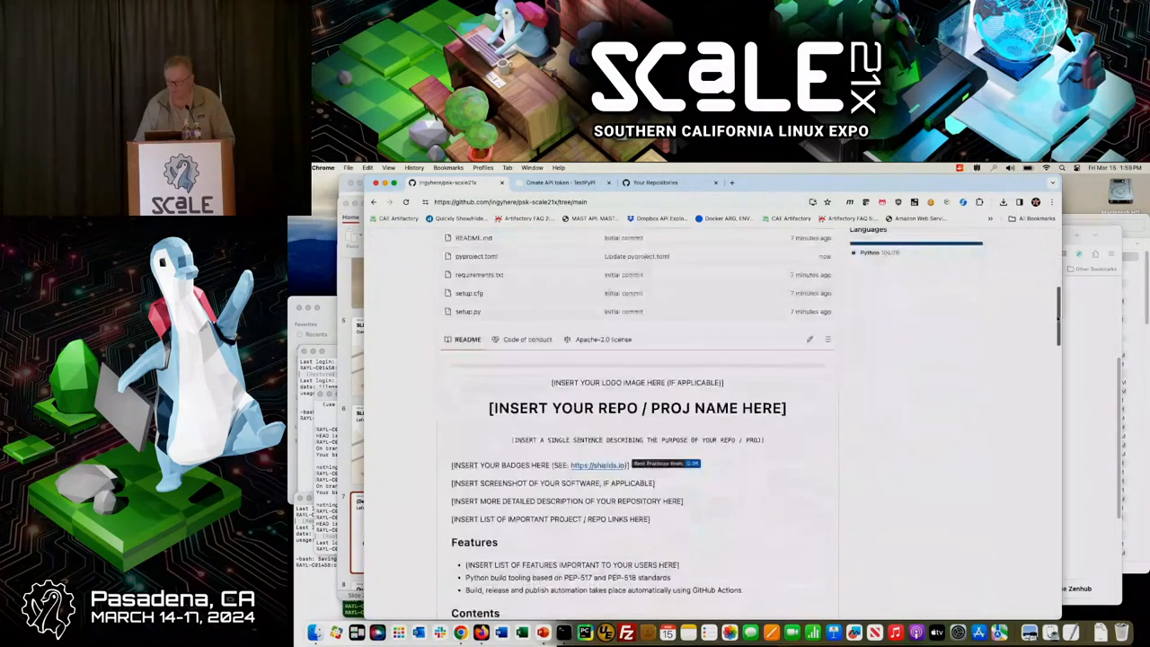
scroll("up", 3)
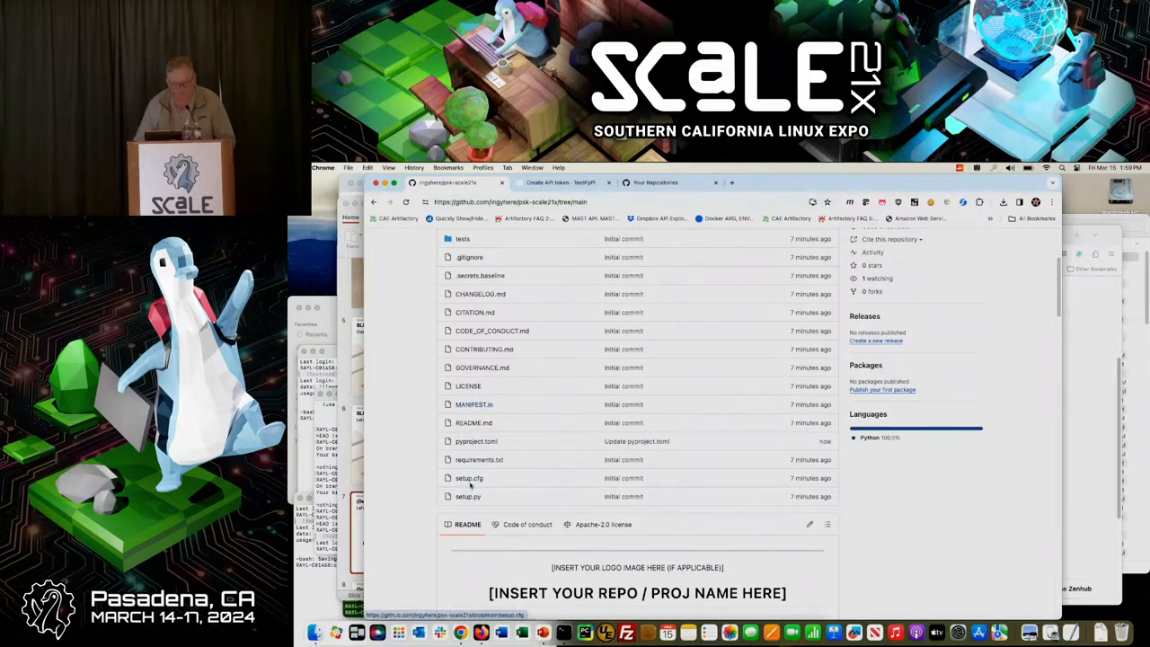
left_click(469, 478)
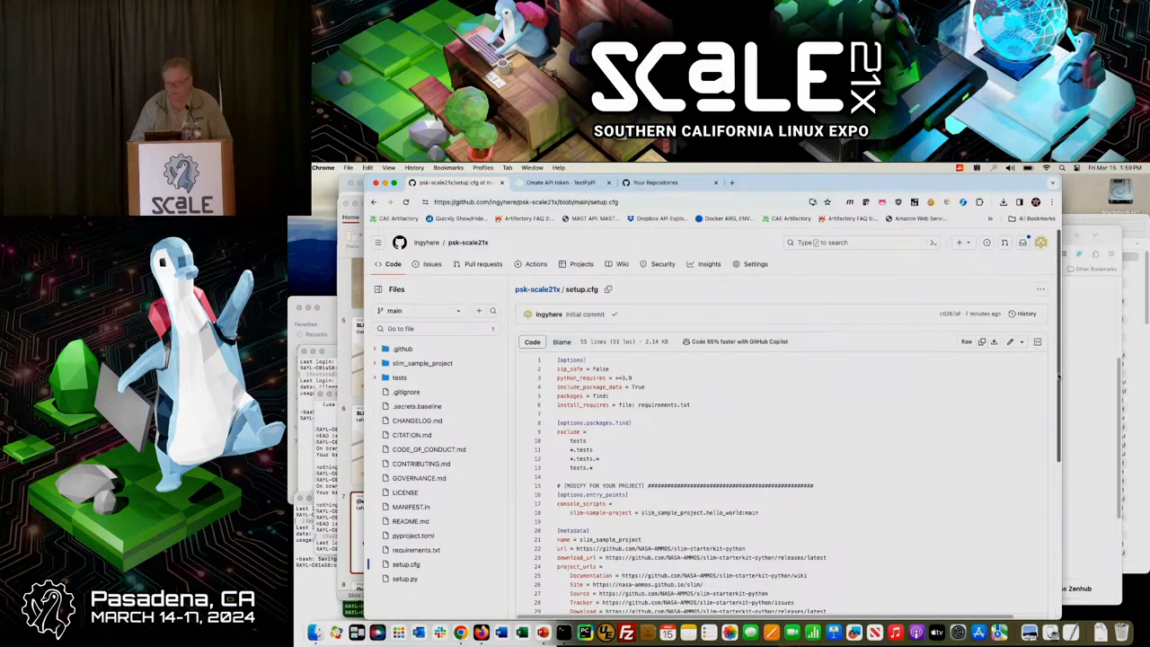
Replace every sim_sample_project occurrence in setup.cfg — console script, URLs, name line — with the new package name
scroll("down", 3)
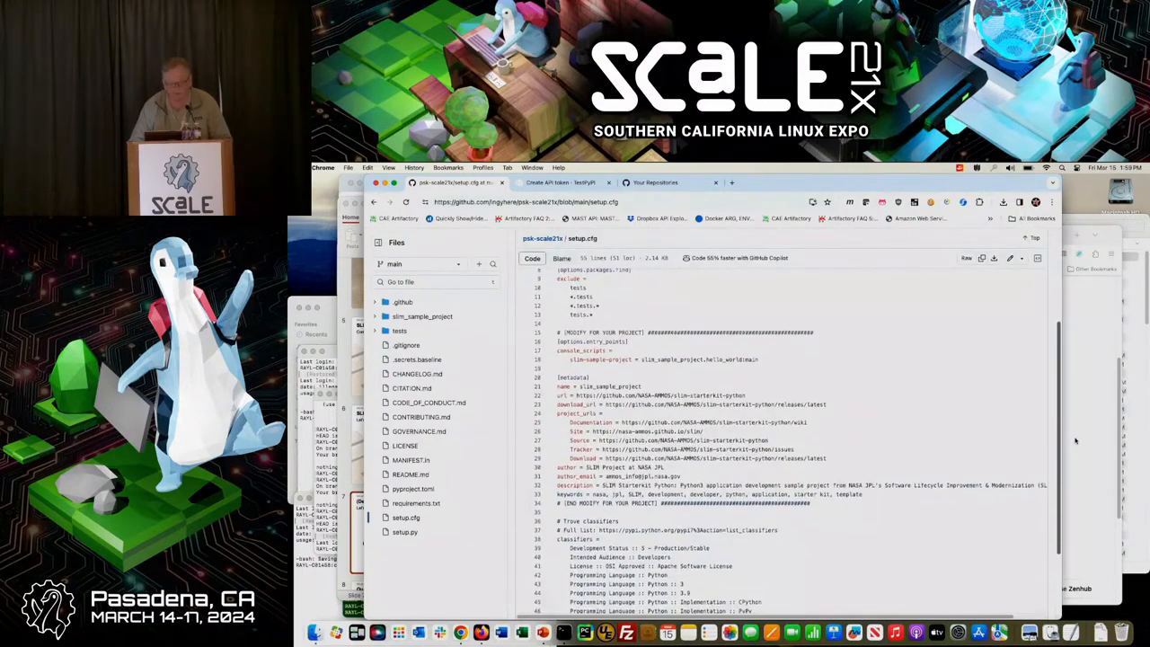
scroll("down", 3)
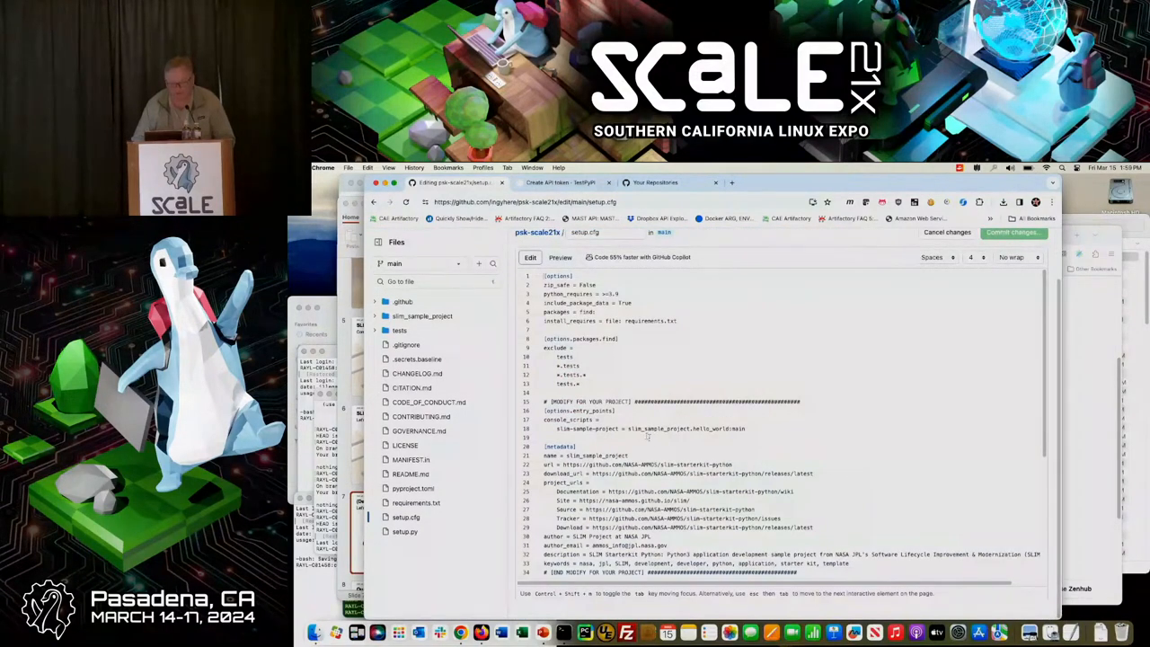
double_click(643, 427)
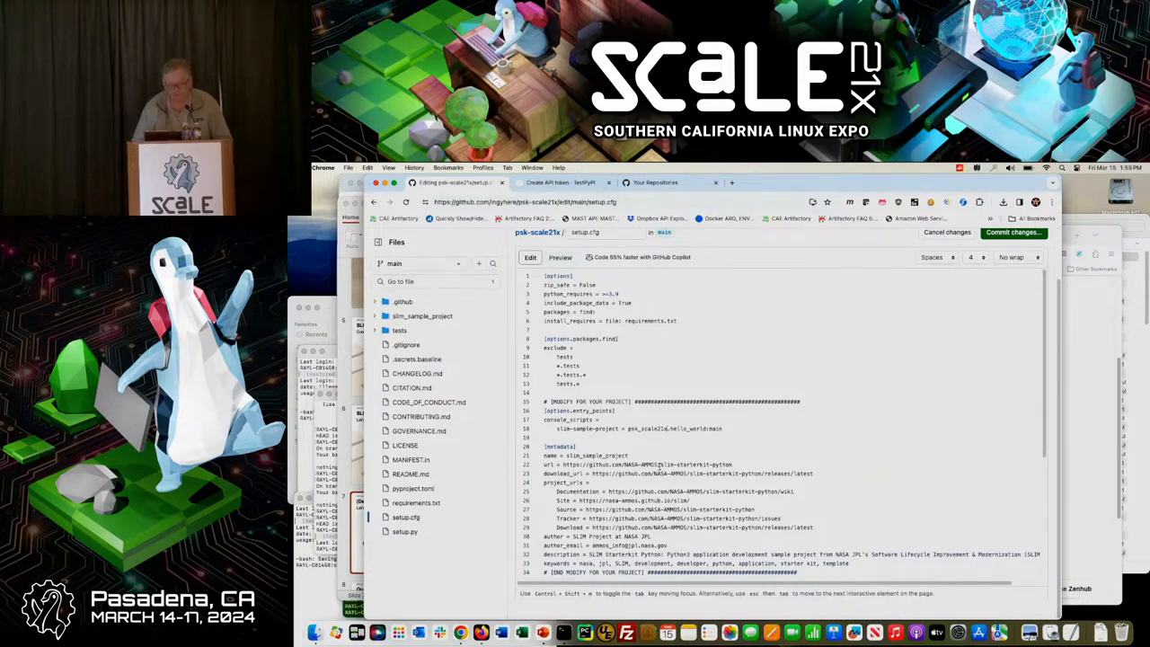
double_click(697, 464)
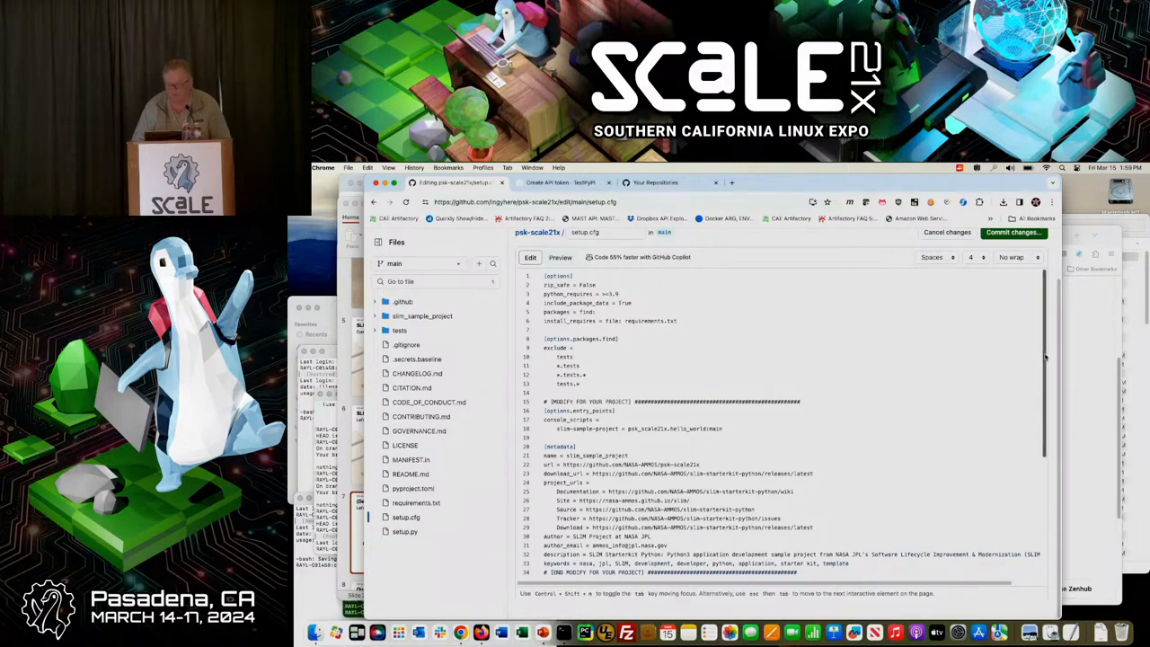
scroll("down", 3)
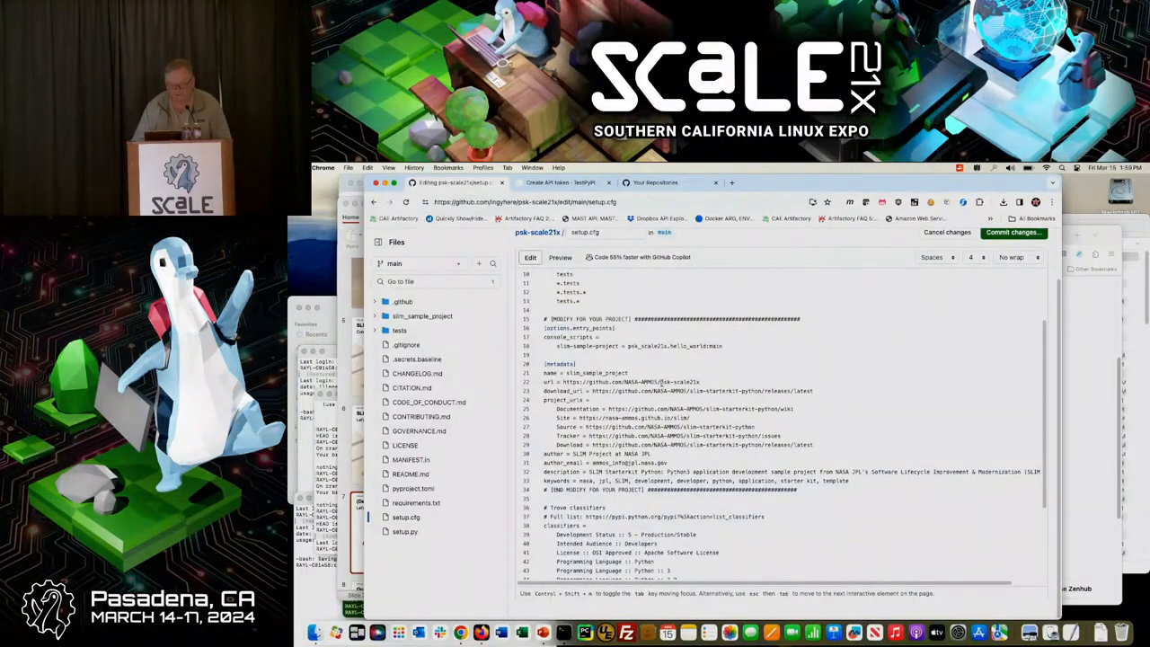
double_click(679, 381)
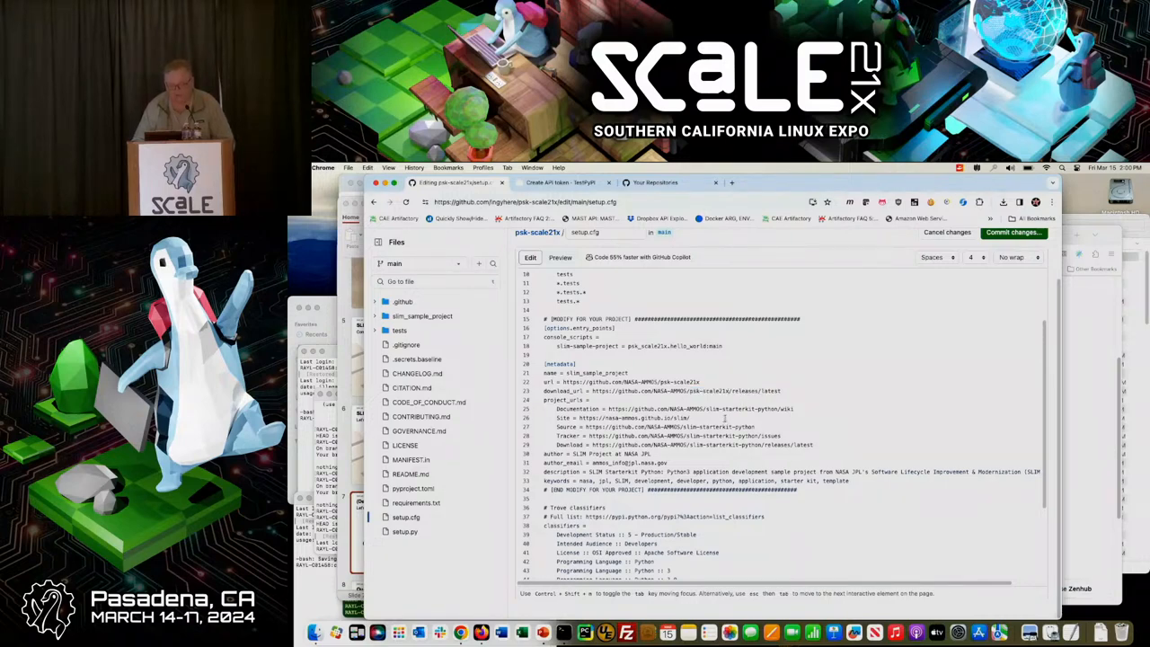
double_click(728, 410)
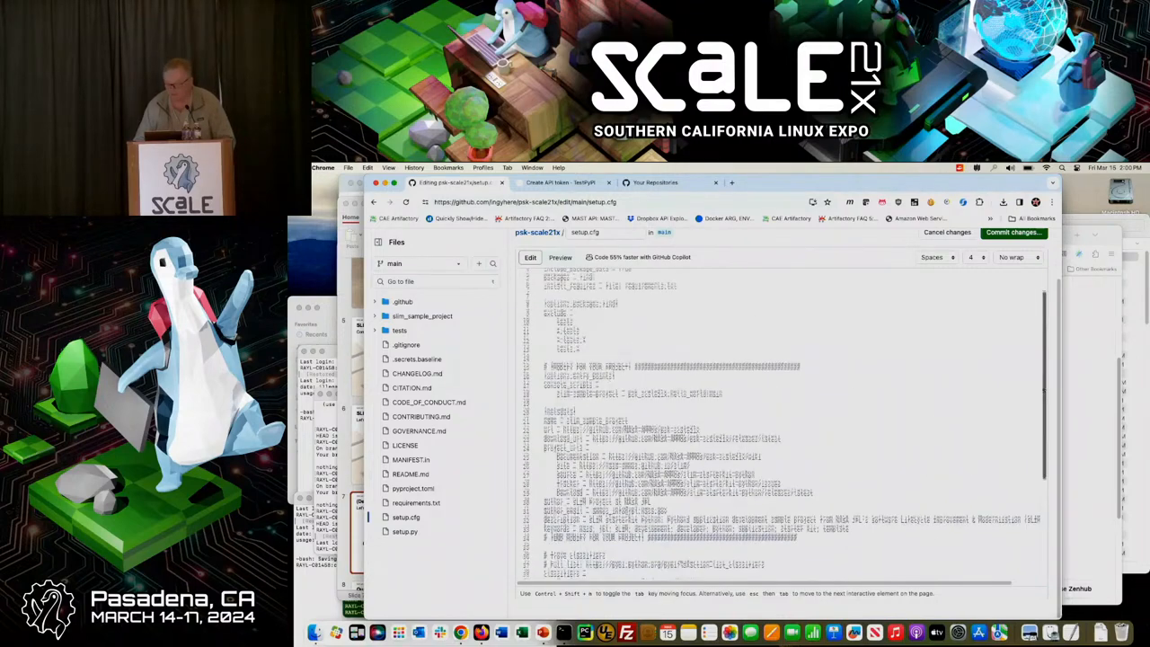
scroll("down", 3)
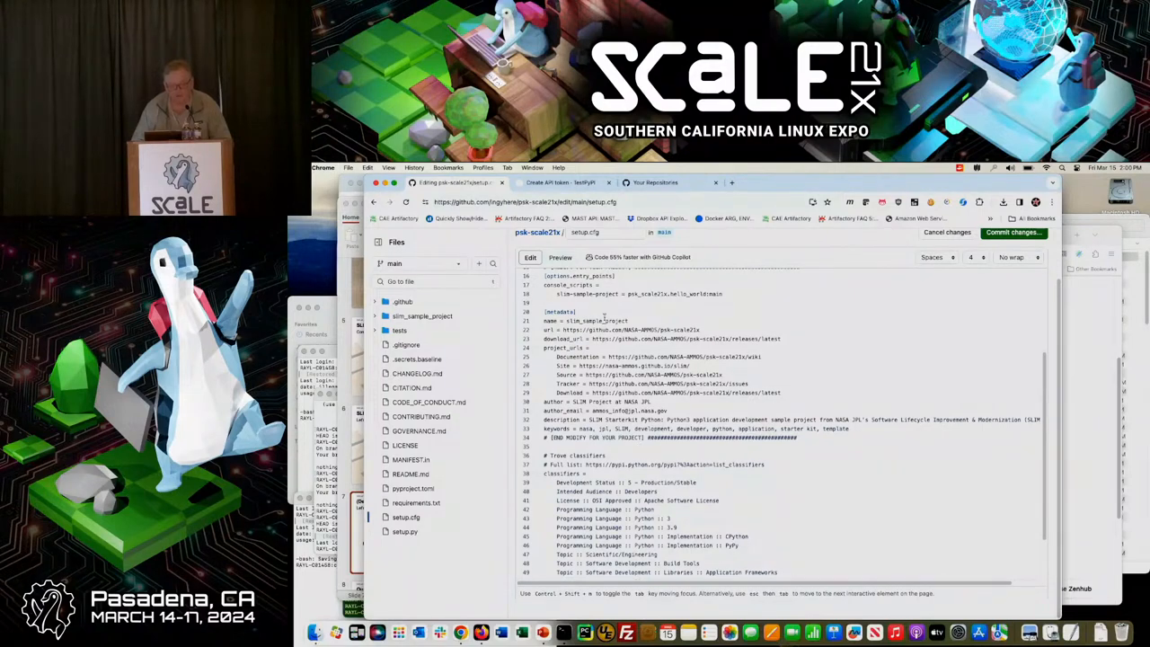
double_click(589, 320)
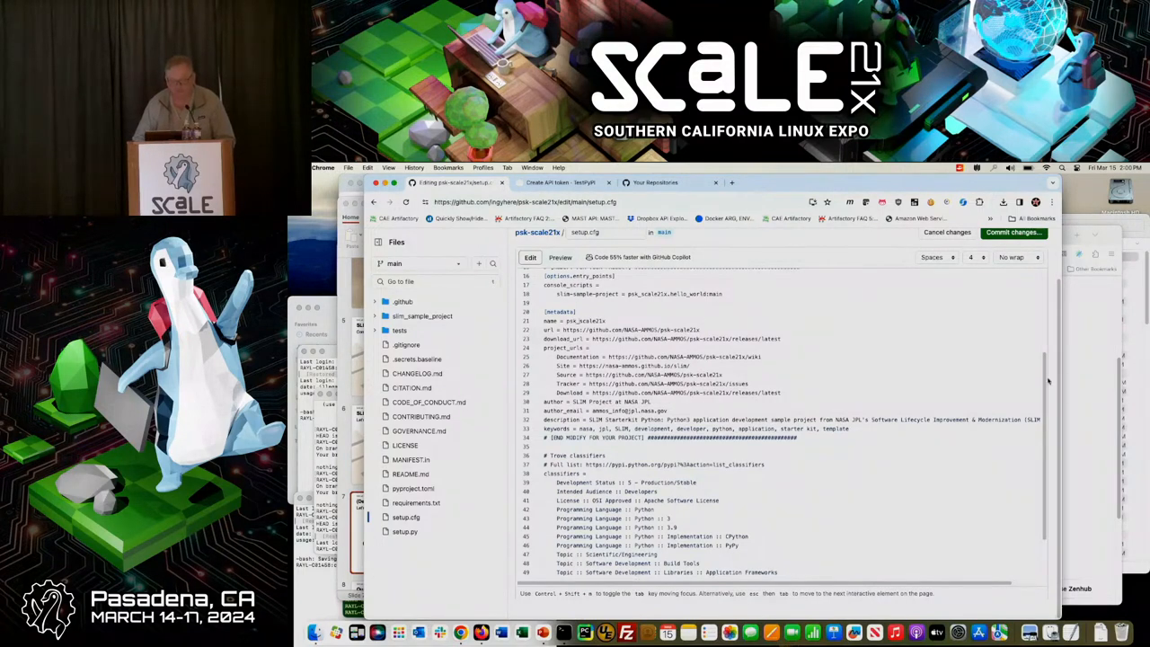
Commit the setup.cfg edits to main as 'Update setup.cfg'
scroll("up", 3)
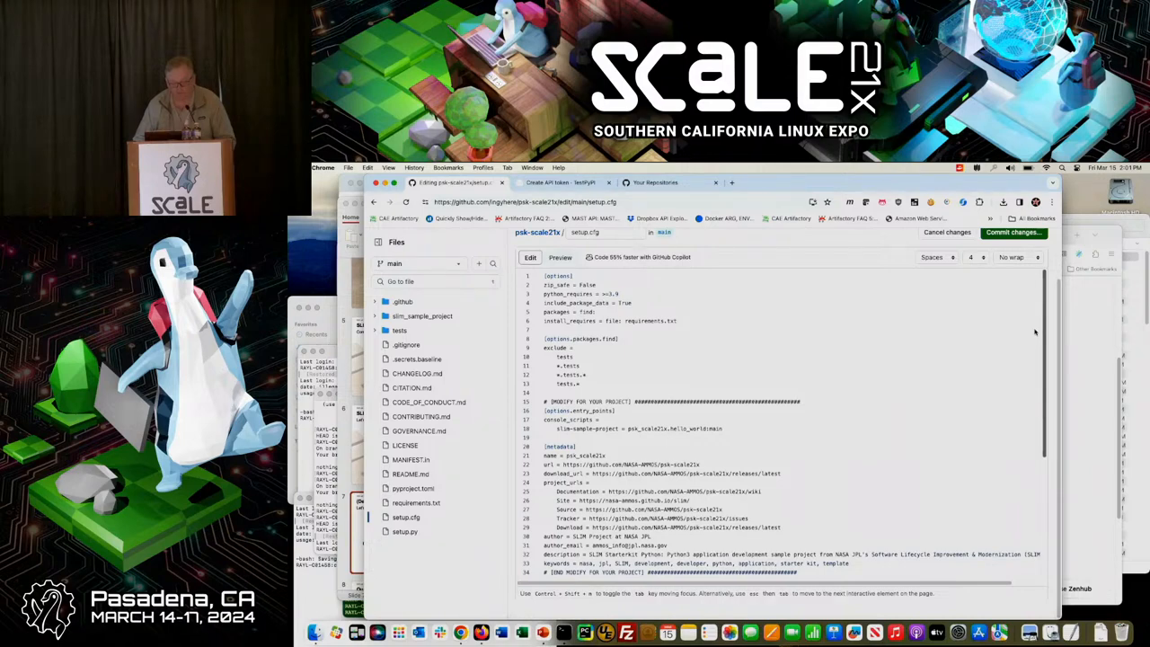
left_click(1015, 232)
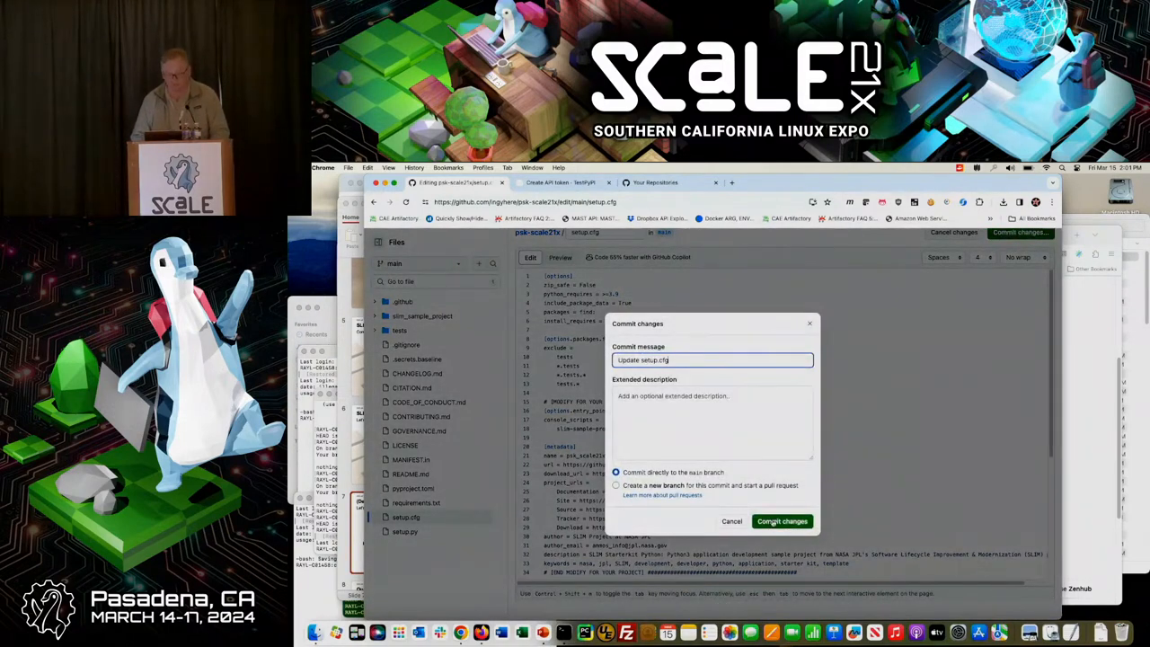
left_click(782, 521)
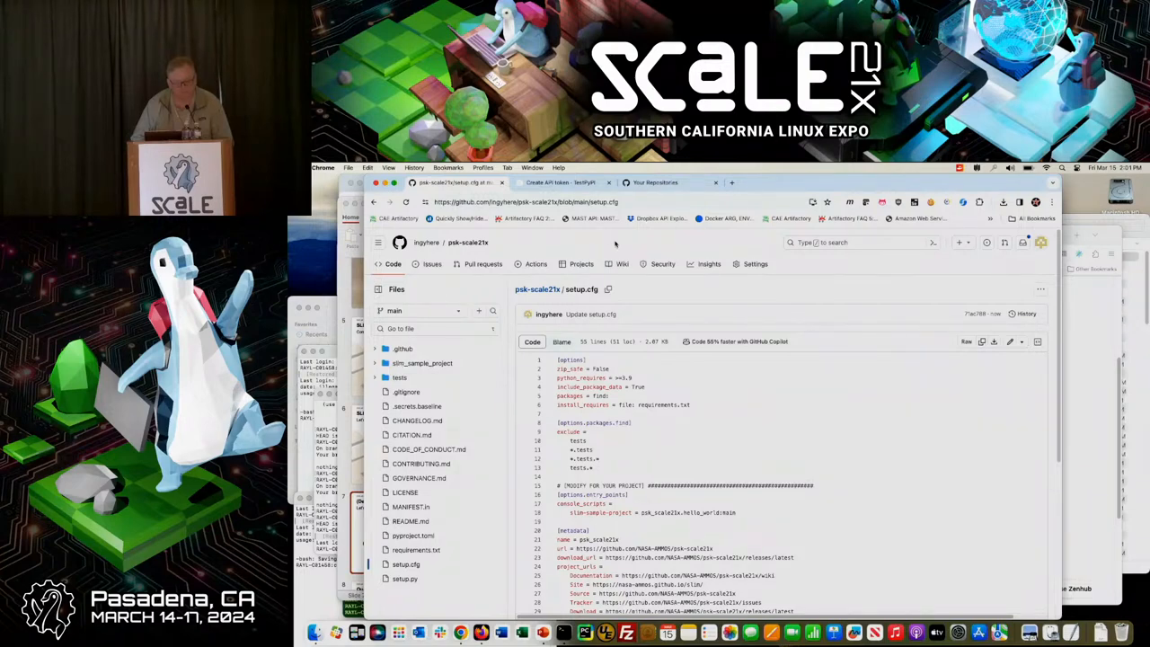
mouse_move(424, 238)
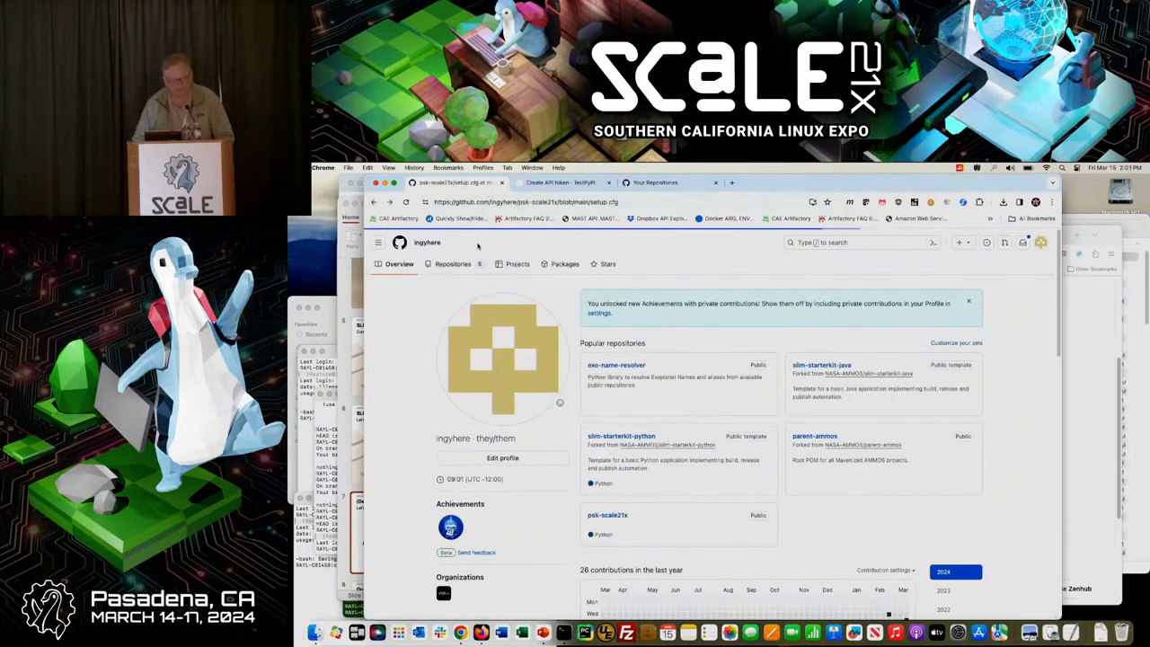
Copy the psk-scale21x repository's HTTPS clone URL from the green Code dropdown
left_click(608, 514)
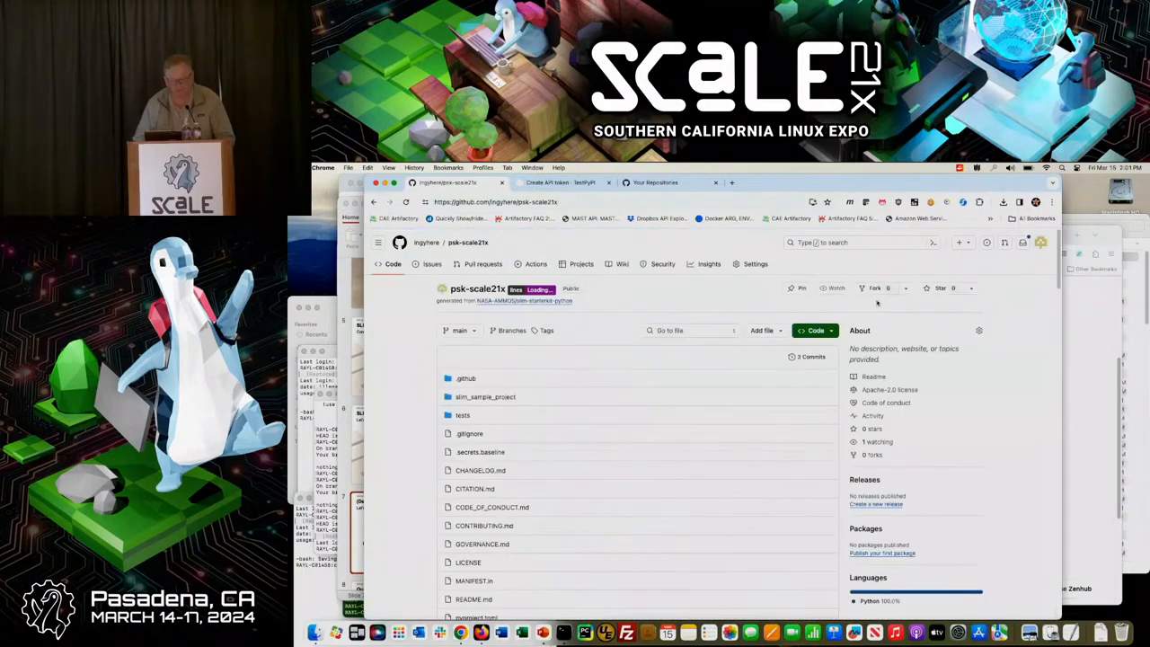
left_click(812, 330)
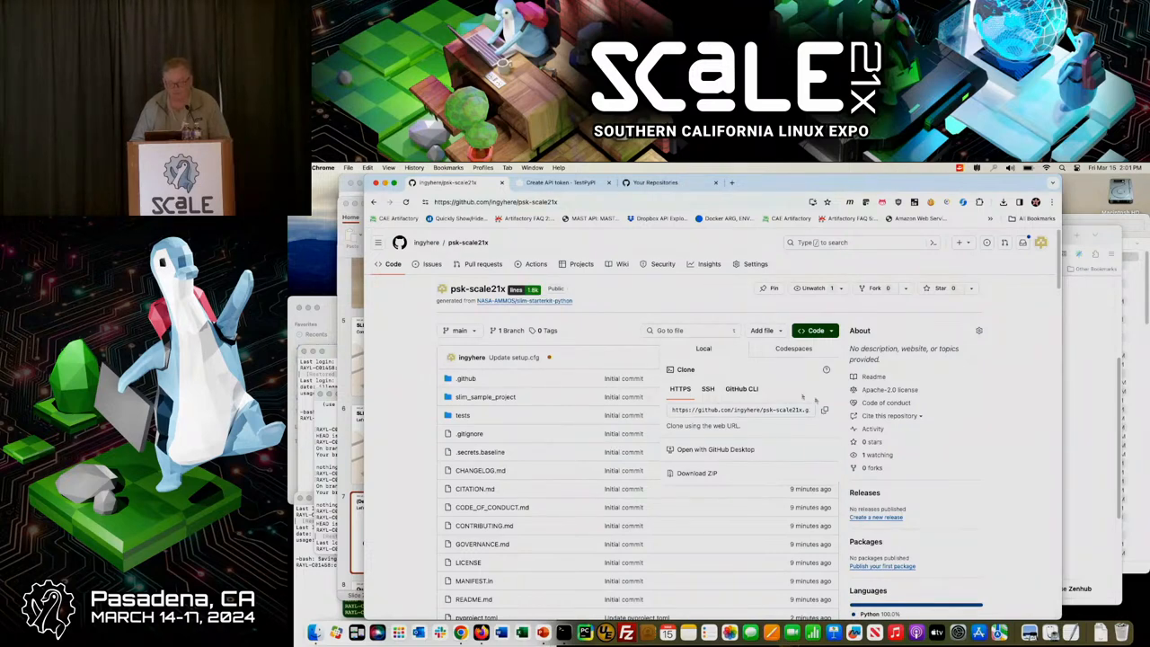
left_click(823, 410)
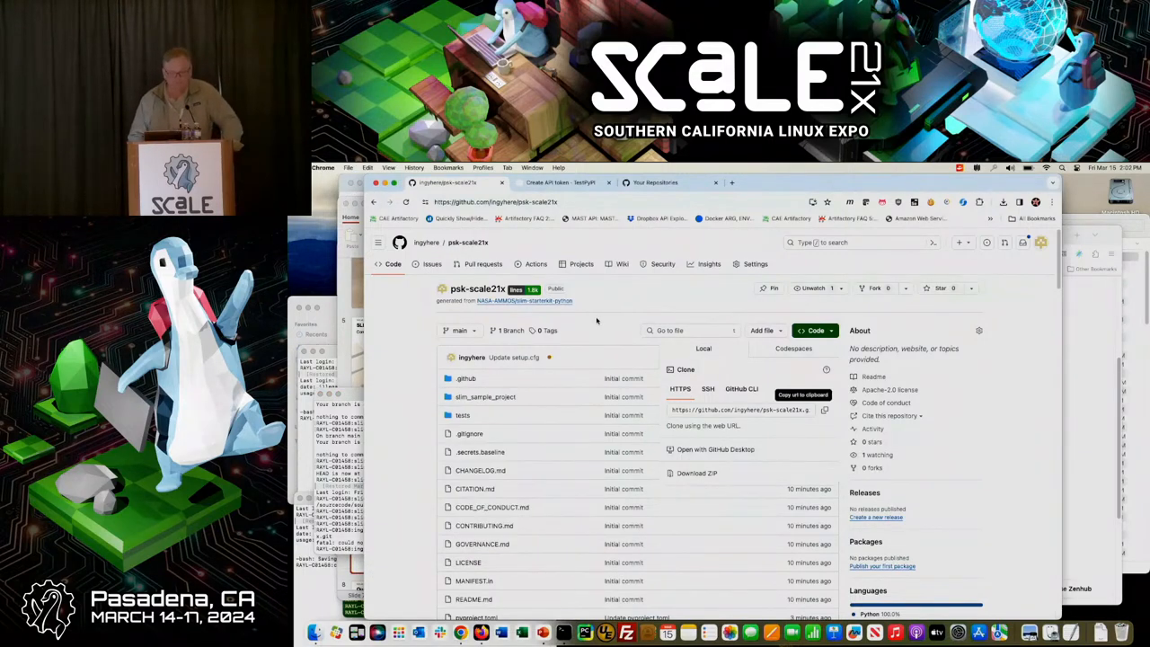
left_click(625, 280)
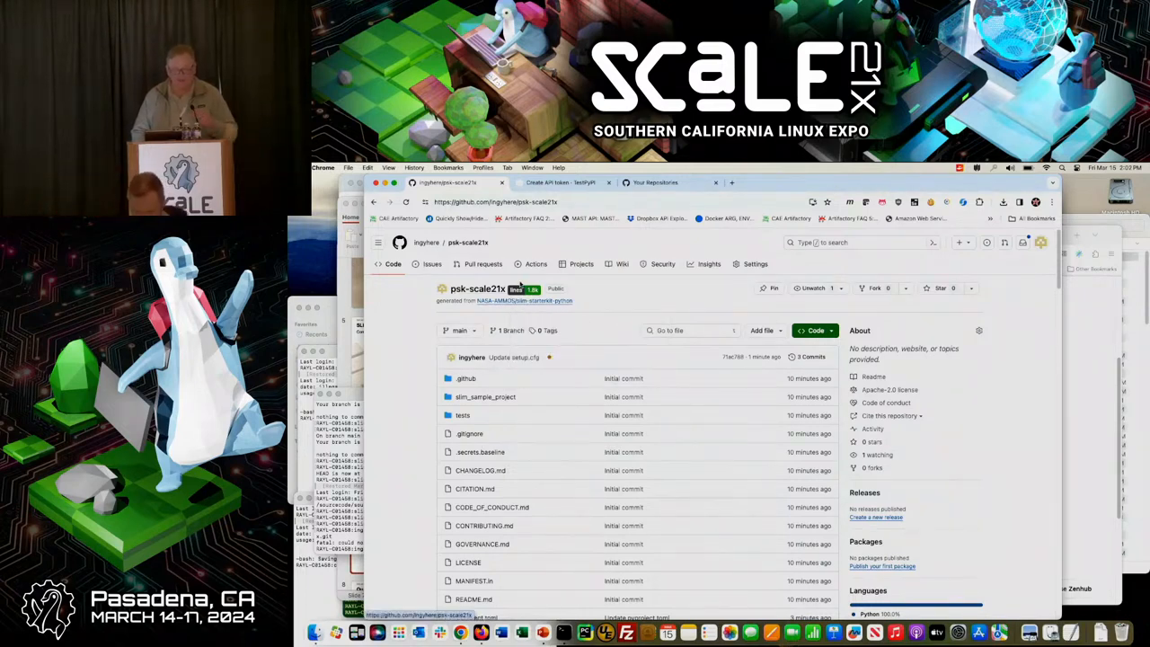
mouse_move(485, 413)
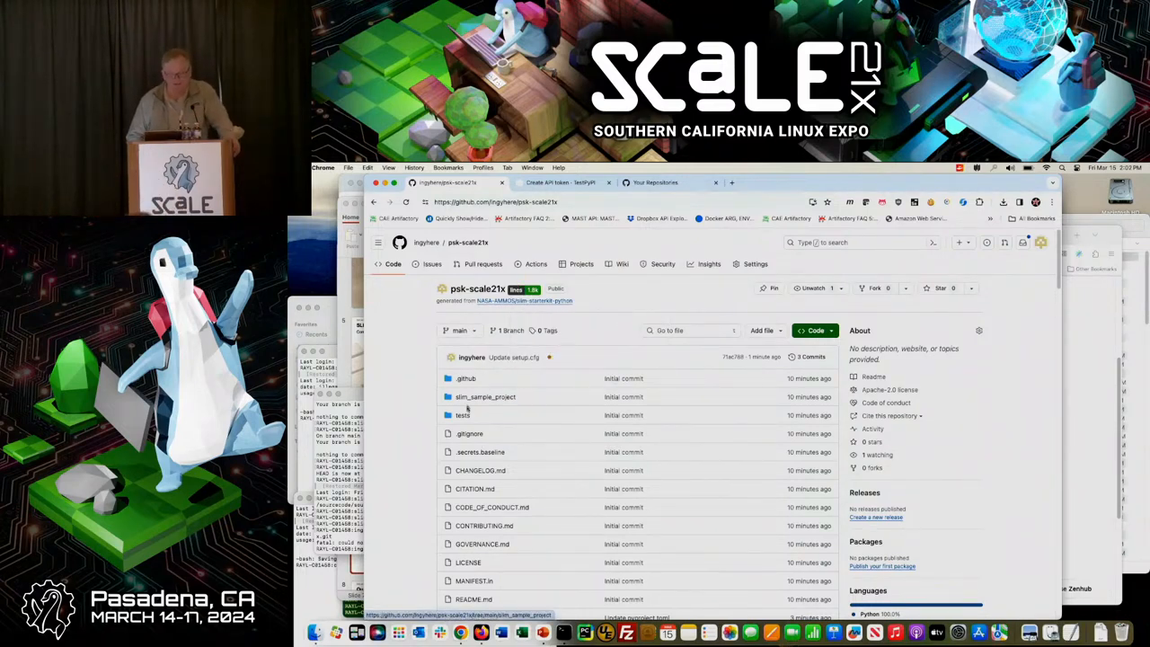
left_click(485, 397)
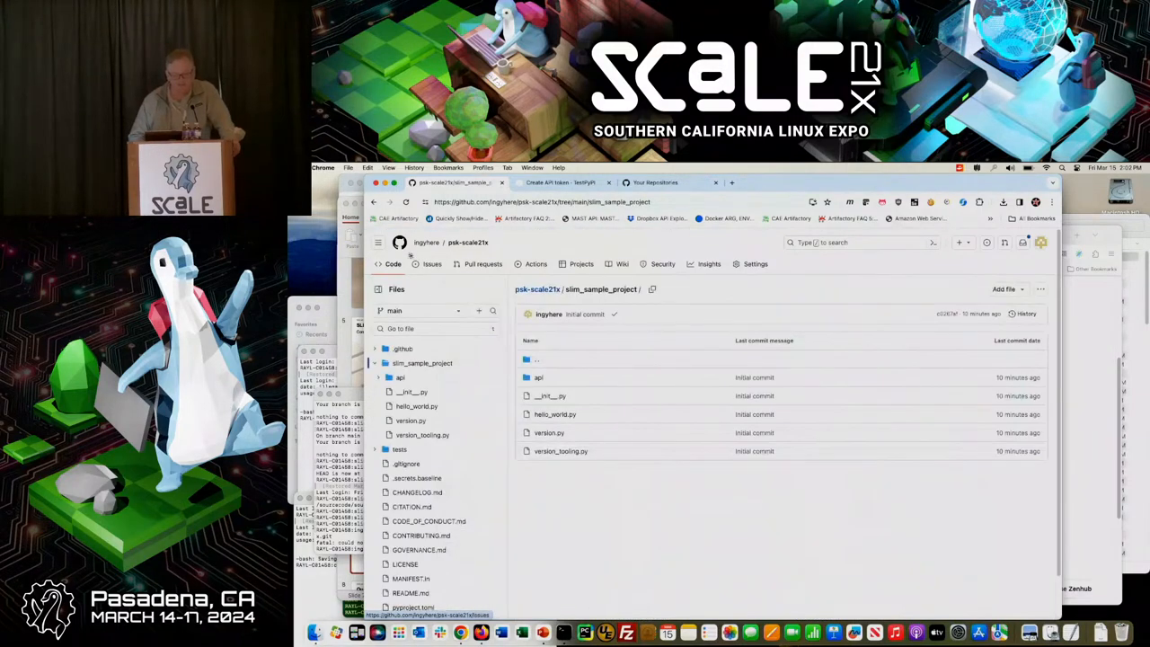
left_click(468, 241)
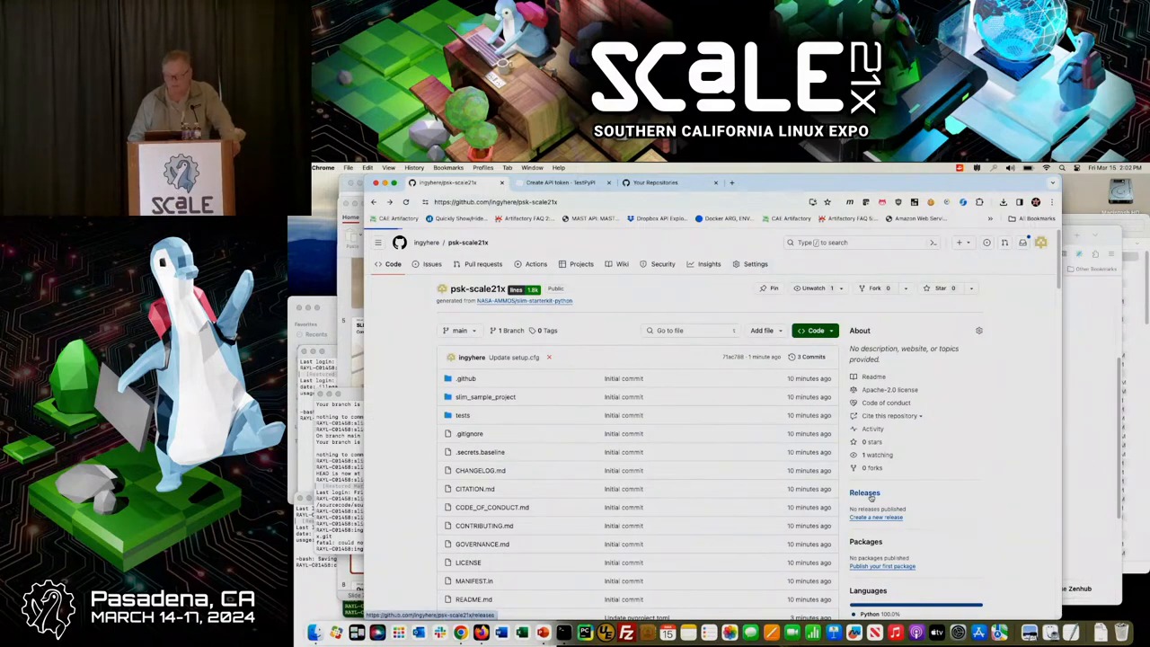
left_click(864, 492)
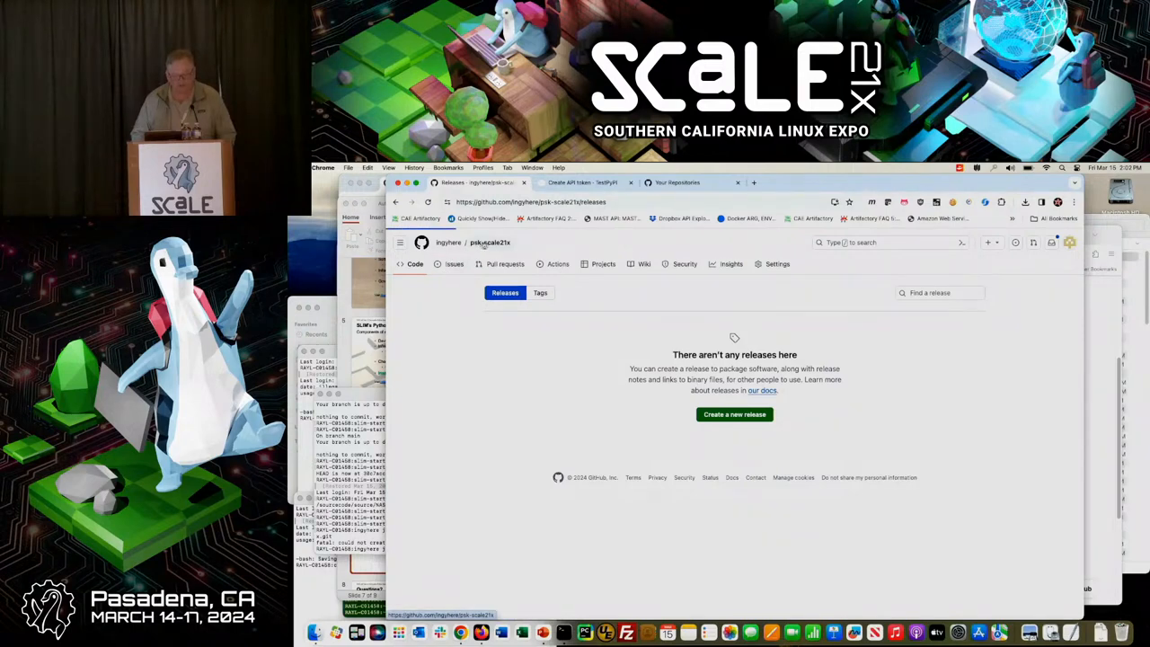
left_click(489, 243)
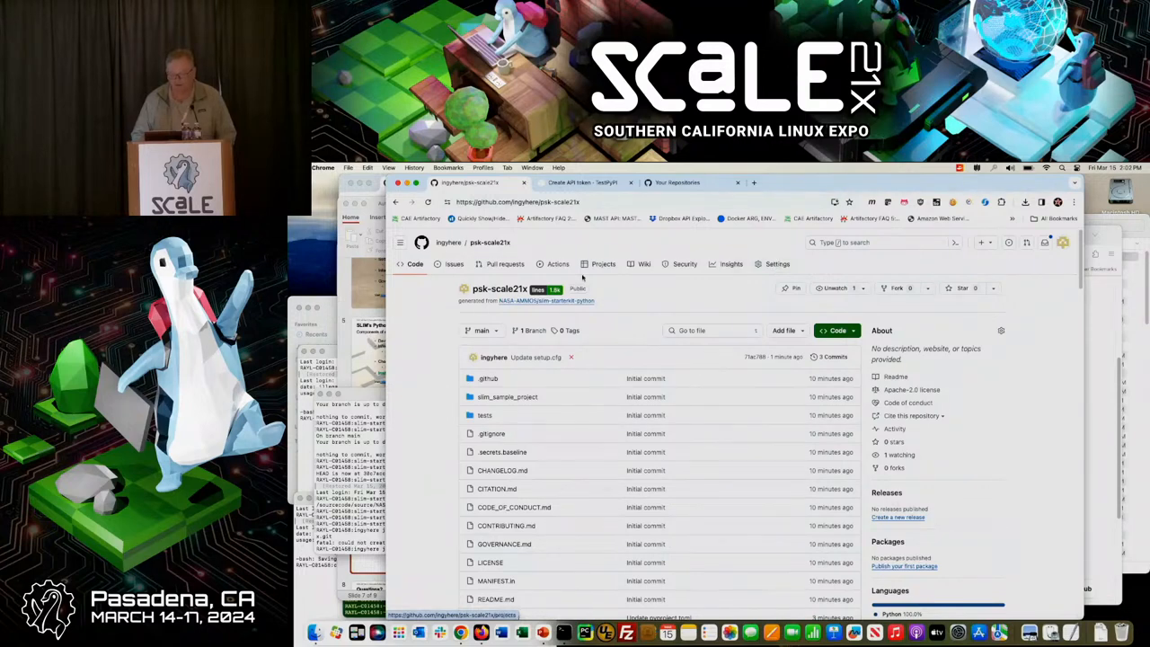
mouse_move(565, 266)
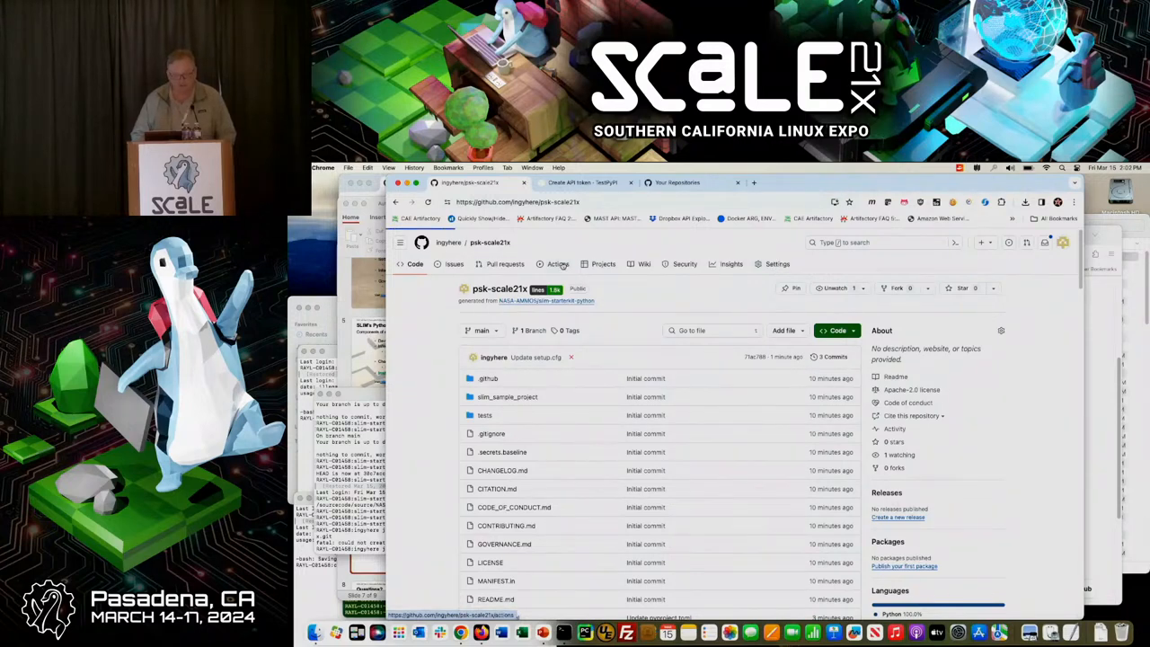
View the Actions list of nine workflow runs, including the Update setup.cfg runs
left_click(557, 262)
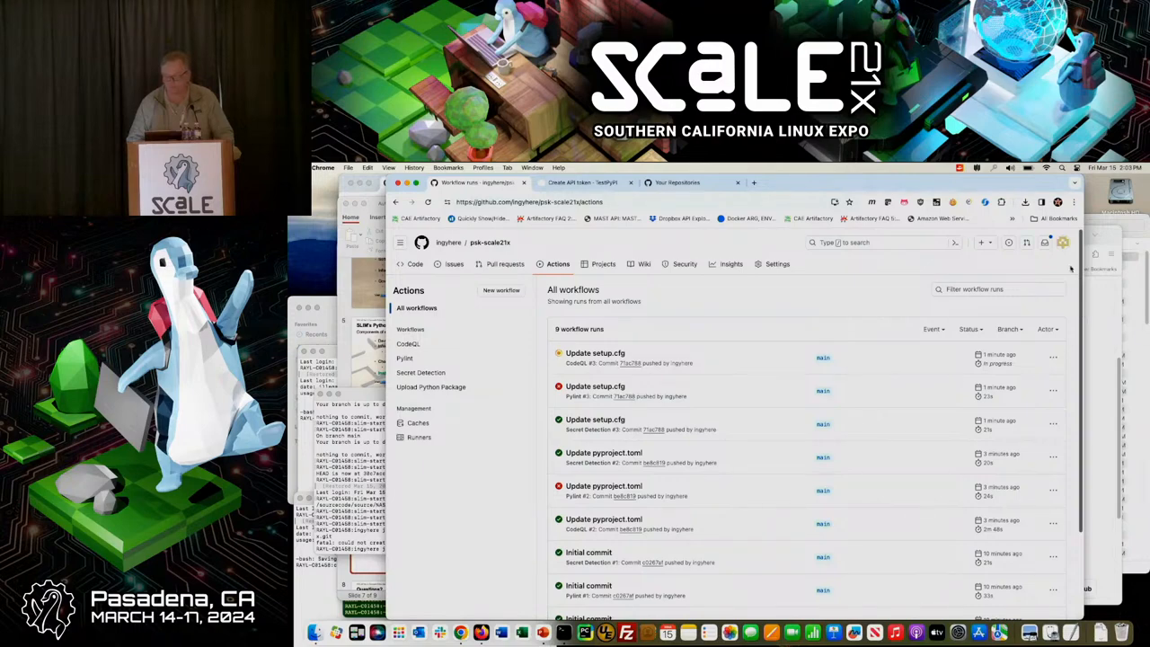
scroll("down", 3)
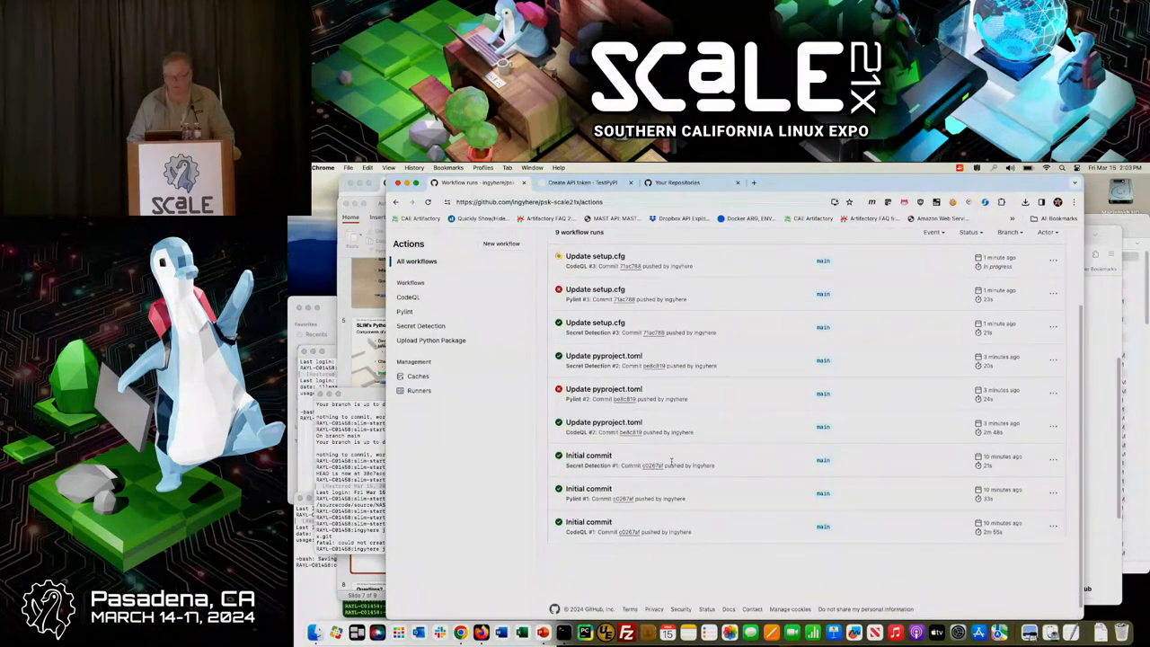